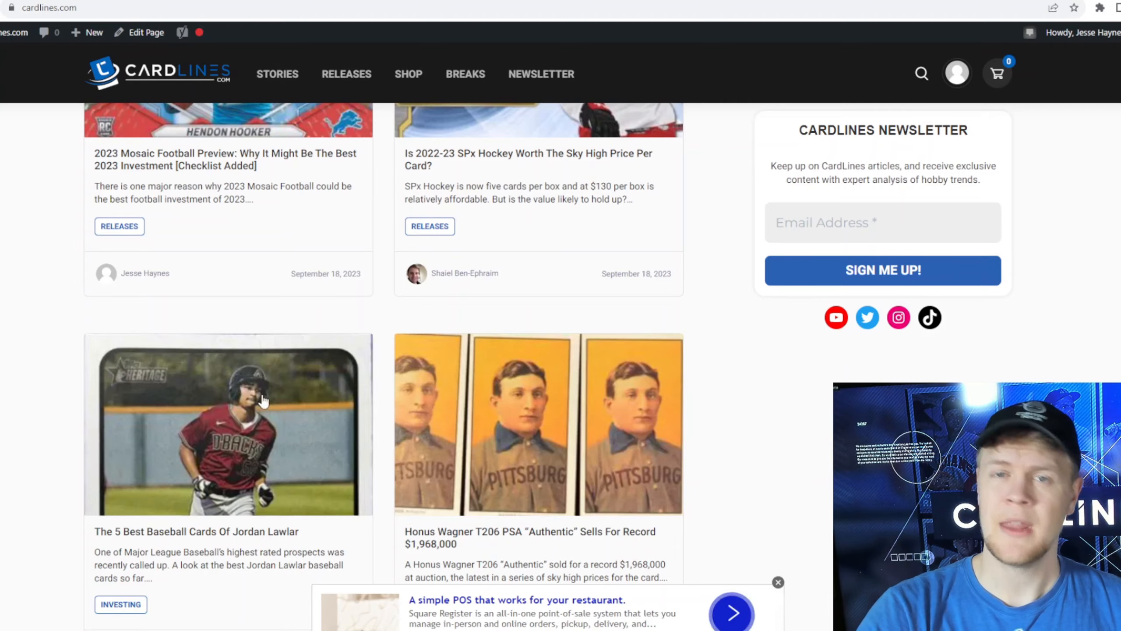
- Read the Jordan Lawlar article down to its first ranked card, the 2021 Bowman Draft #BD-194
scroll(down, 3)
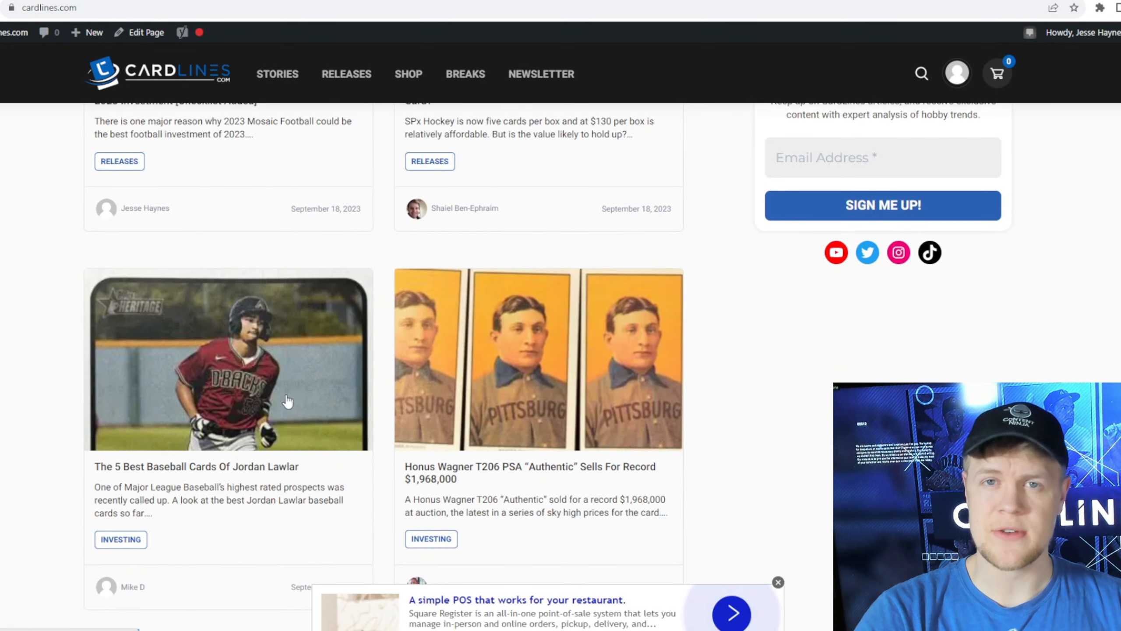
scroll(up, 3)
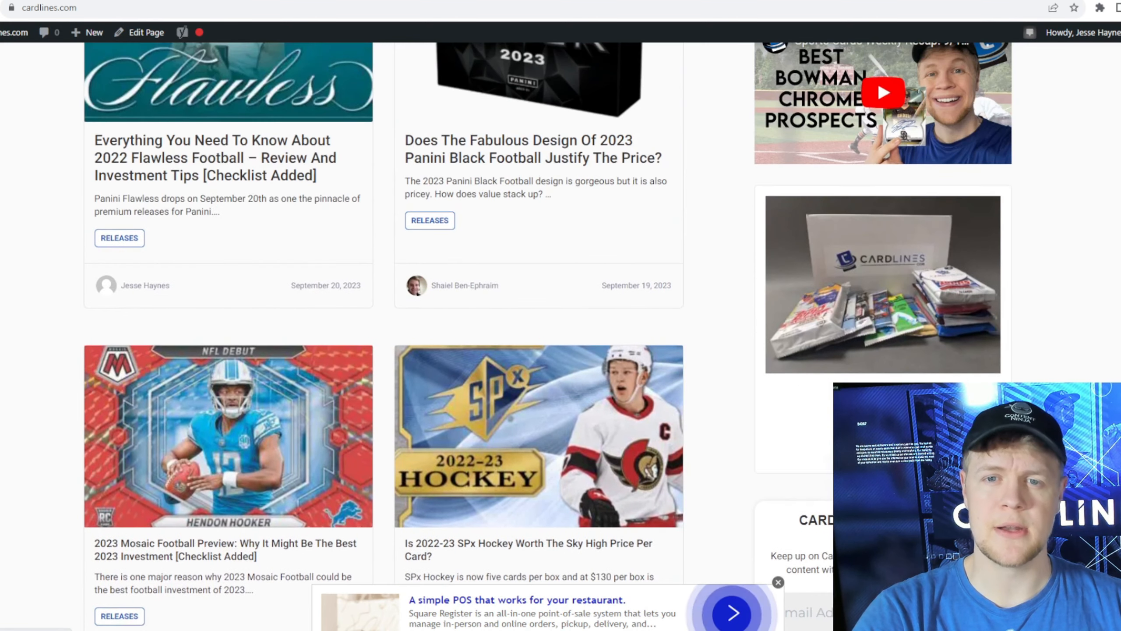
scroll(down, 3)
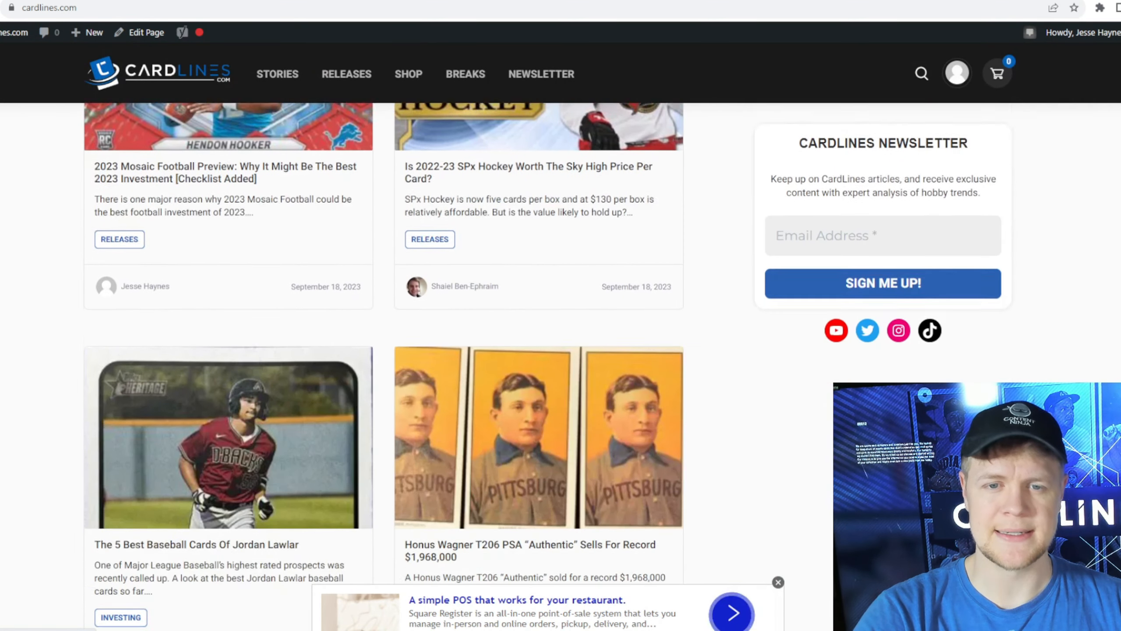
scroll(up, 3)
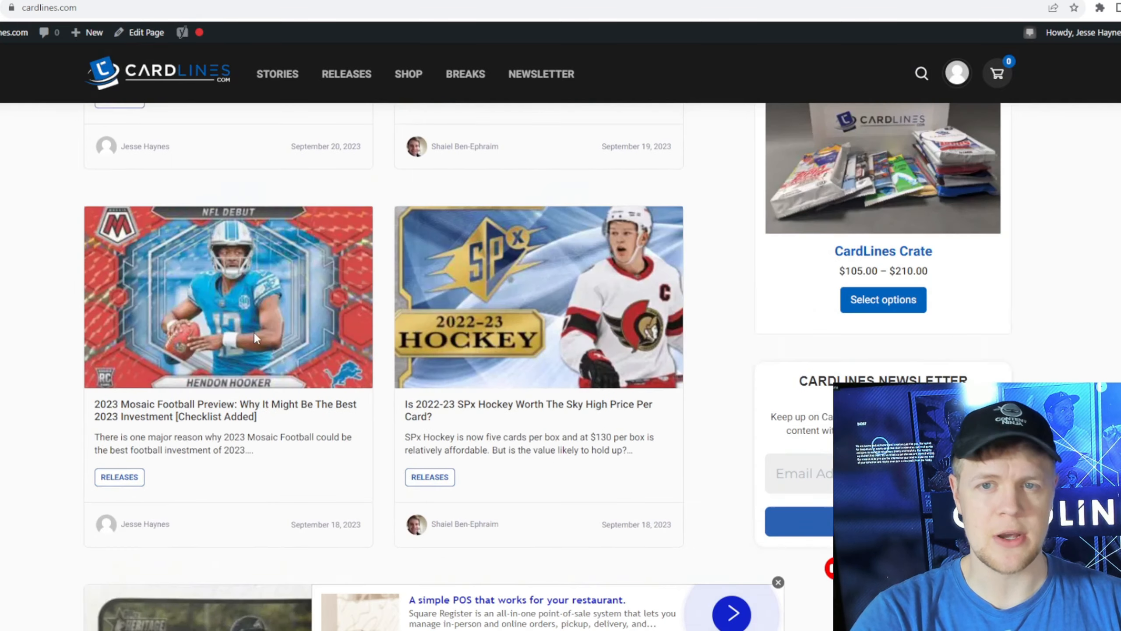
scroll(up, 3)
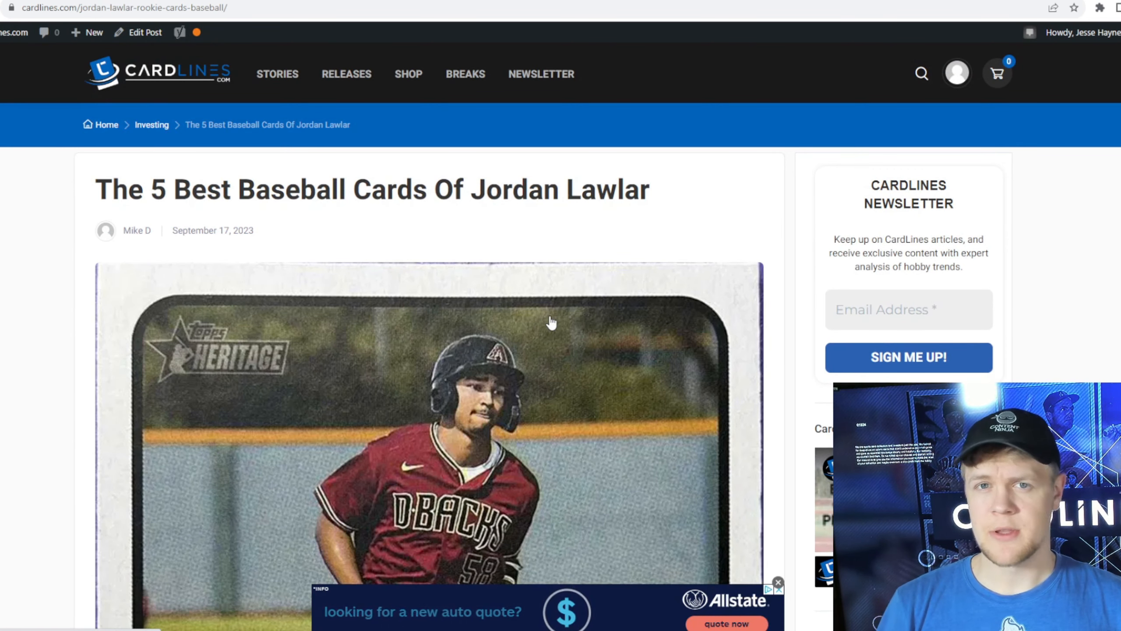
scroll(down, 3)
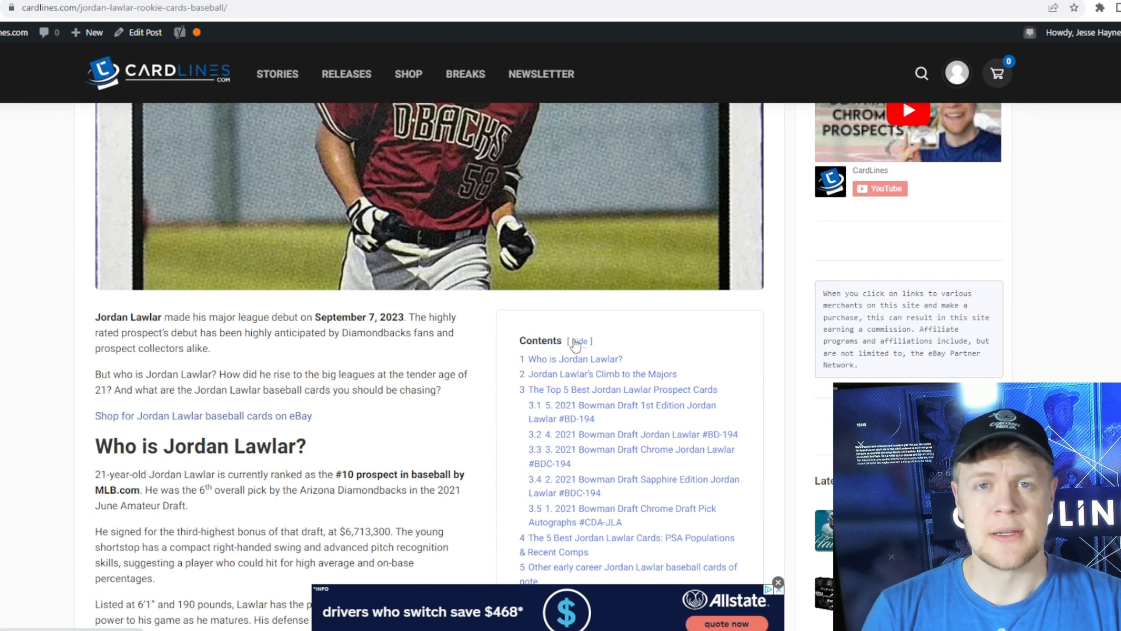
scroll(down, 3)
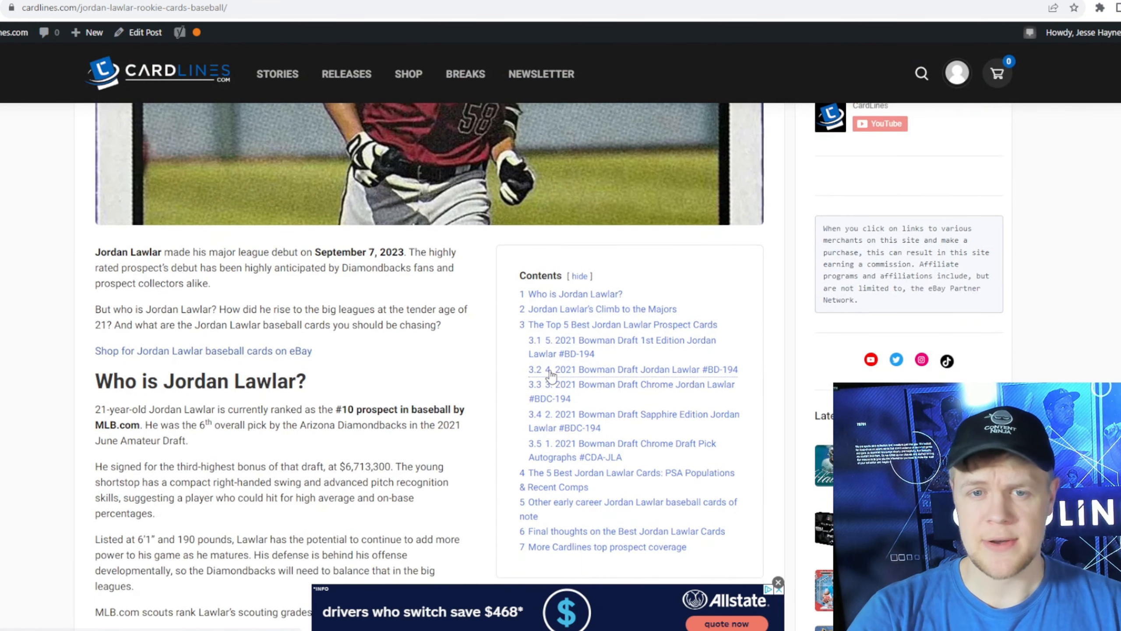
scroll(down, 3)
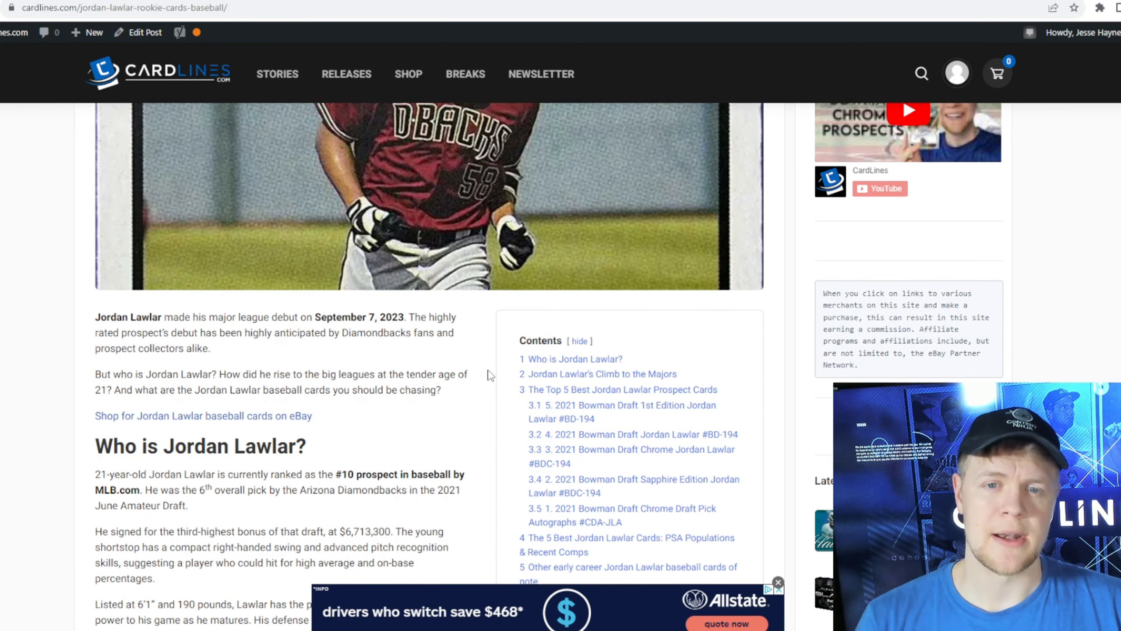
mouse_move(511, 432)
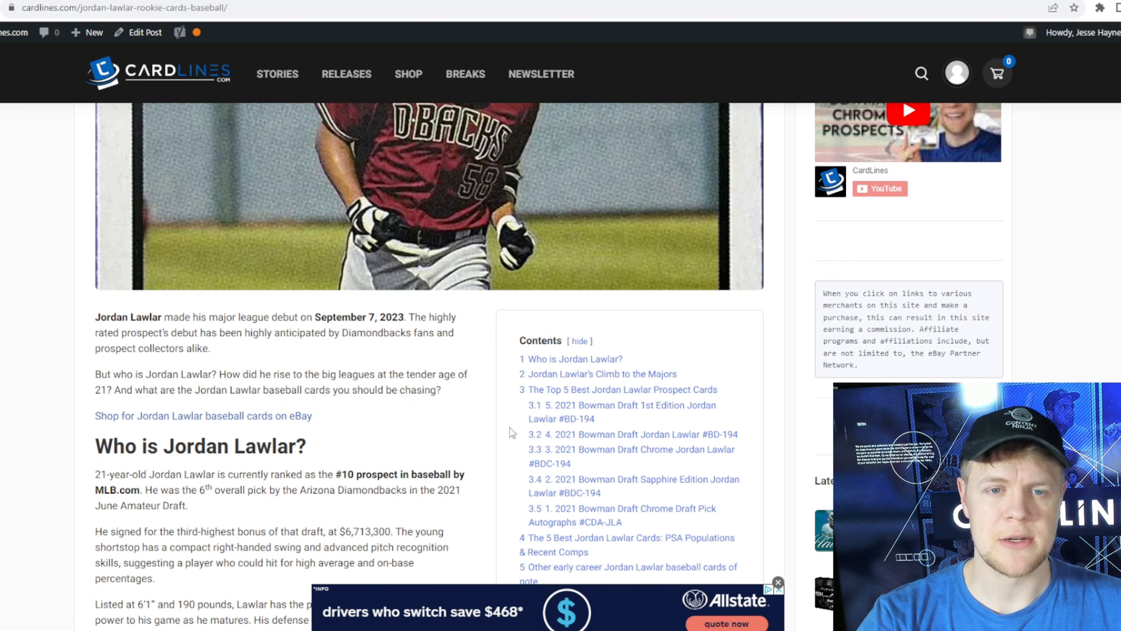
scroll(down, 3)
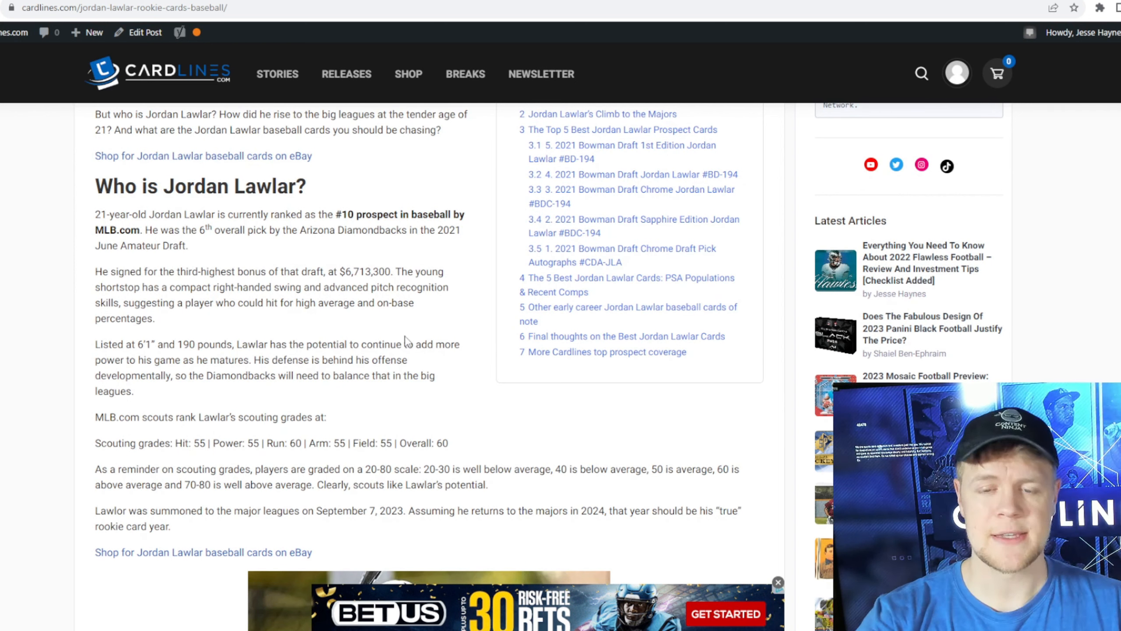
scroll(down, 3)
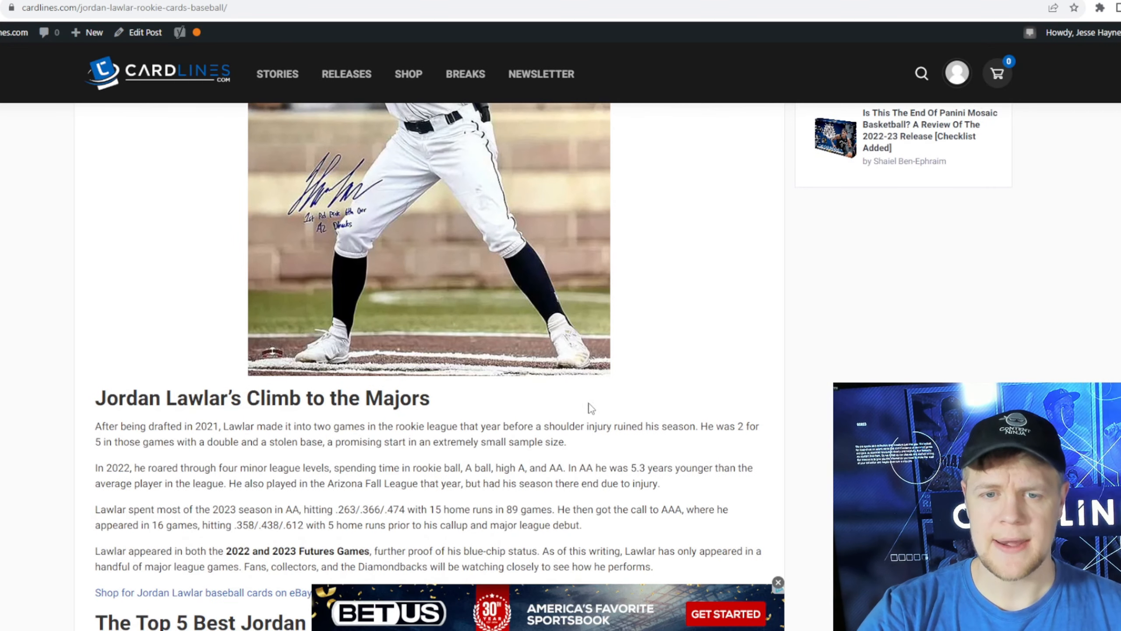
scroll(down, 3)
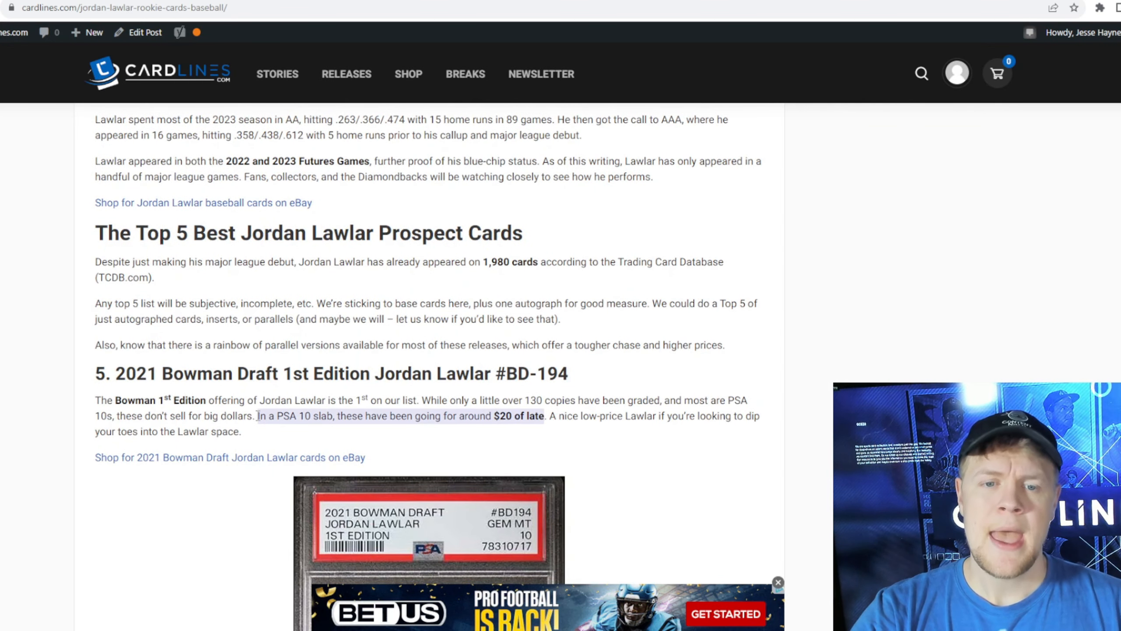
scroll(down, 3)
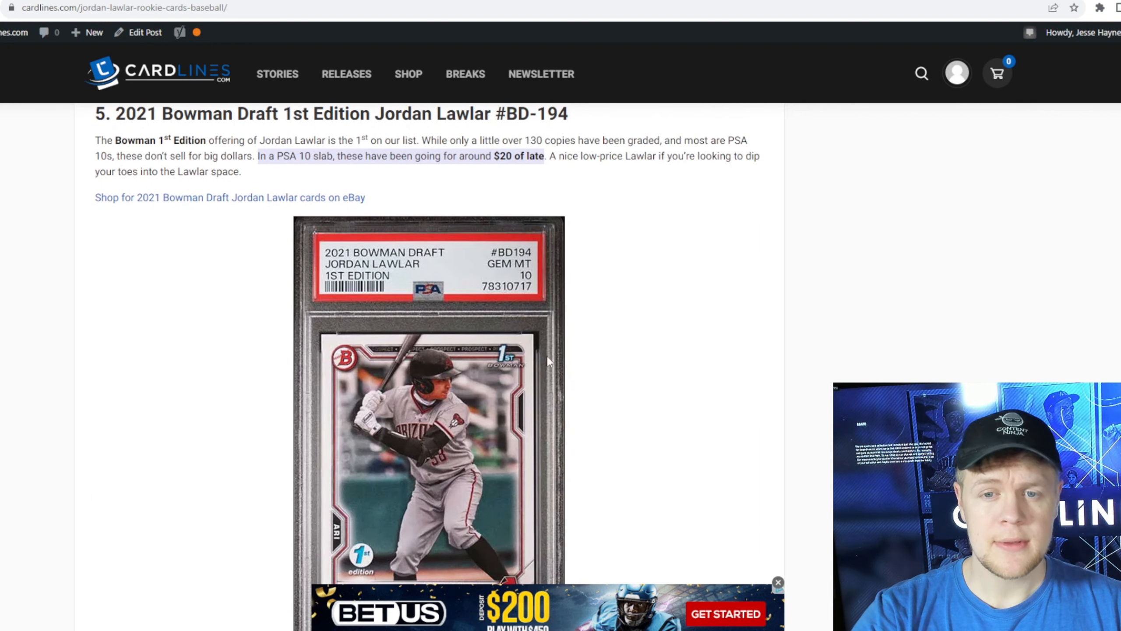
scroll(down, 3)
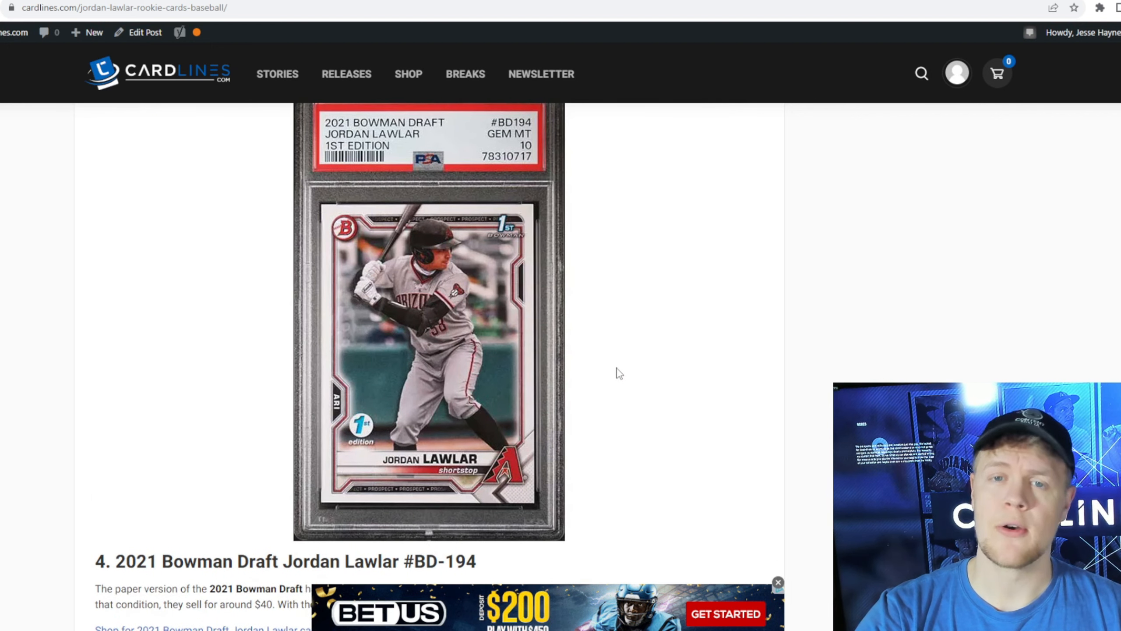
scroll(down, 3)
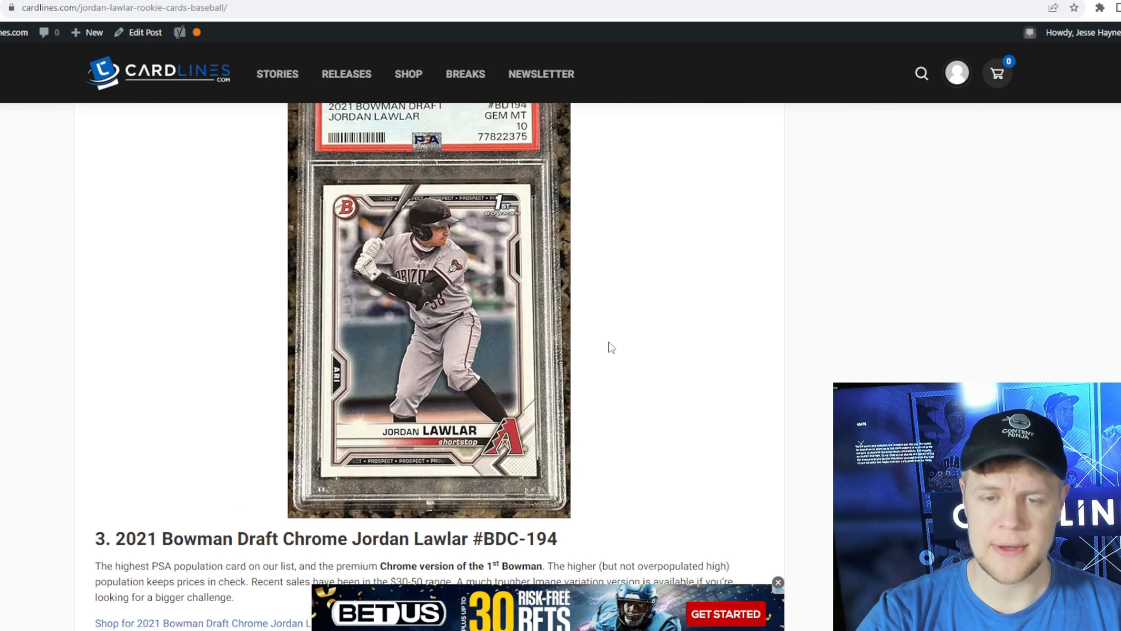
scroll(down, 3)
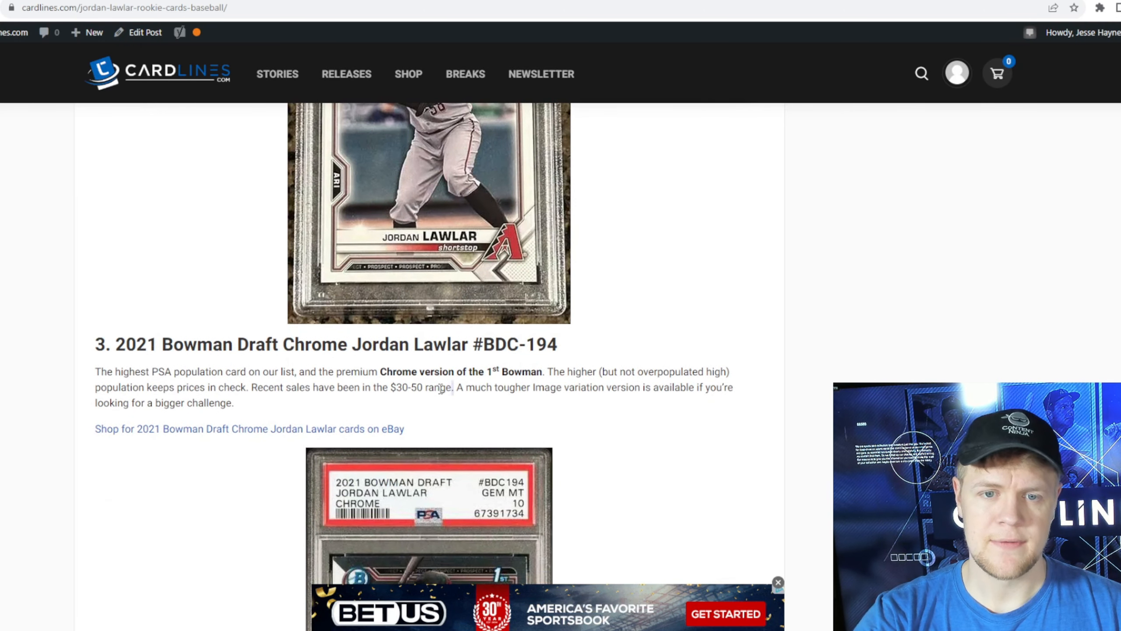
scroll(down, 3)
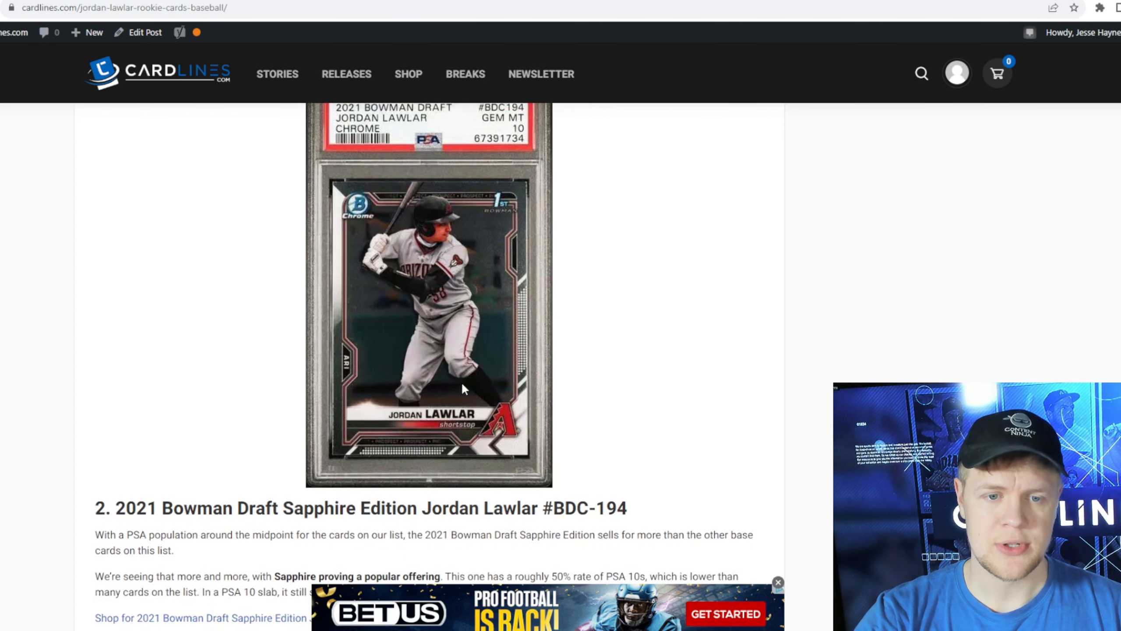
scroll(down, 3)
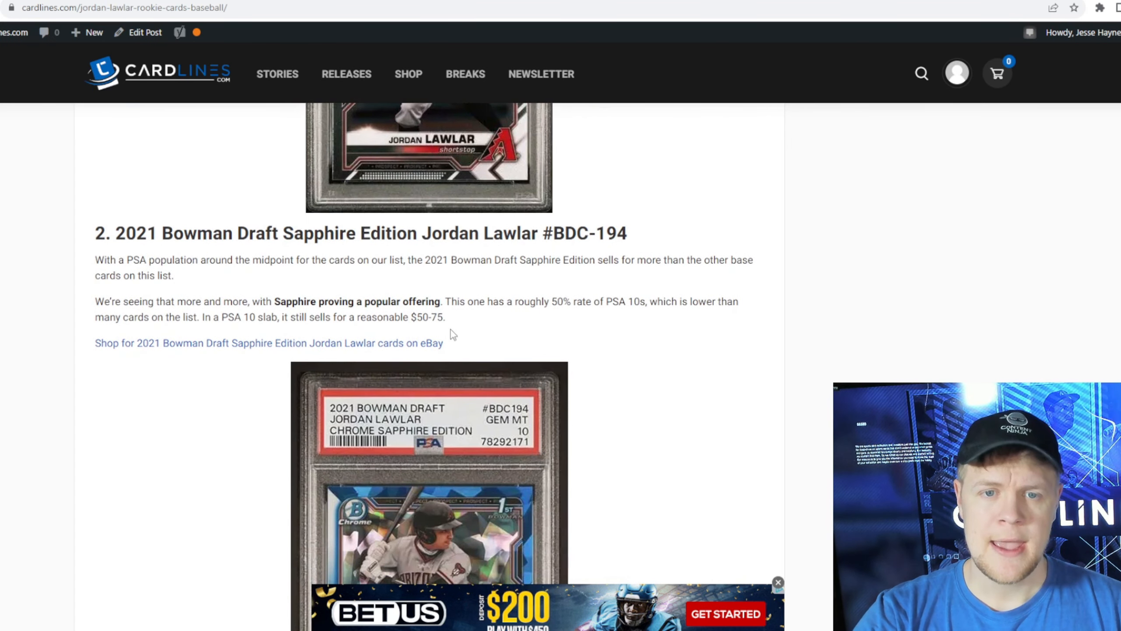
scroll(down, 3)
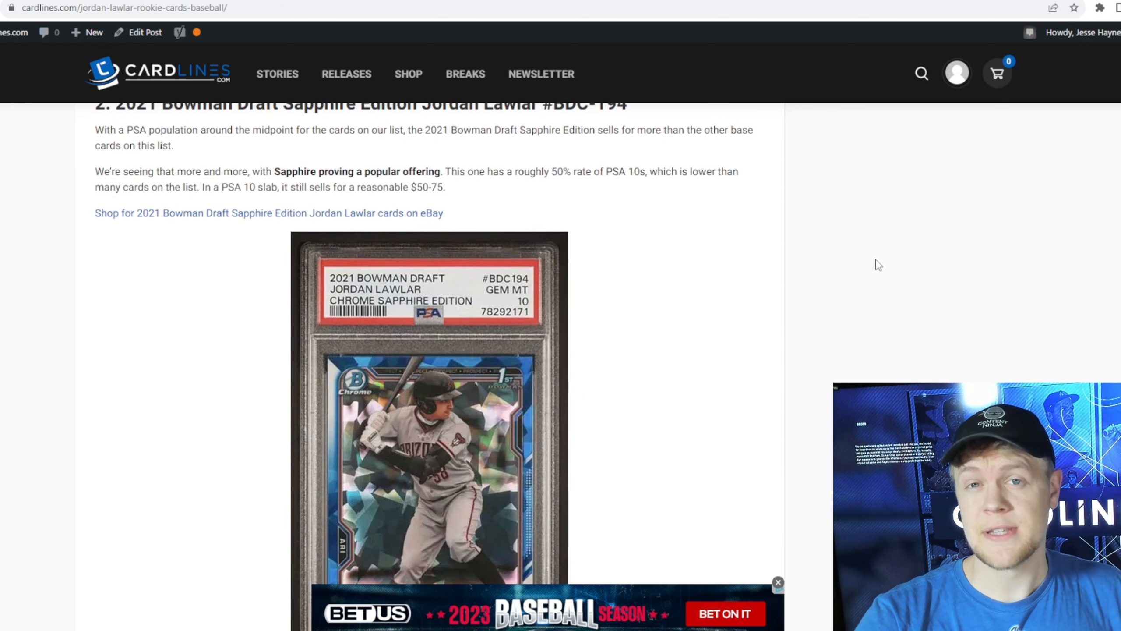
scroll(up, 3)
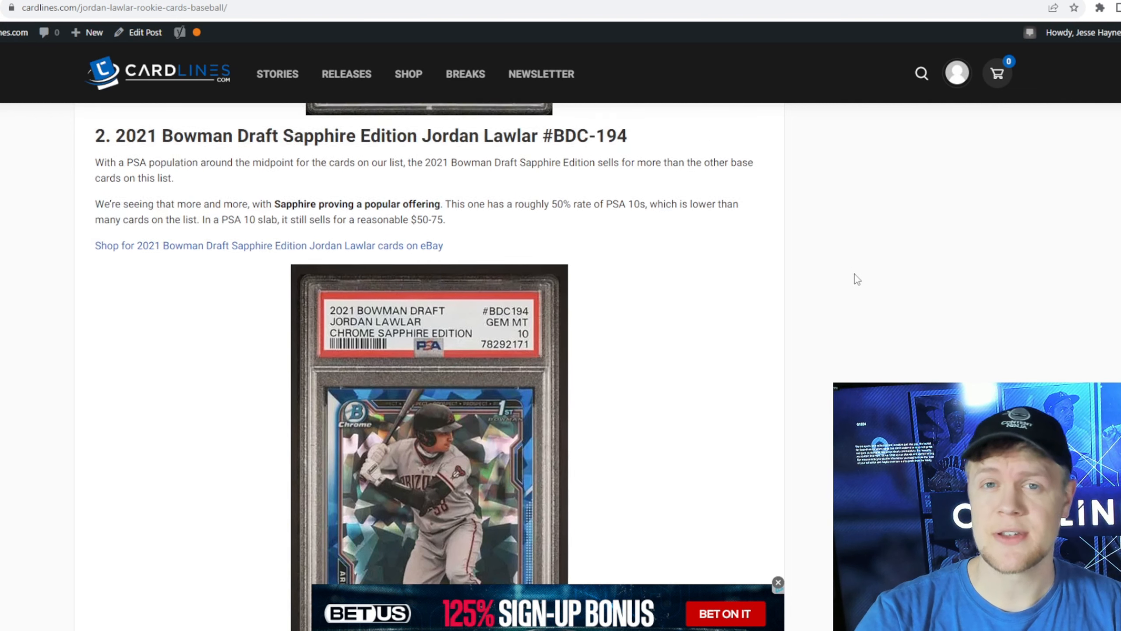
scroll(down, 3)
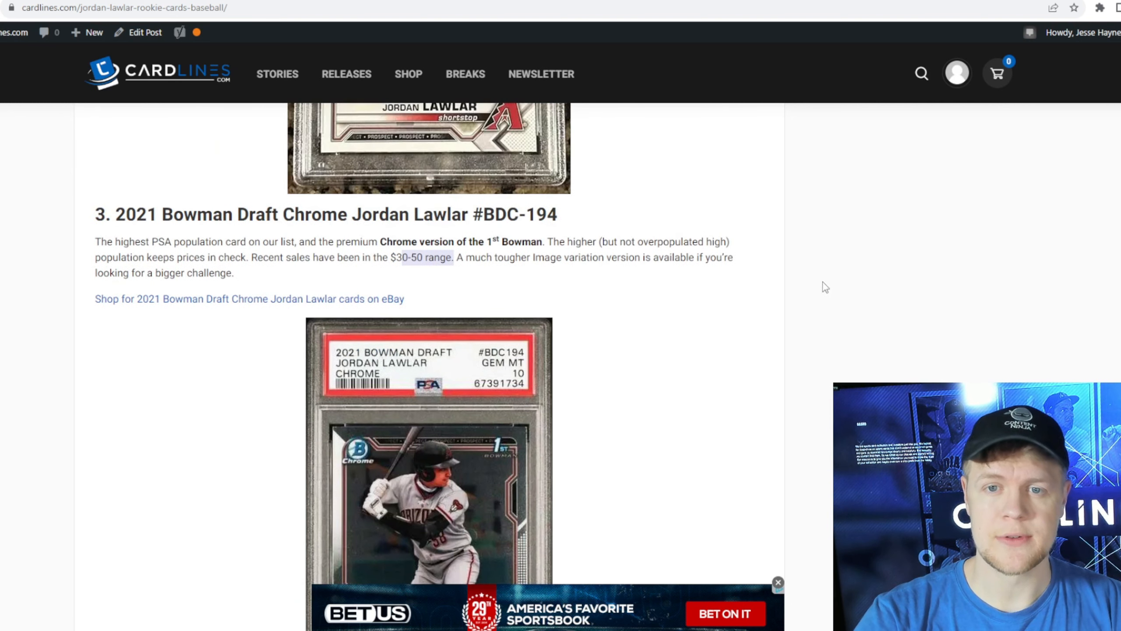
scroll(down, 3)
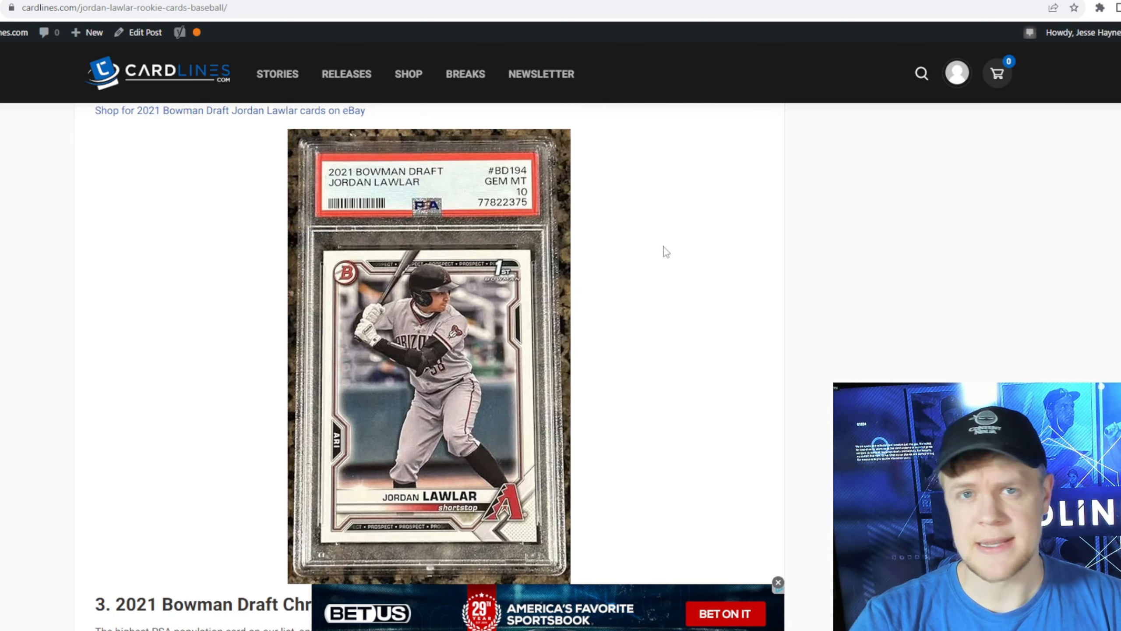
scroll(down, 3)
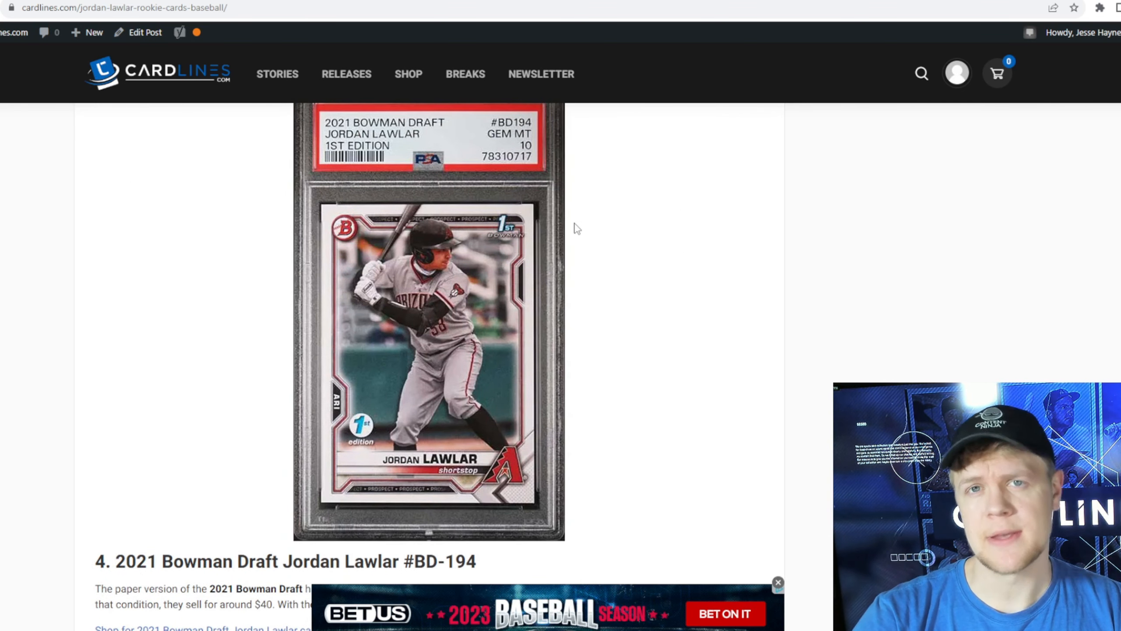
click(277, 74)
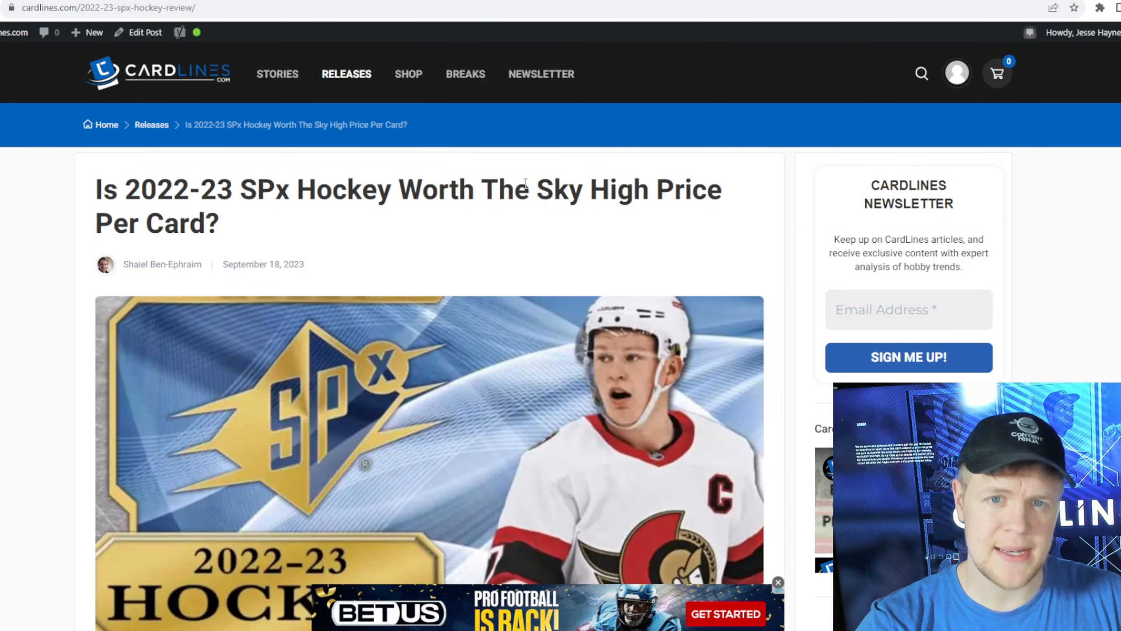
mouse_move(446, 311)
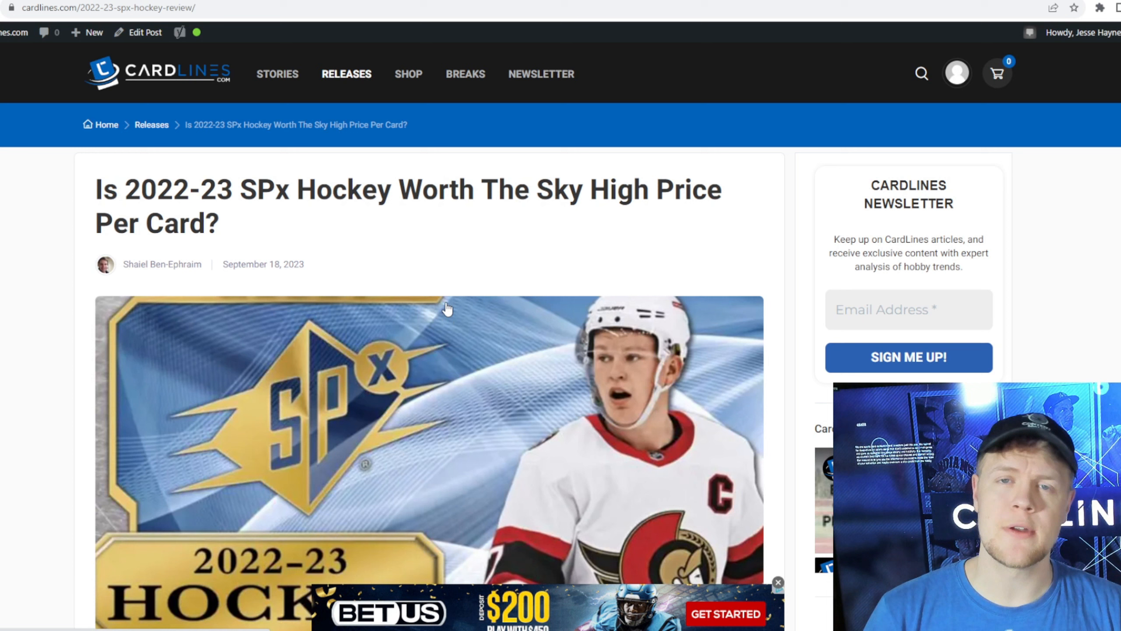
- Read the SPx Hockey review past its intro, contents and history to the release date and formats
scroll(down, 3)
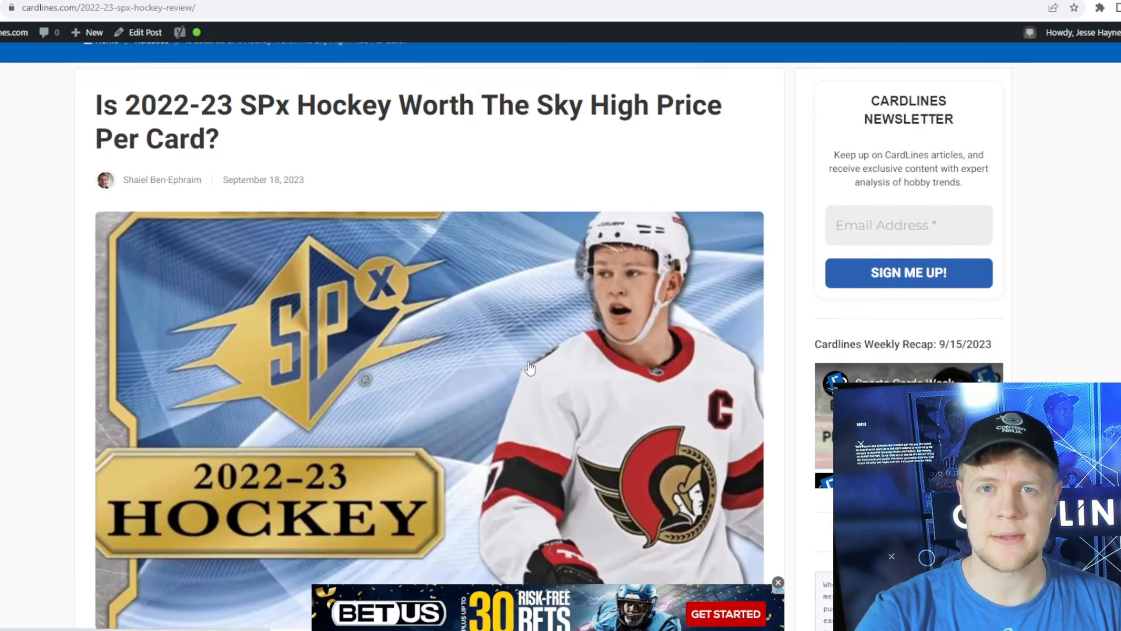
scroll(down, 3)
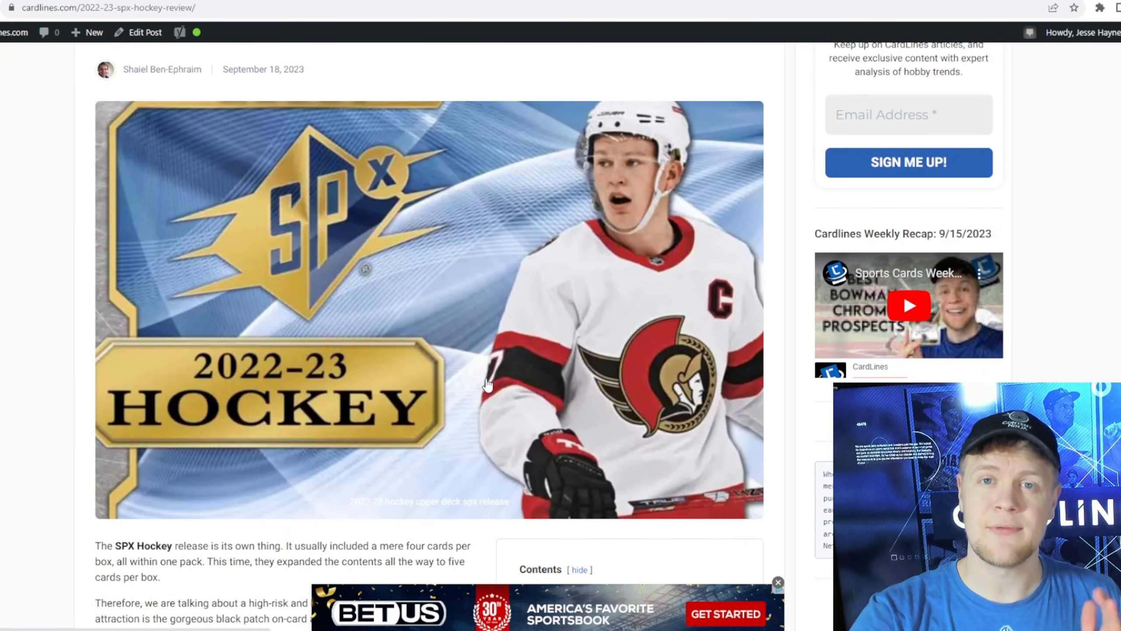
scroll(down, 3)
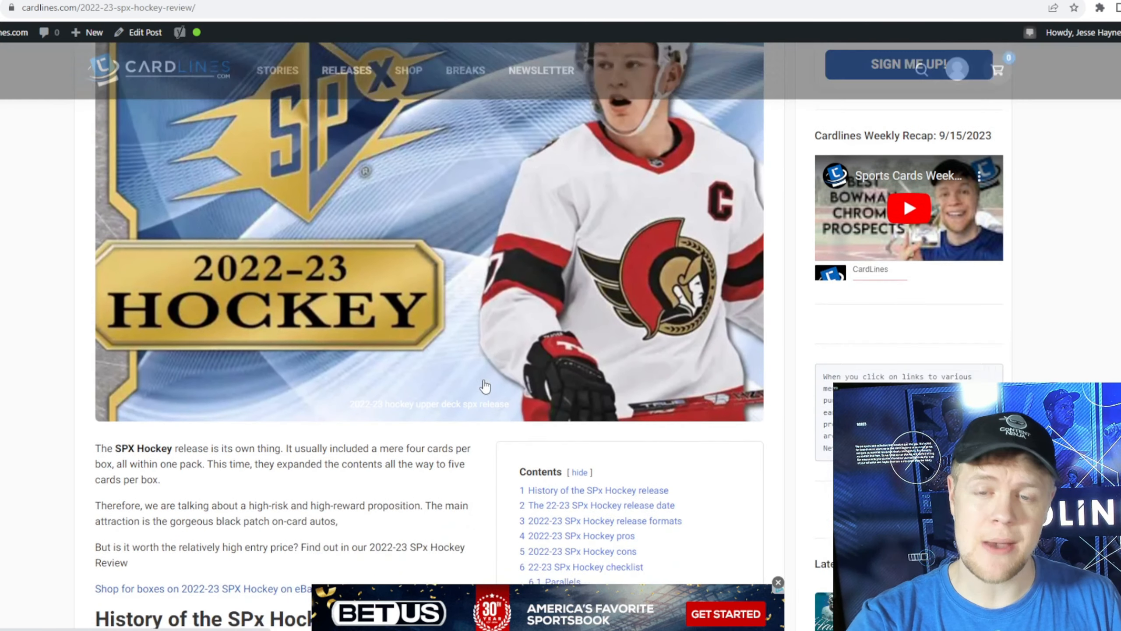
scroll(down, 3)
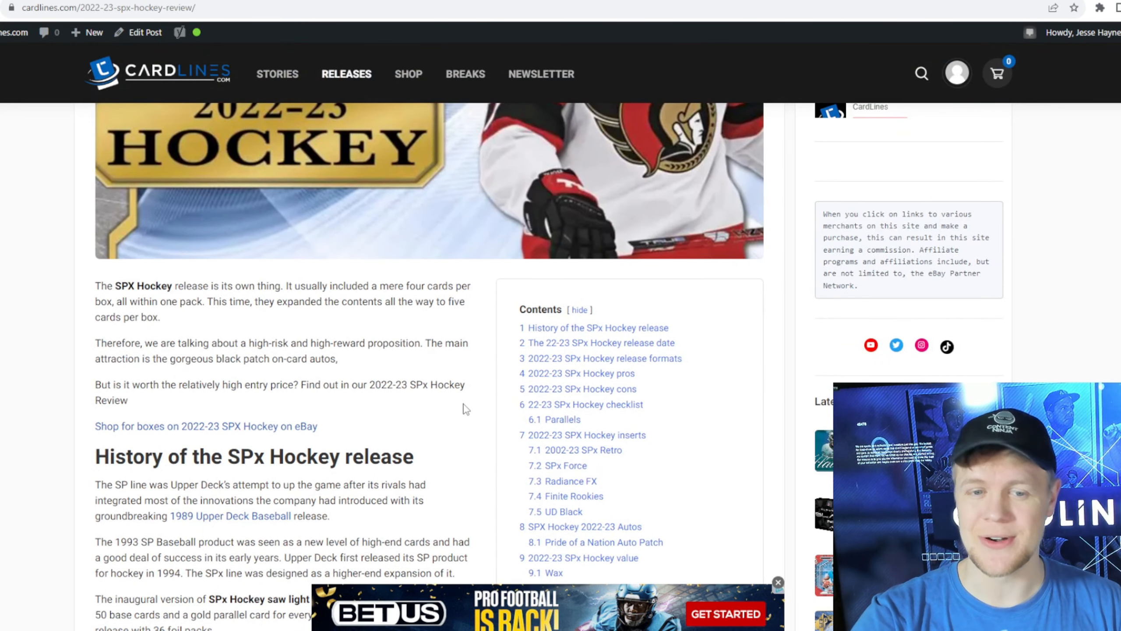
scroll(down, 3)
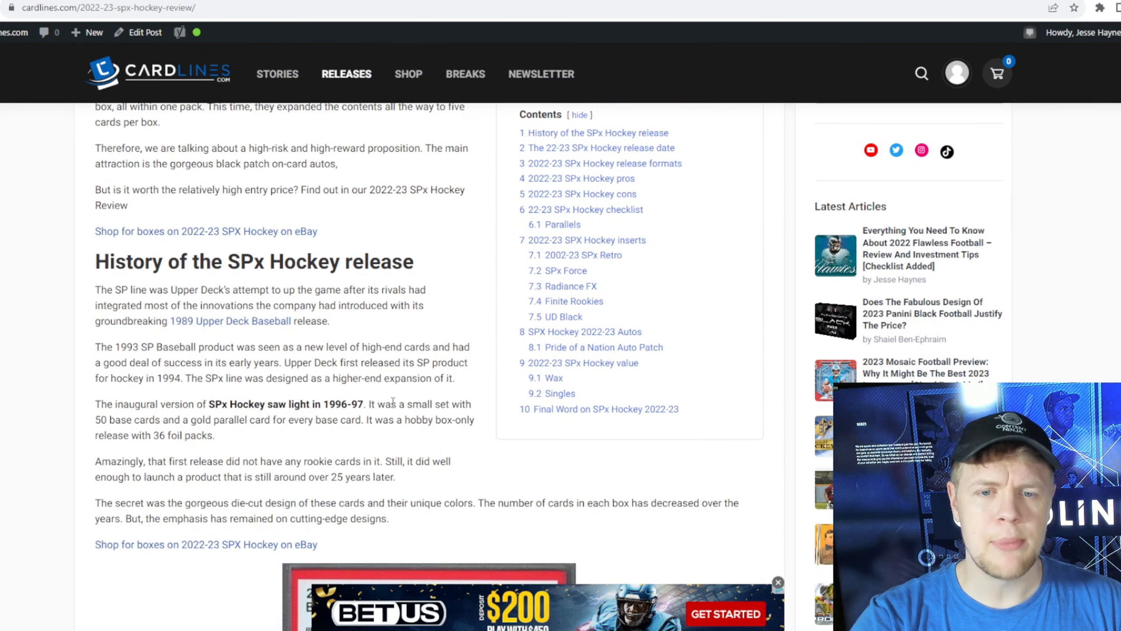
scroll(up, 3)
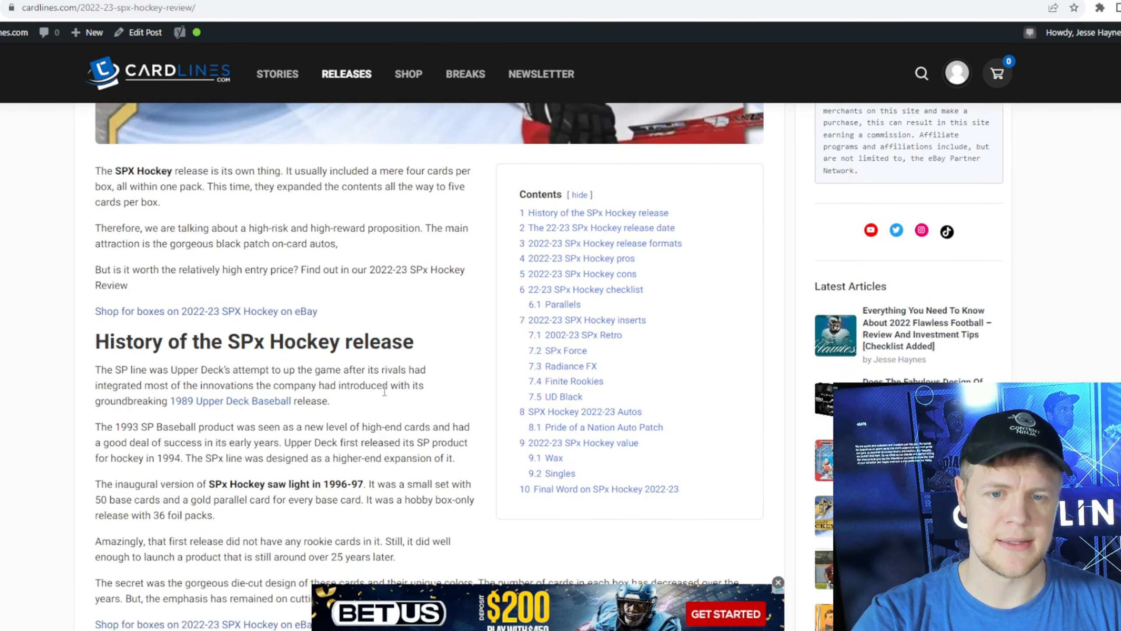
scroll(down, 3)
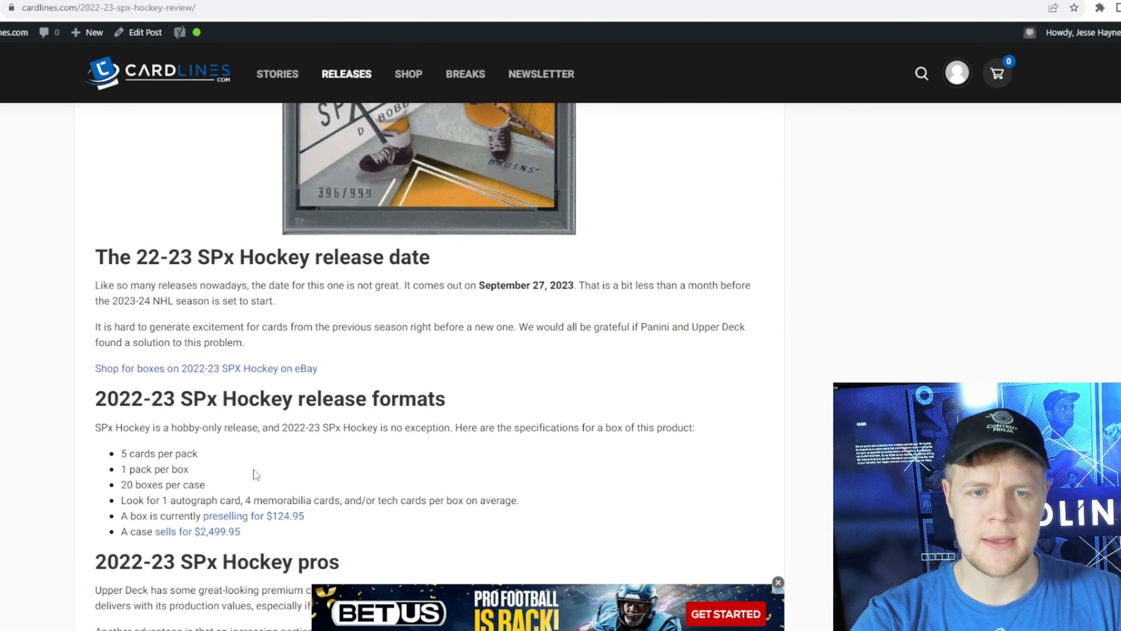
- Highlight the per-box autograph and memorabilia line, then read through parallels and inserts to Autos
double_click(159, 453)
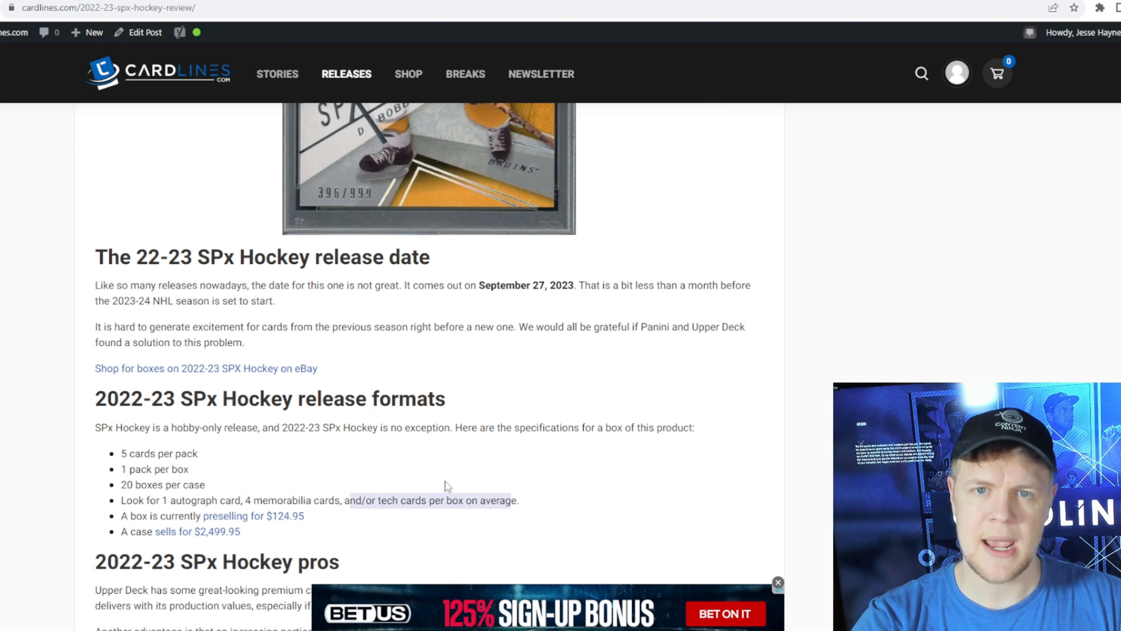
scroll(down, 3)
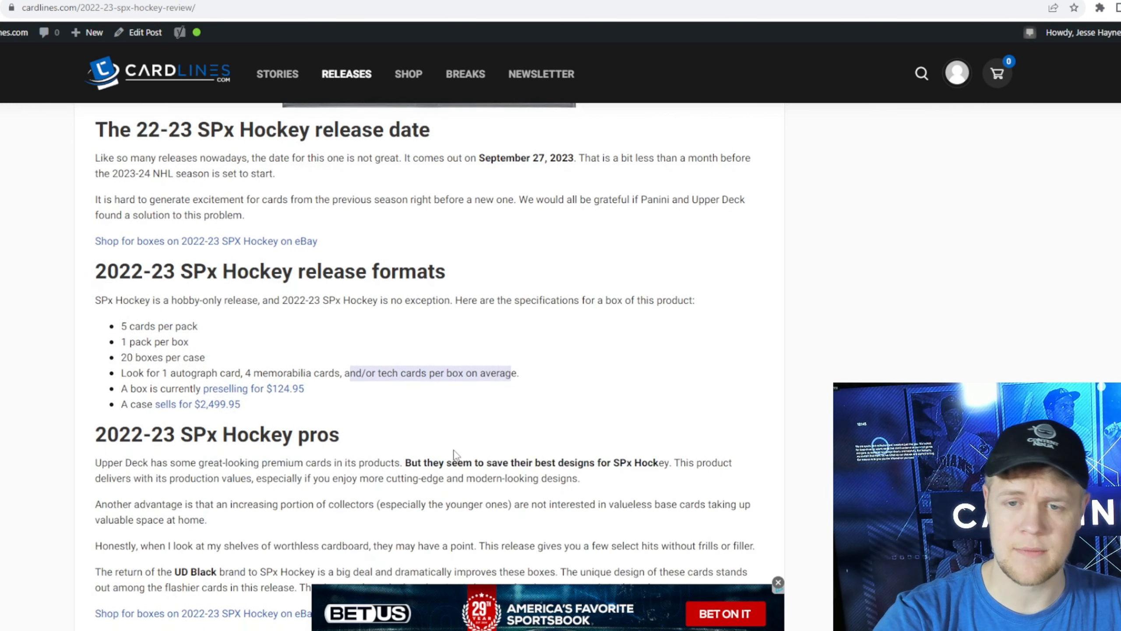
scroll(down, 3)
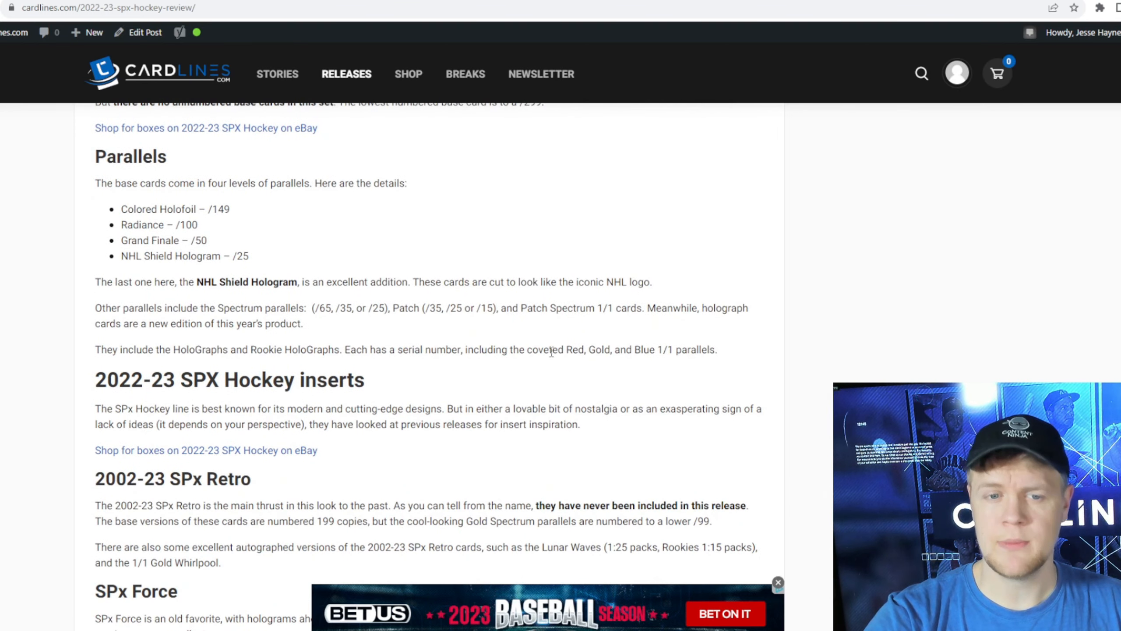
scroll(down, 3)
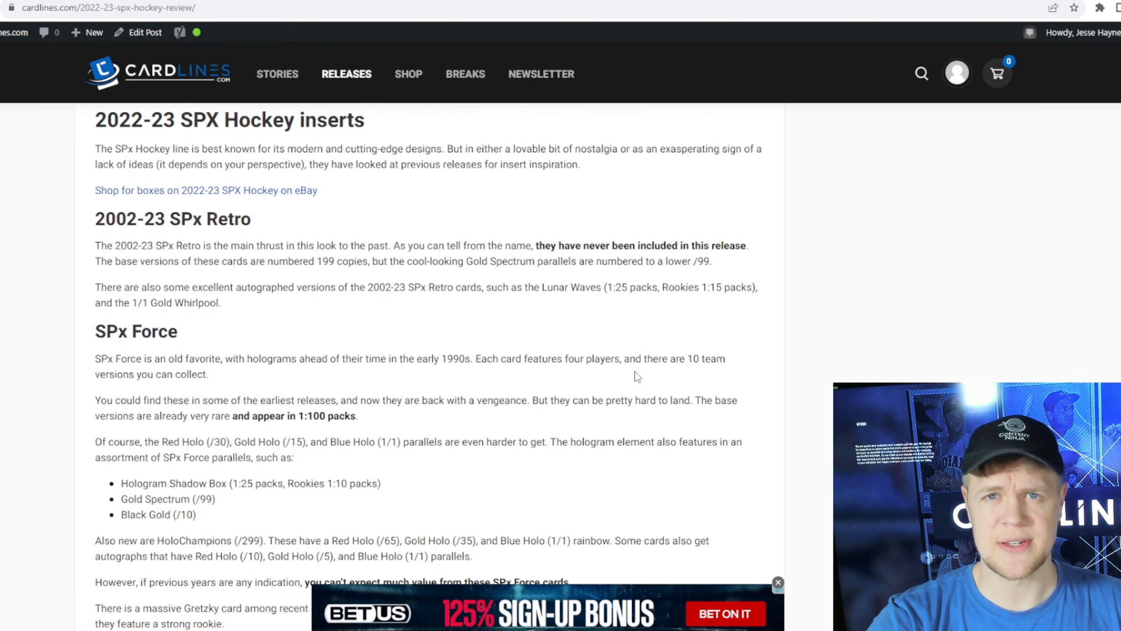
scroll(up, 3)
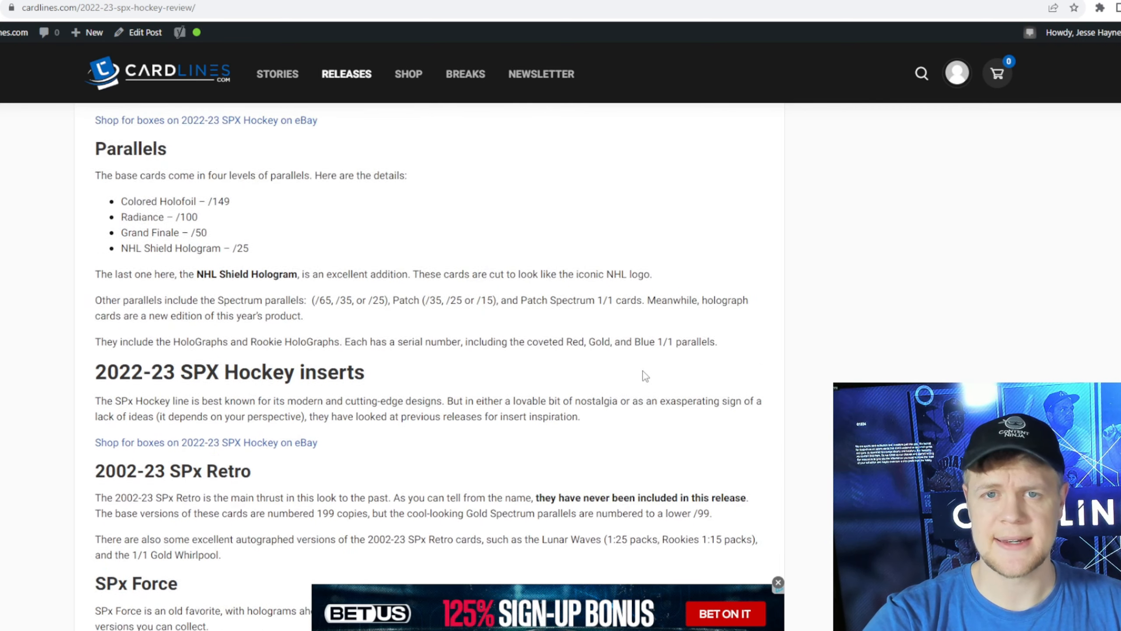
scroll(down, 3)
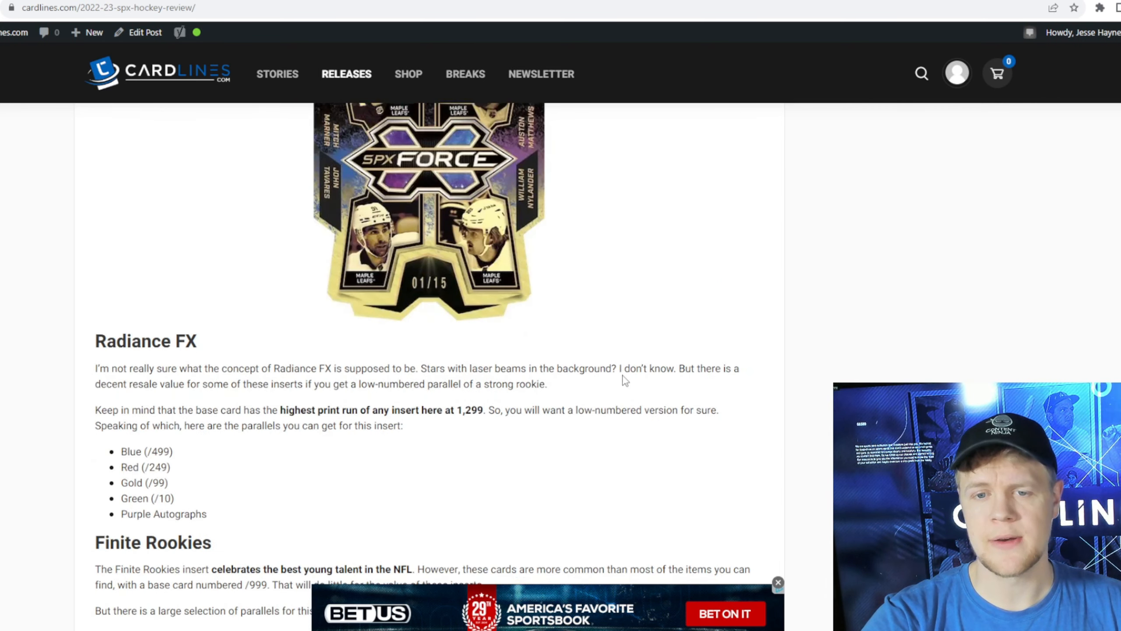
scroll(down, 3)
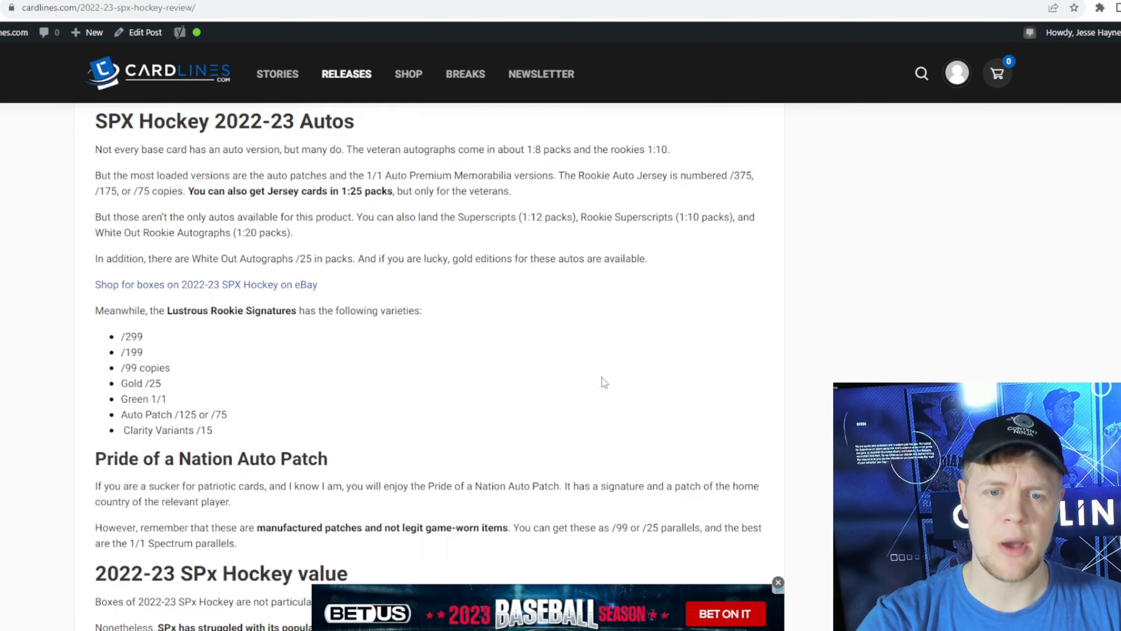
scroll(down, 3)
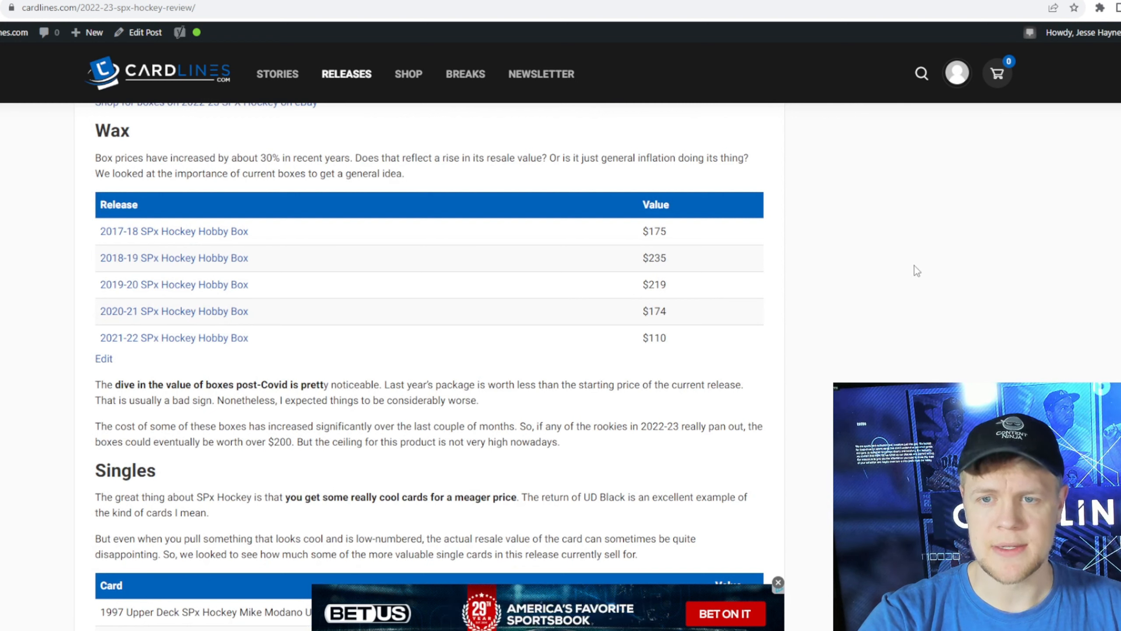
mouse_move(866, 231)
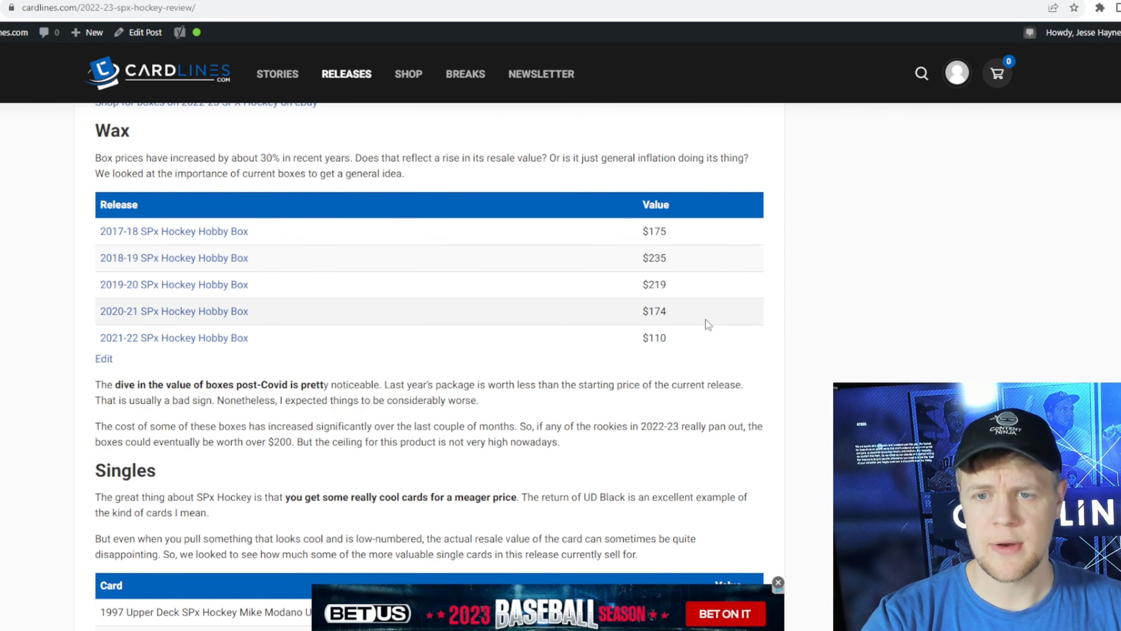
mouse_move(676, 276)
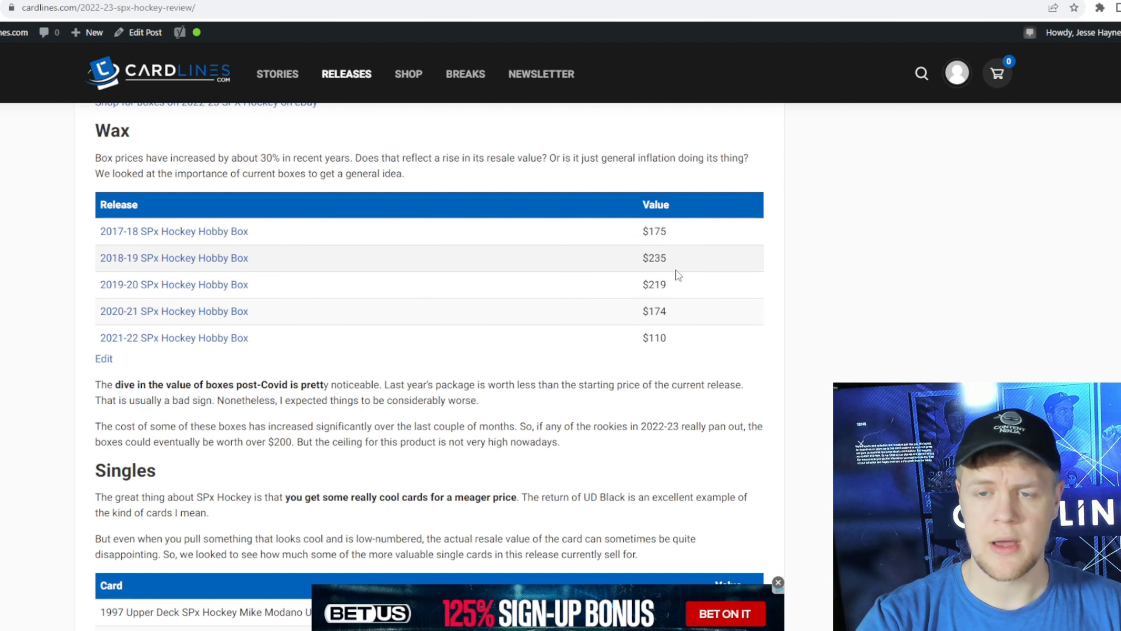
mouse_move(678, 320)
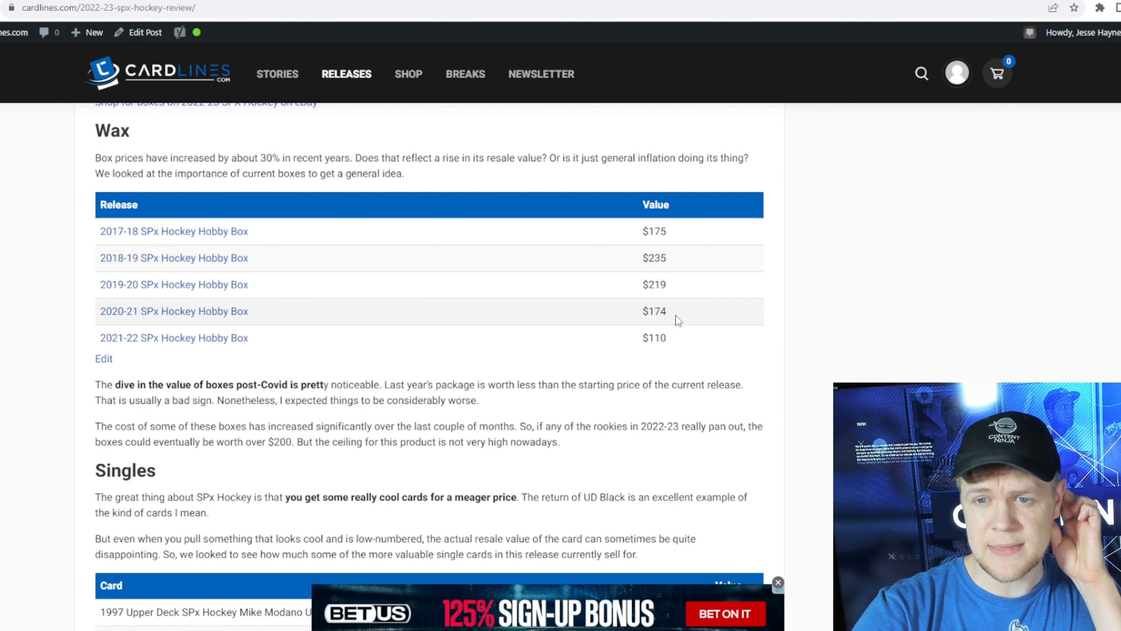
mouse_move(669, 284)
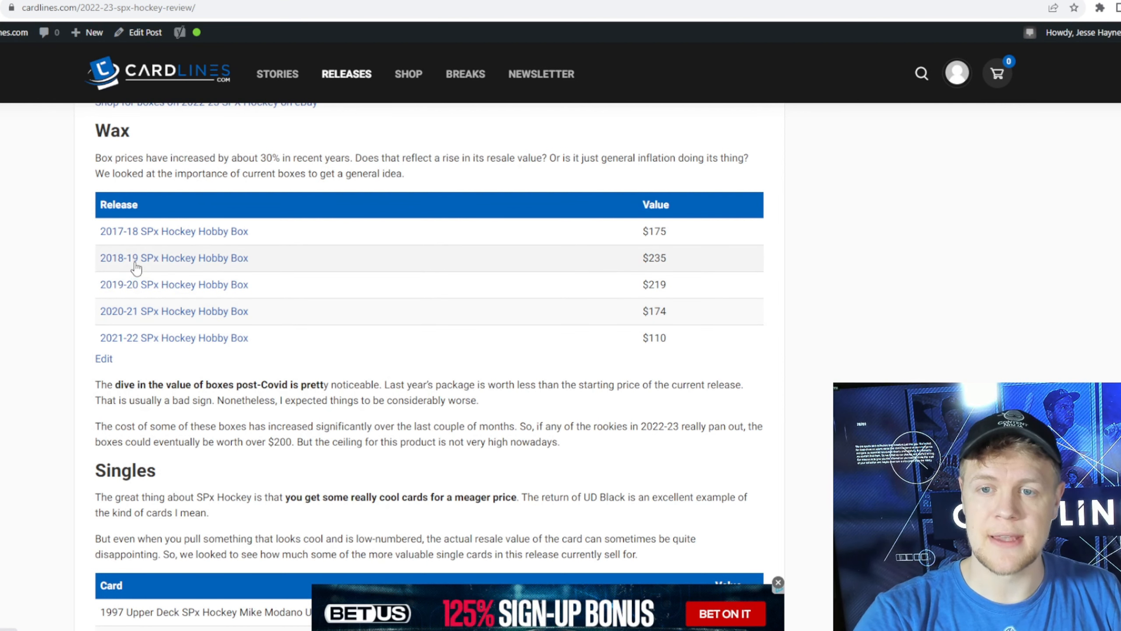
mouse_move(894, 334)
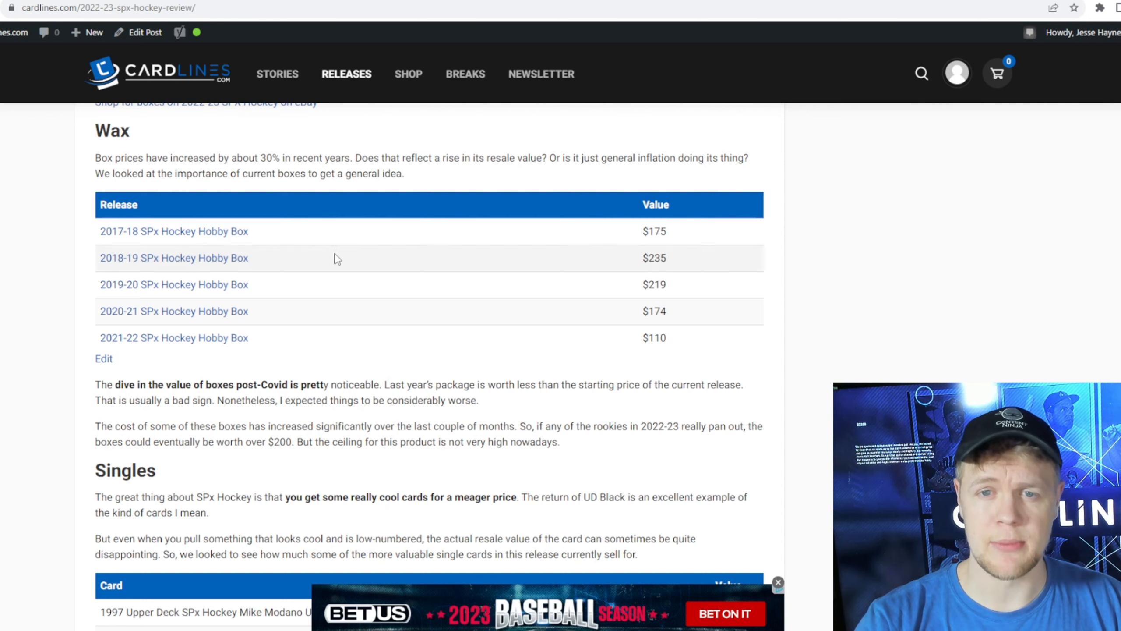
mouse_move(198, 319)
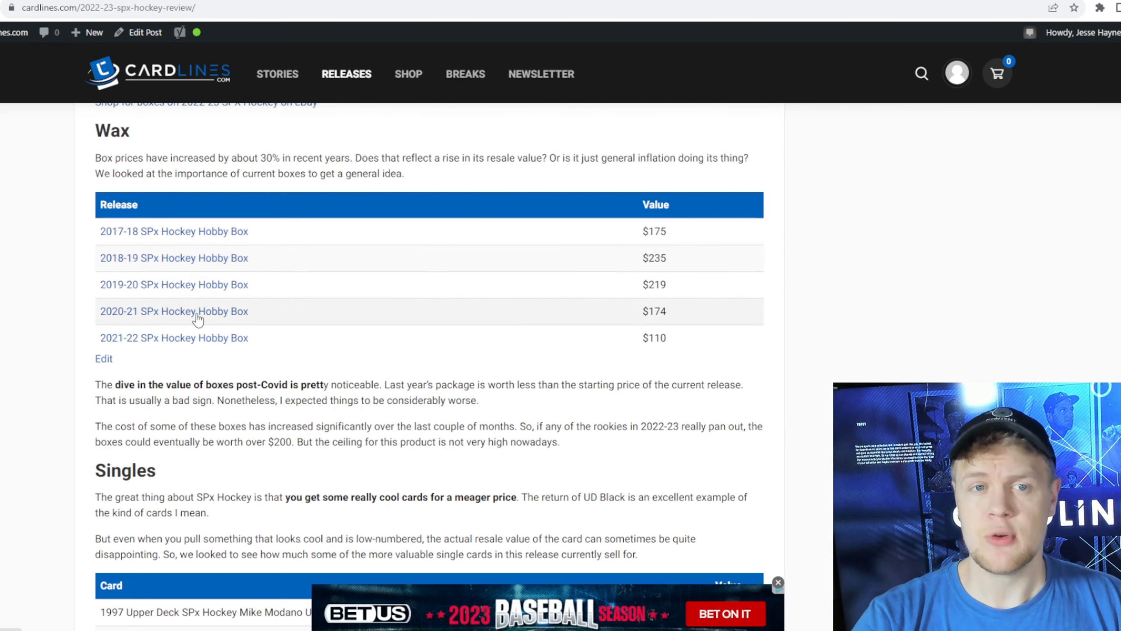
- Scroll past the Wax hobby box price table to the Singles card value table
scroll(down, 3)
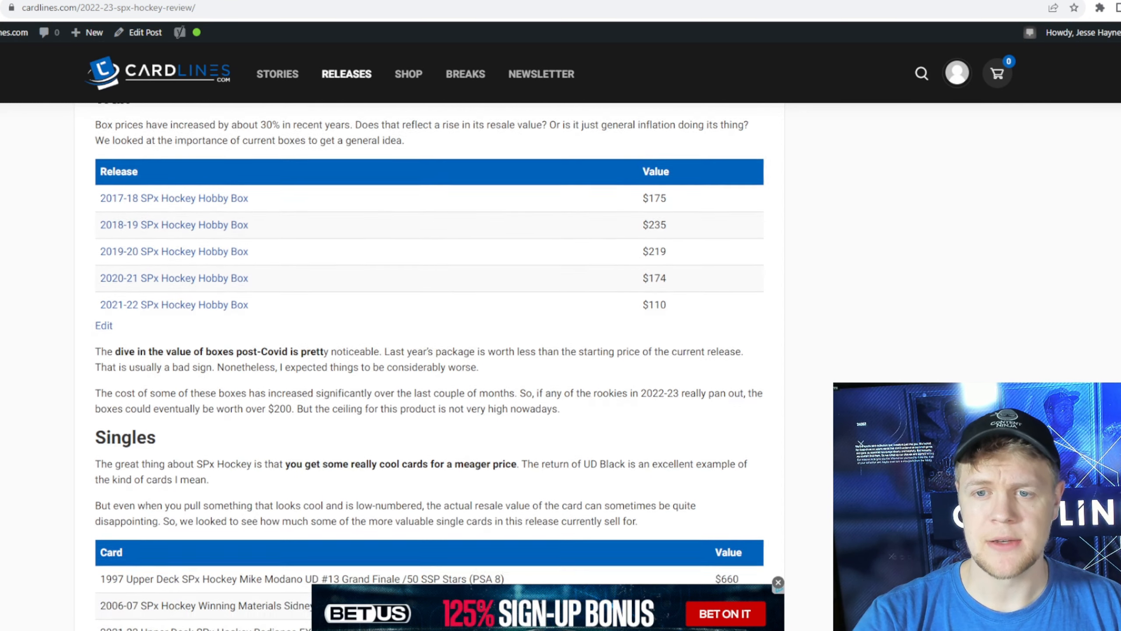
scroll(down, 3)
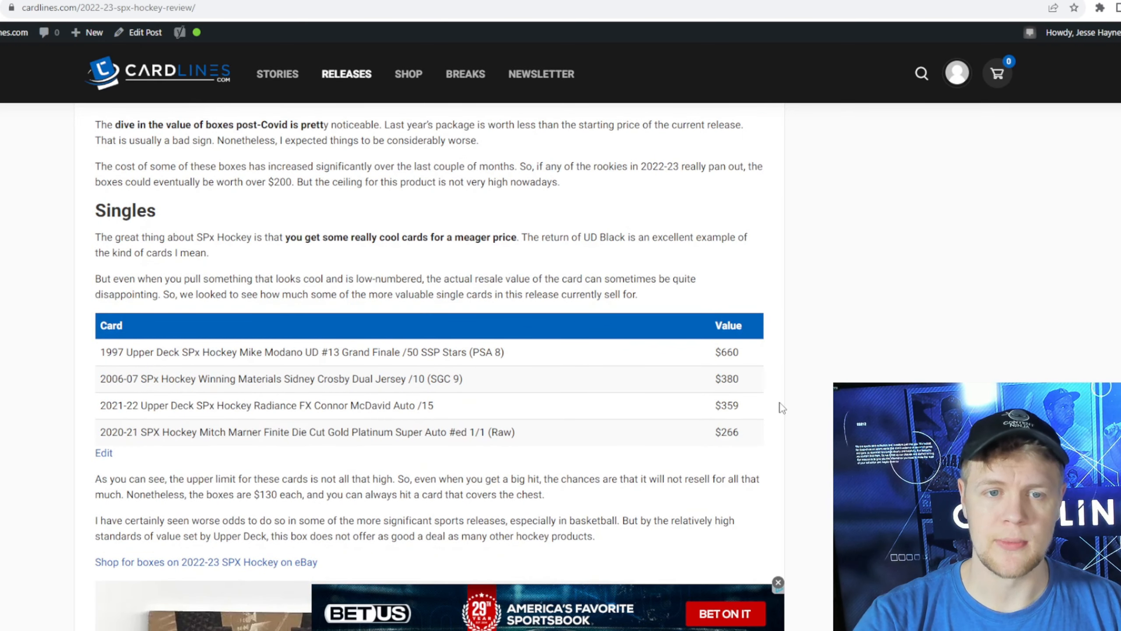
scroll(down, 3)
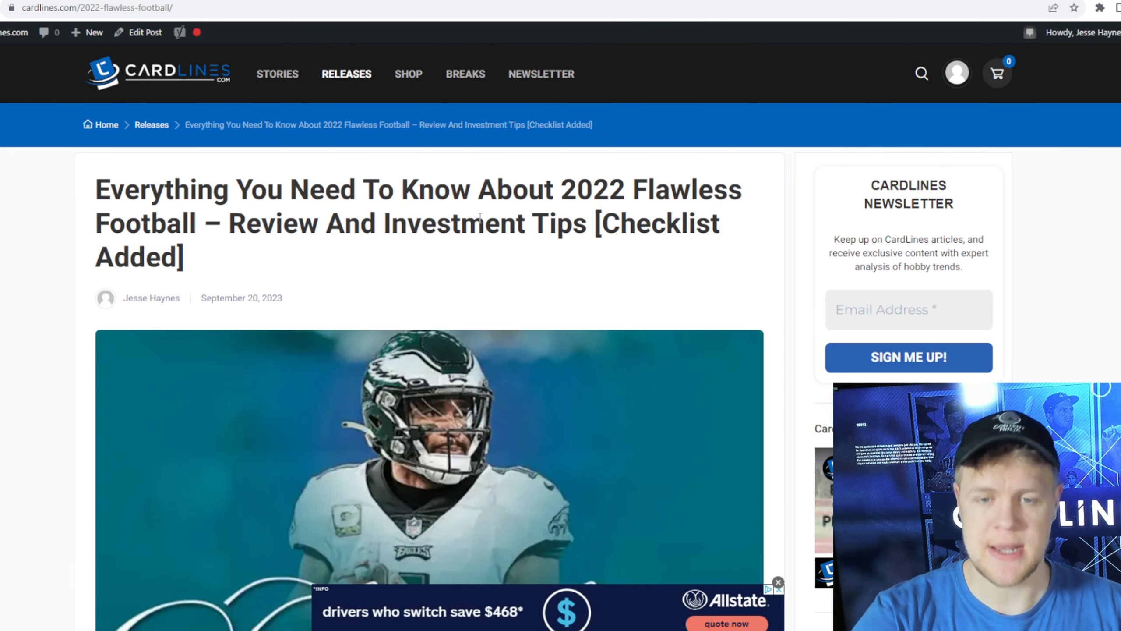
- Read the Flawless Football article past the review video to the Base Ruby through Platinum tiers
scroll(down, 3)
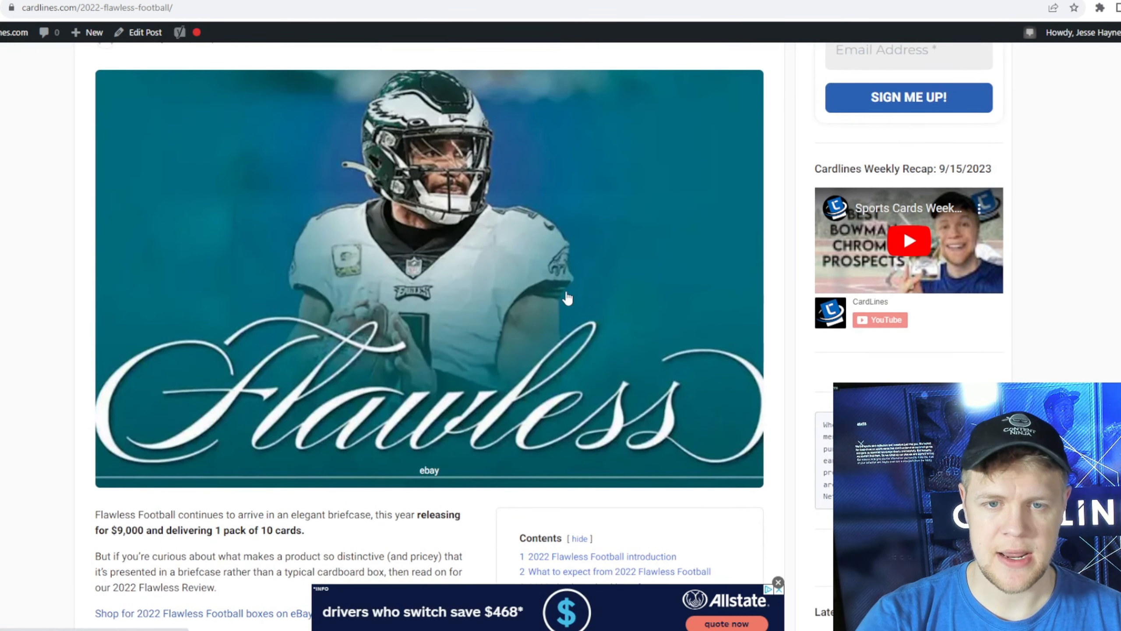
scroll(down, 3)
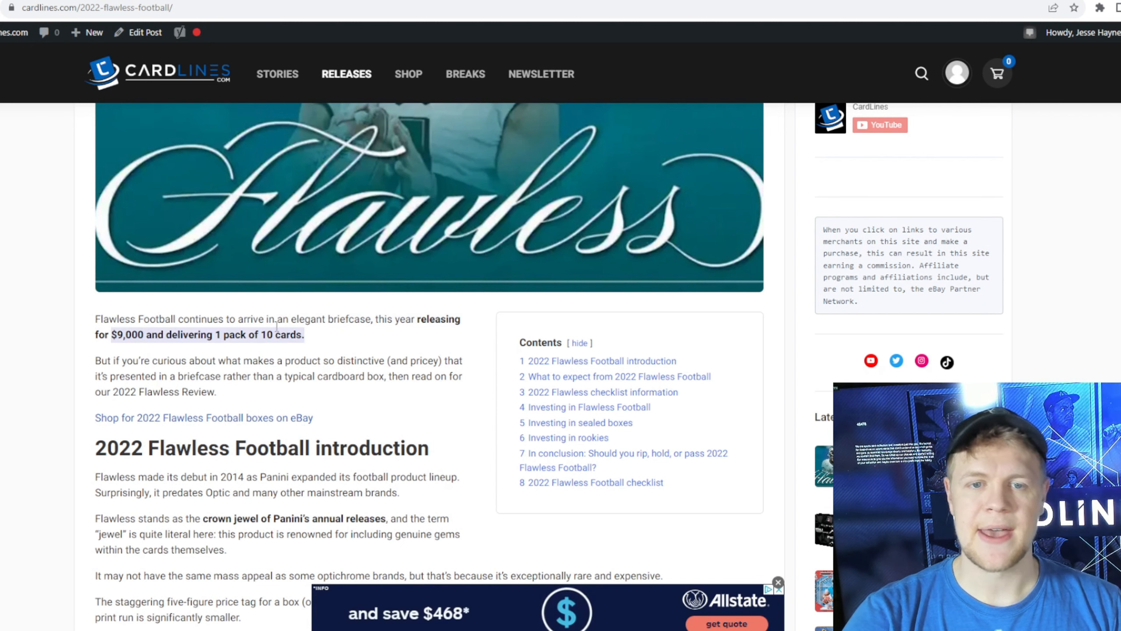
scroll(down, 3)
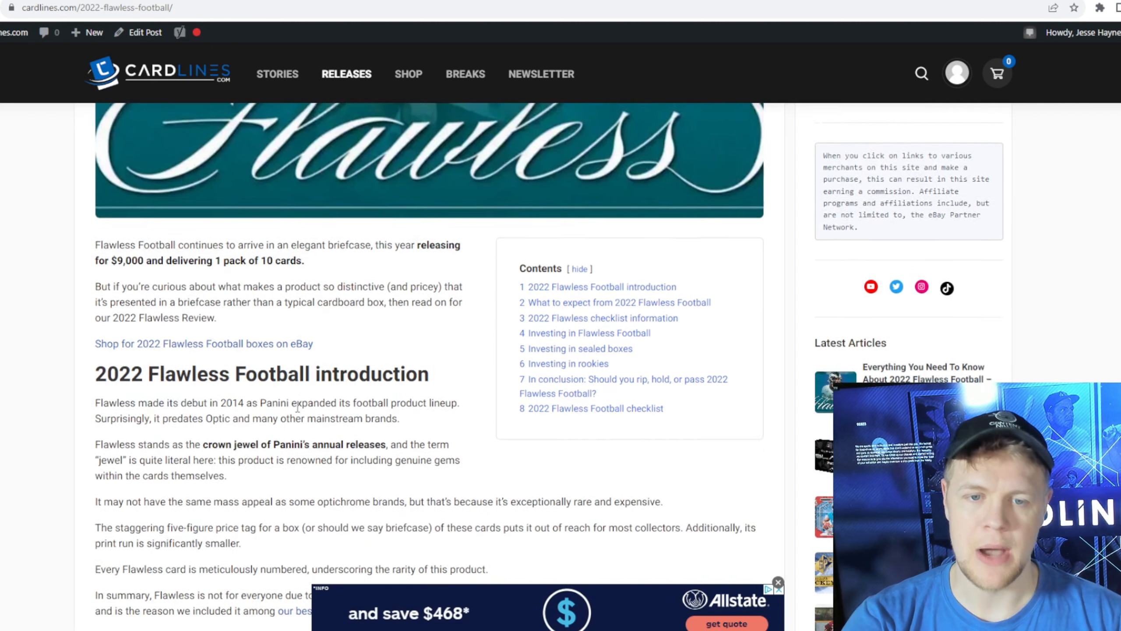
scroll(down, 3)
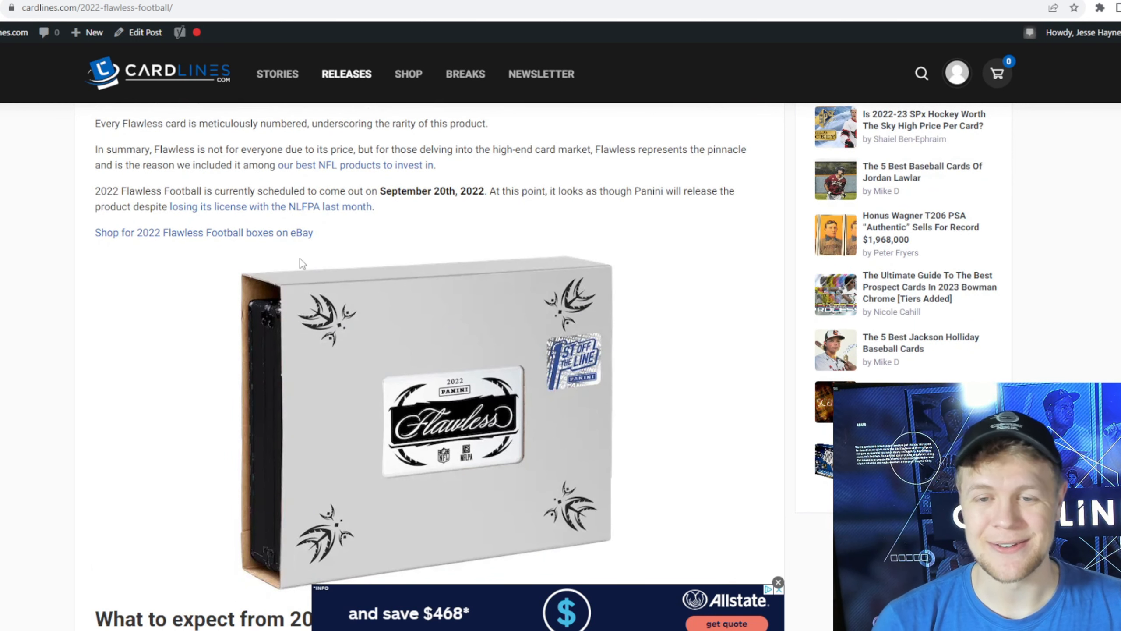
mouse_move(417, 323)
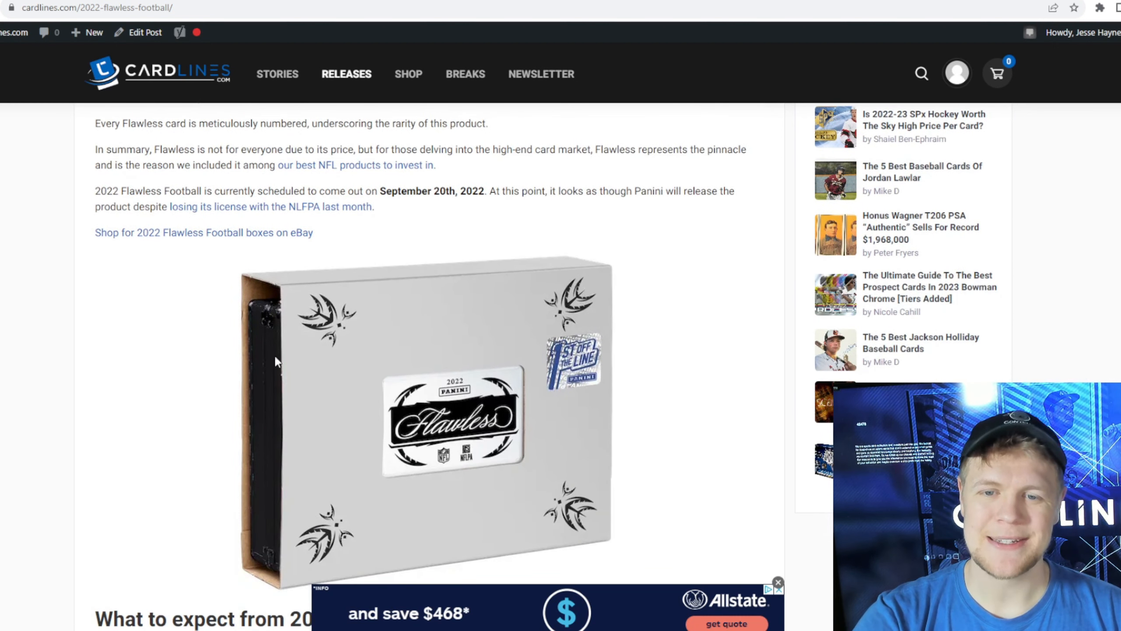
scroll(down, 3)
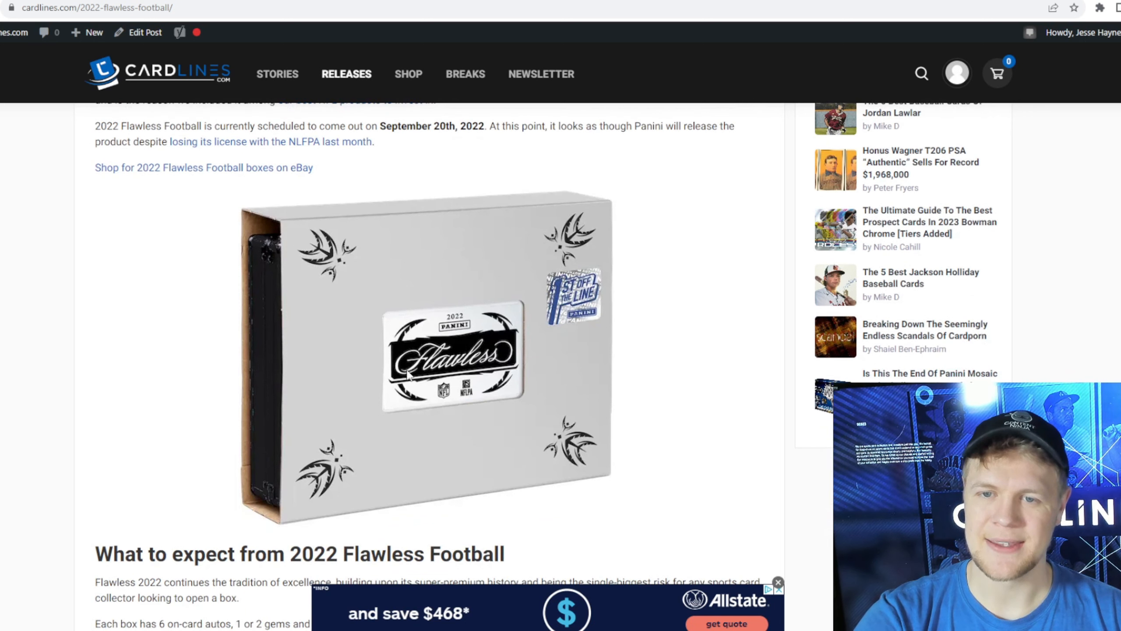
scroll(down, 3)
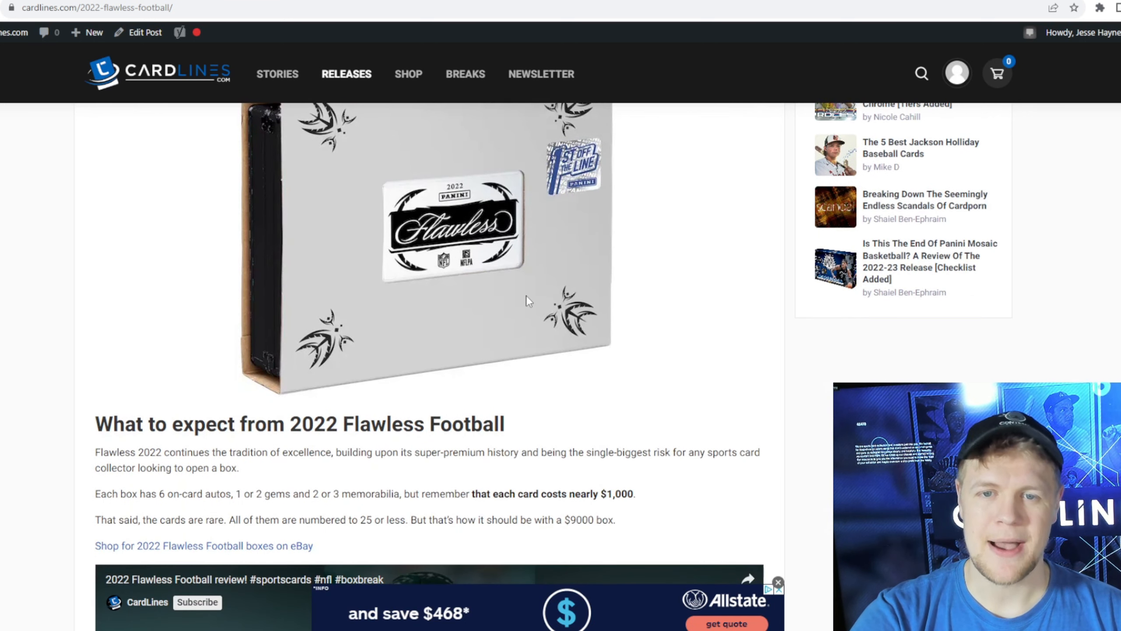
scroll(down, 3)
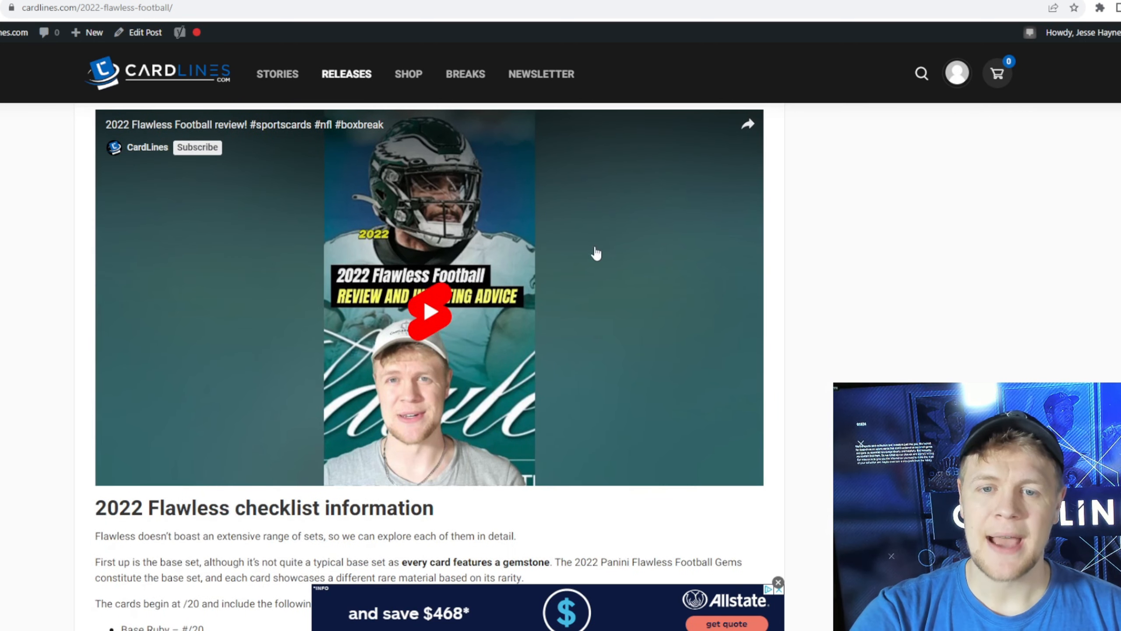
mouse_move(528, 340)
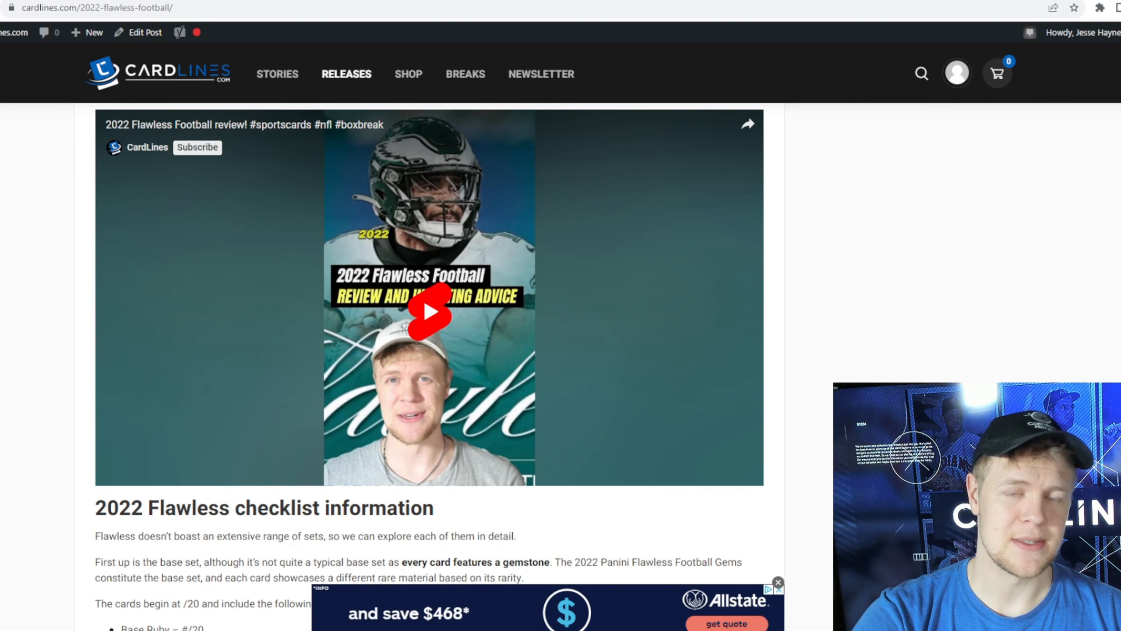
scroll(up, 3)
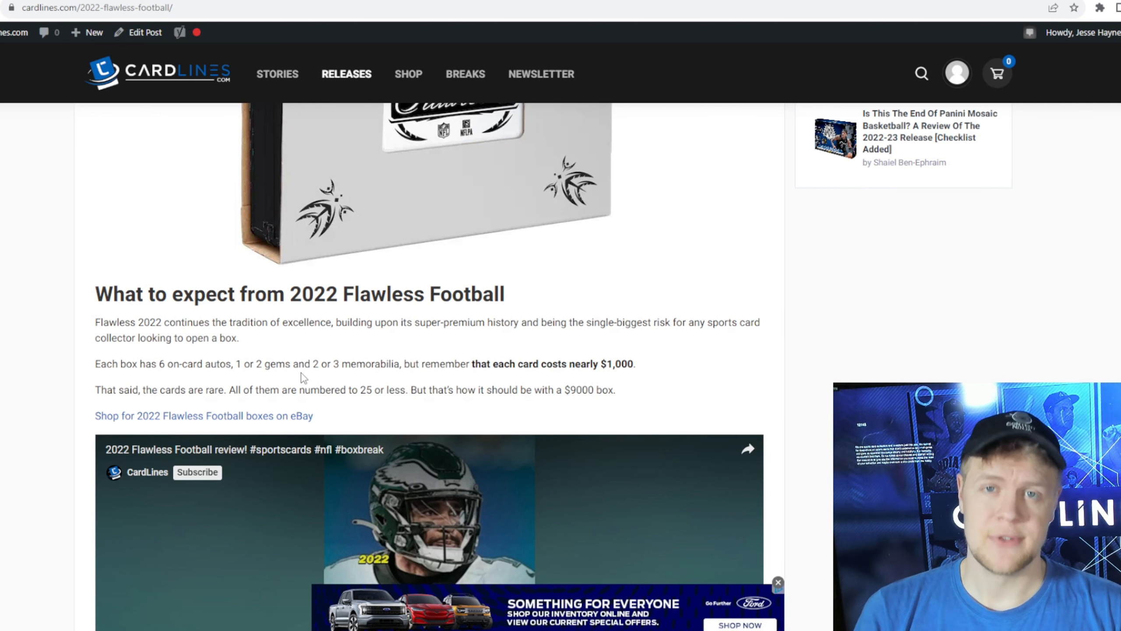
scroll(down, 3)
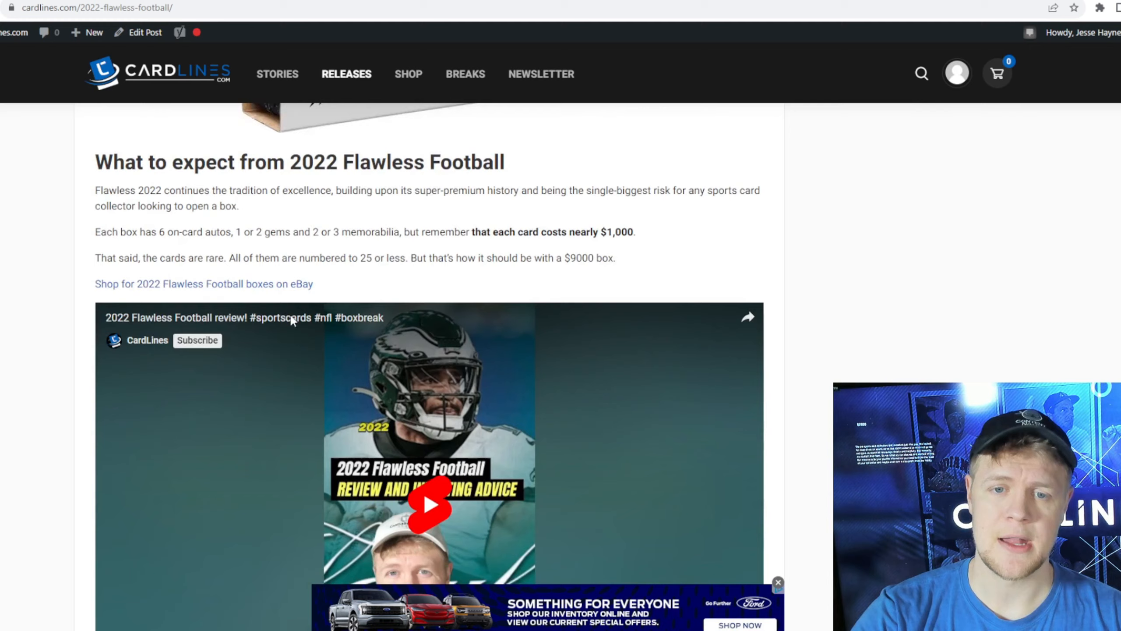
scroll(down, 3)
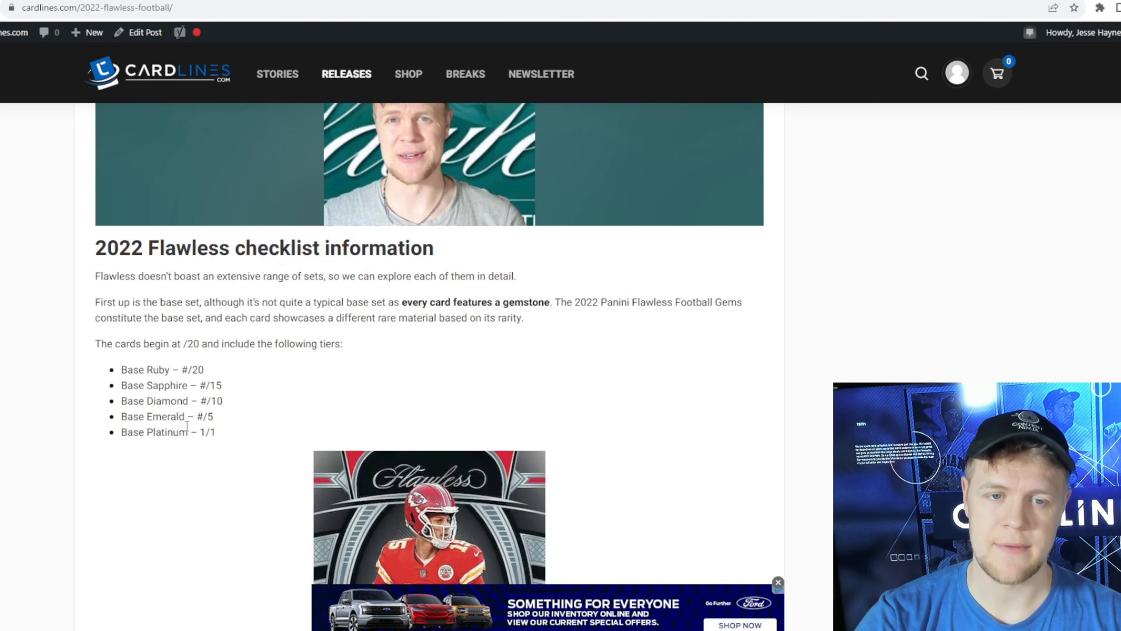
- Read through the investing sections and conclusion down to the sortable Flawless Football checklist table
scroll(down, 3)
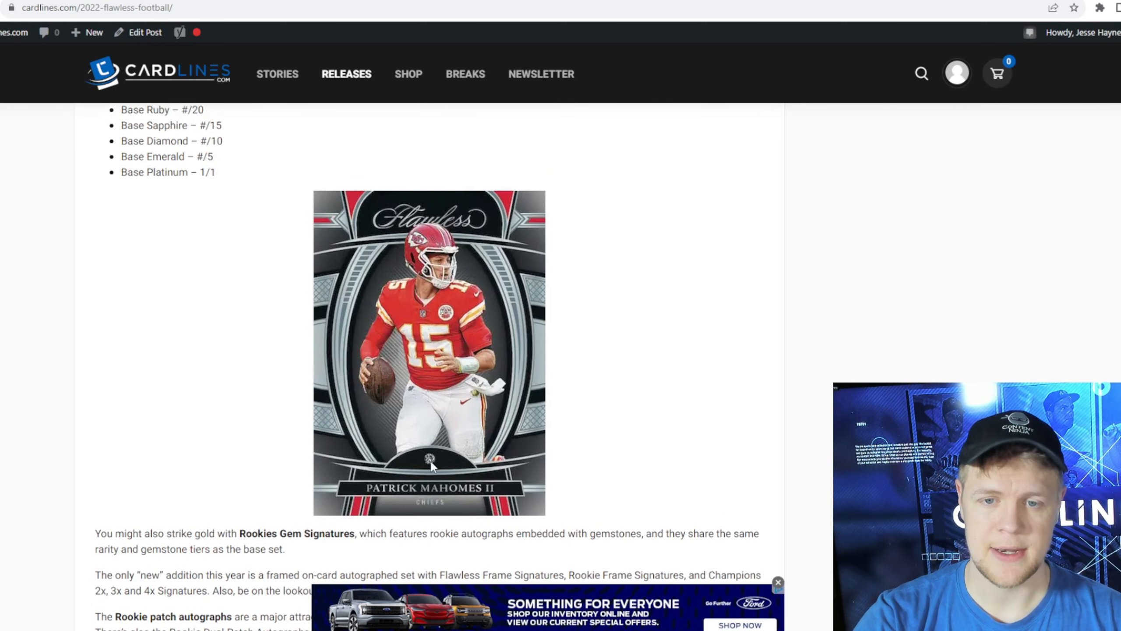
mouse_move(384, 394)
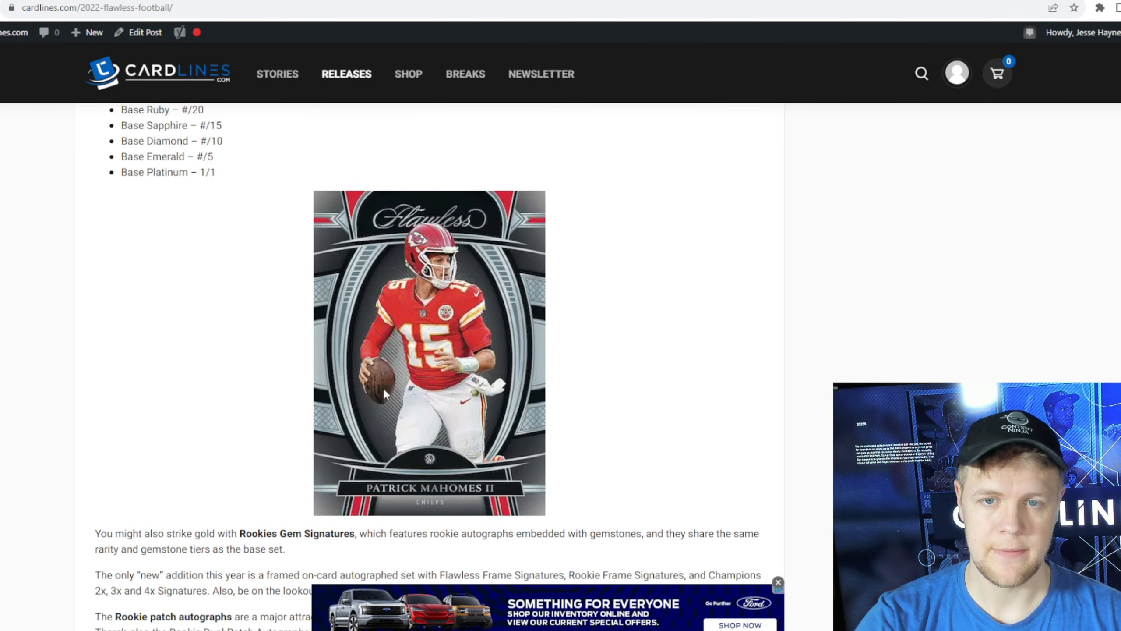
scroll(down, 3)
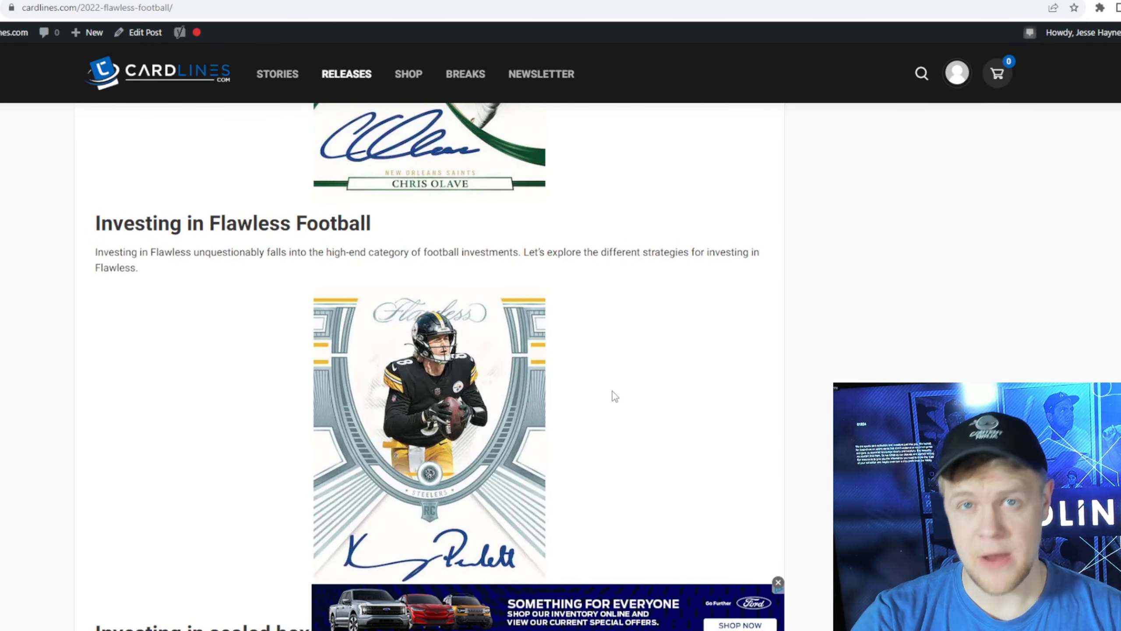
scroll(down, 3)
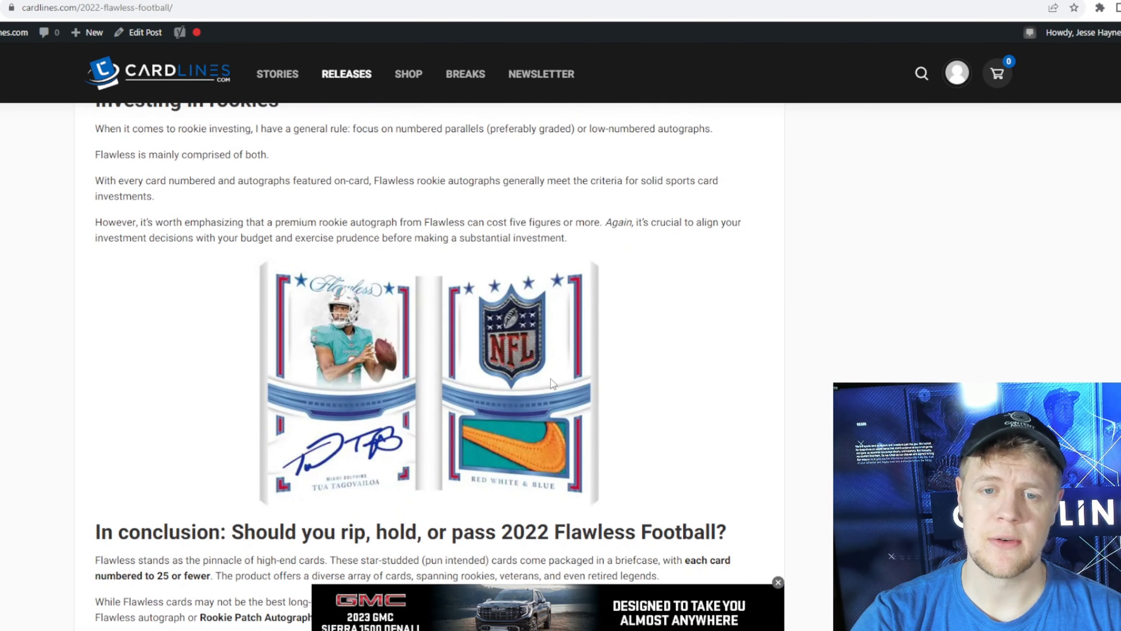
scroll(down, 3)
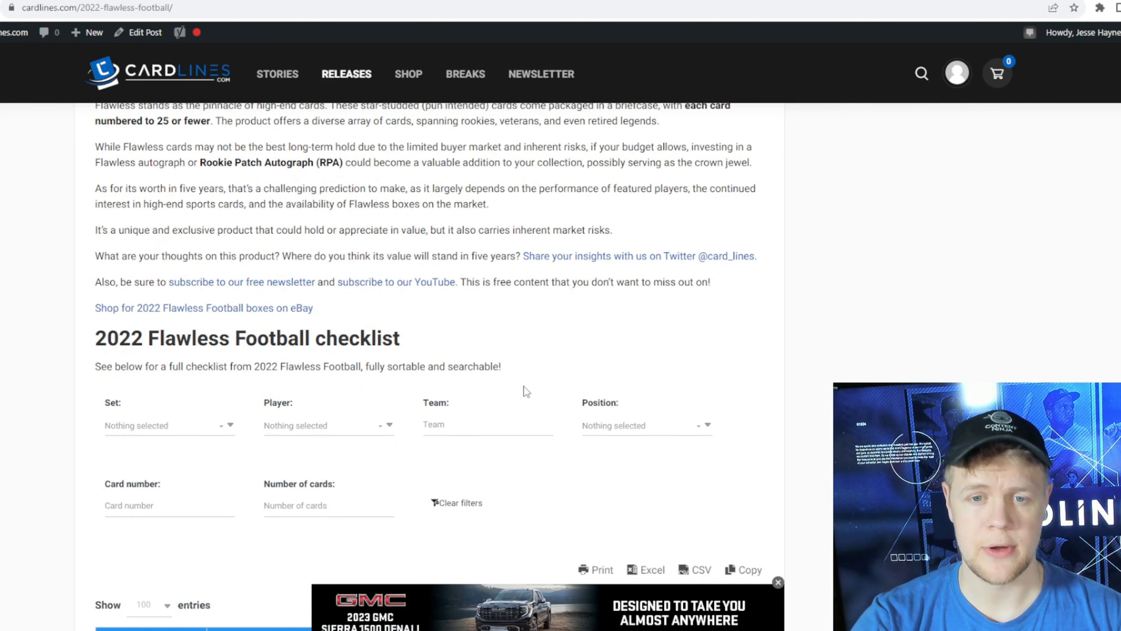
scroll(up, 3)
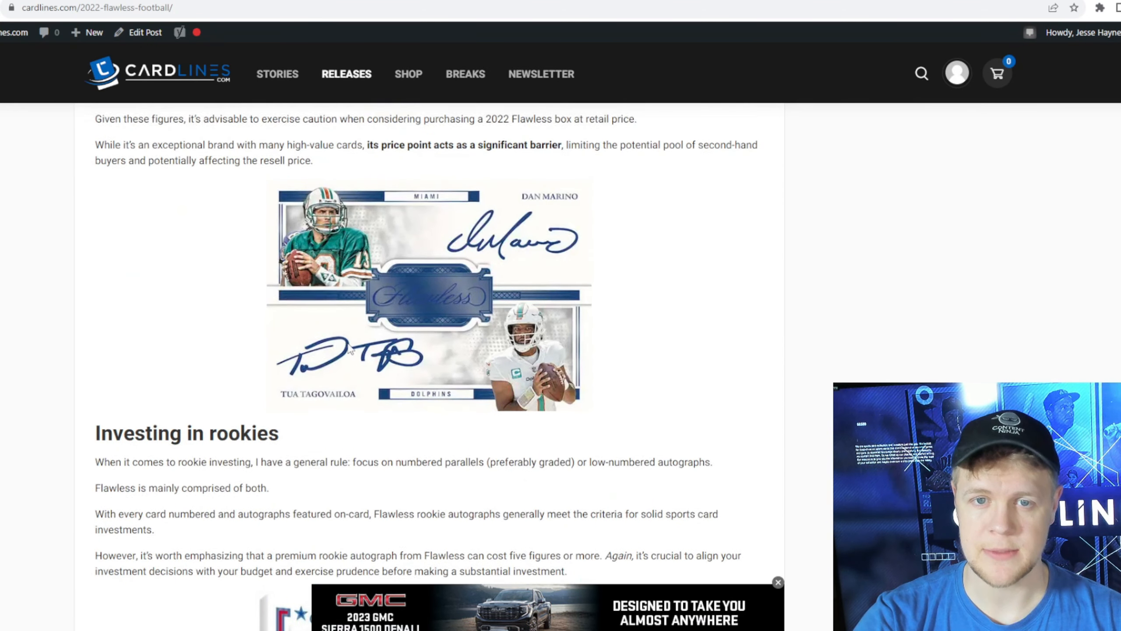
scroll(up, 3)
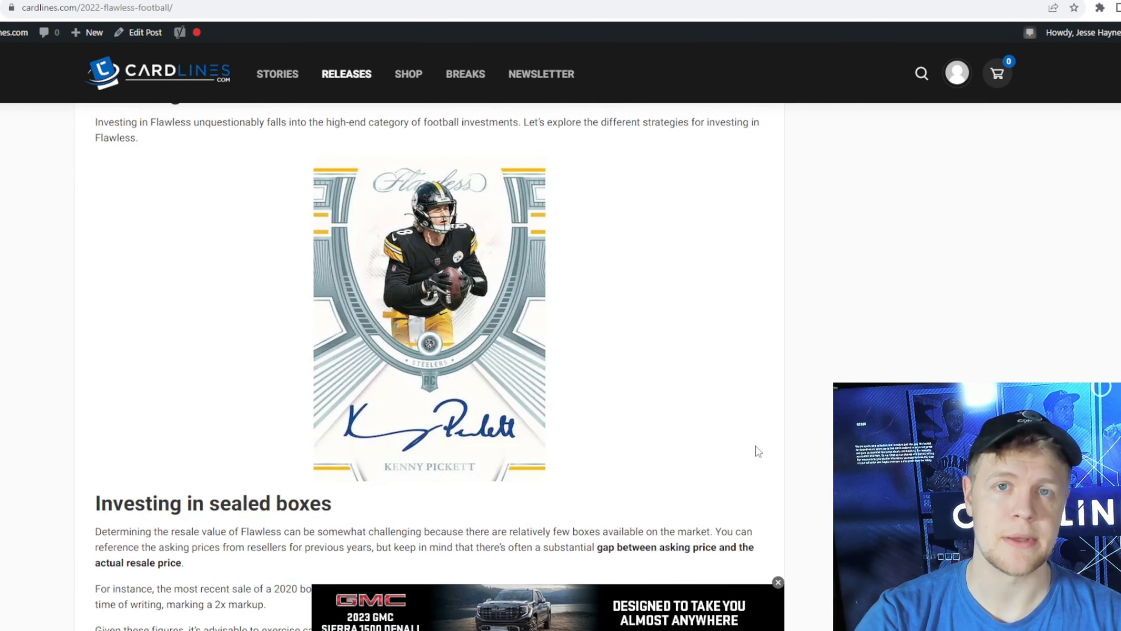
scroll(down, 3)
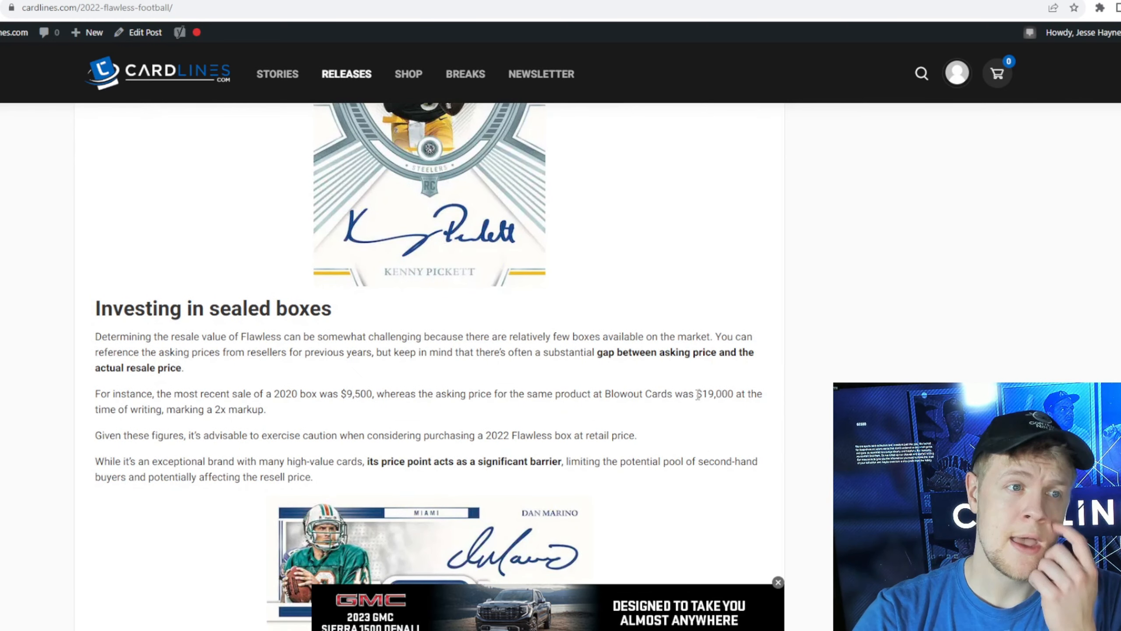
scroll(down, 3)
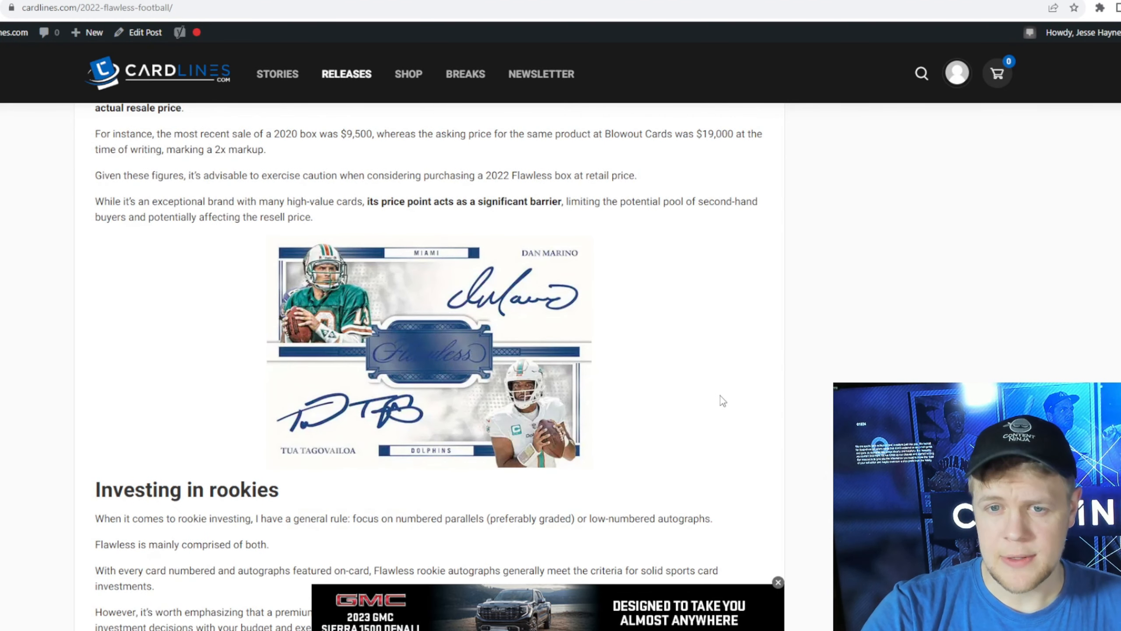
scroll(up, 3)
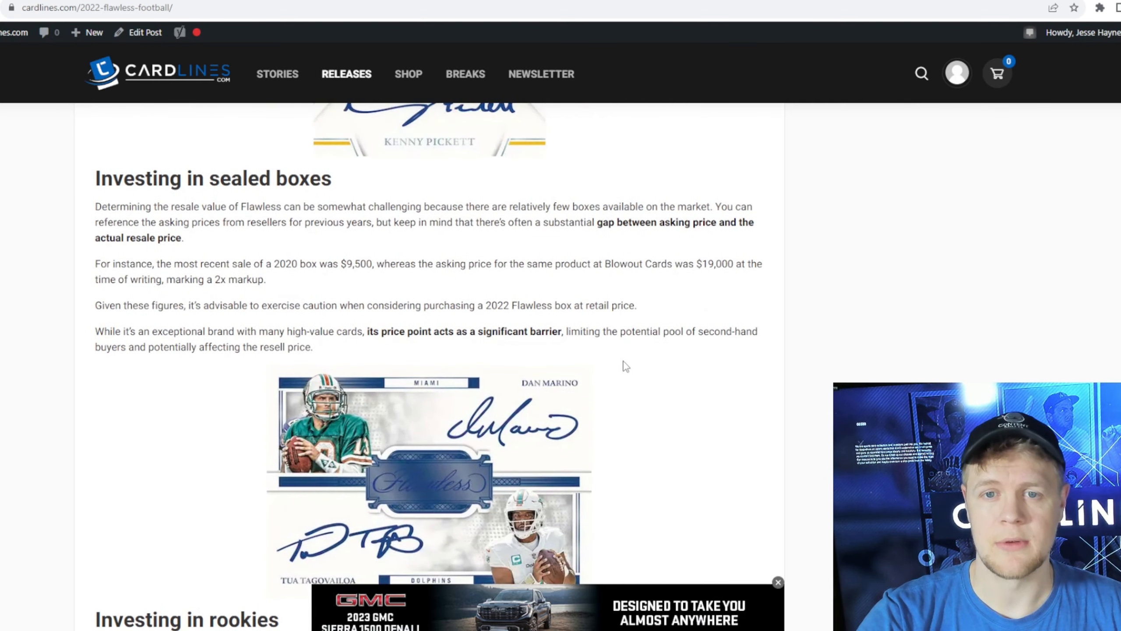
scroll(down, 3)
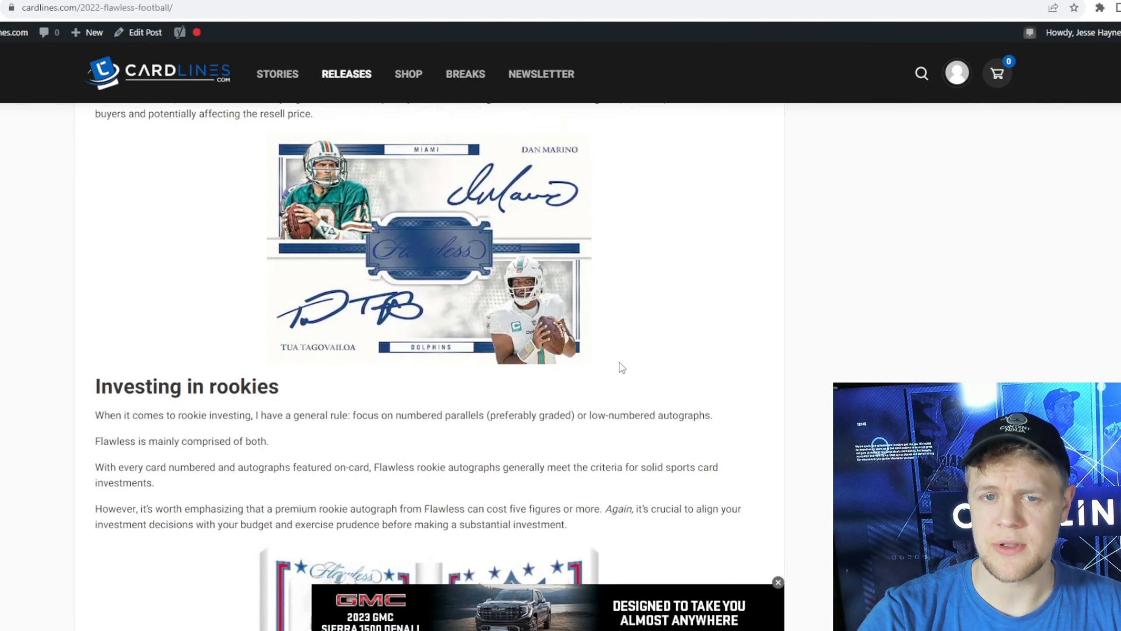
scroll(down, 3)
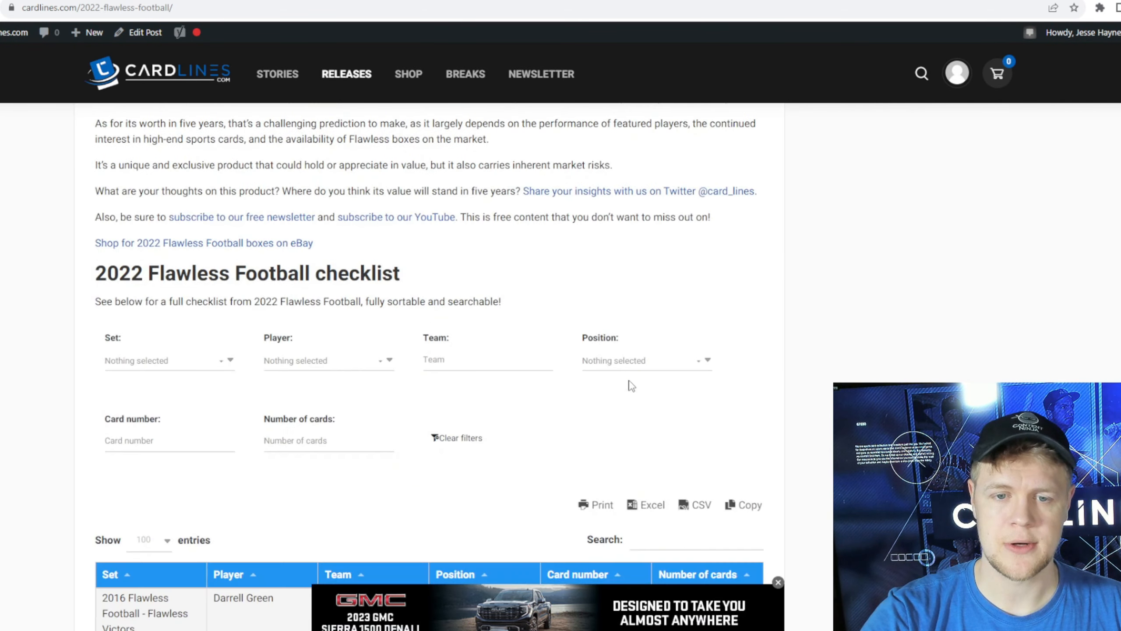
- Scroll the Flawless checklist rows and move on to the 2023 Panini Black Football article
scroll(down, 3)
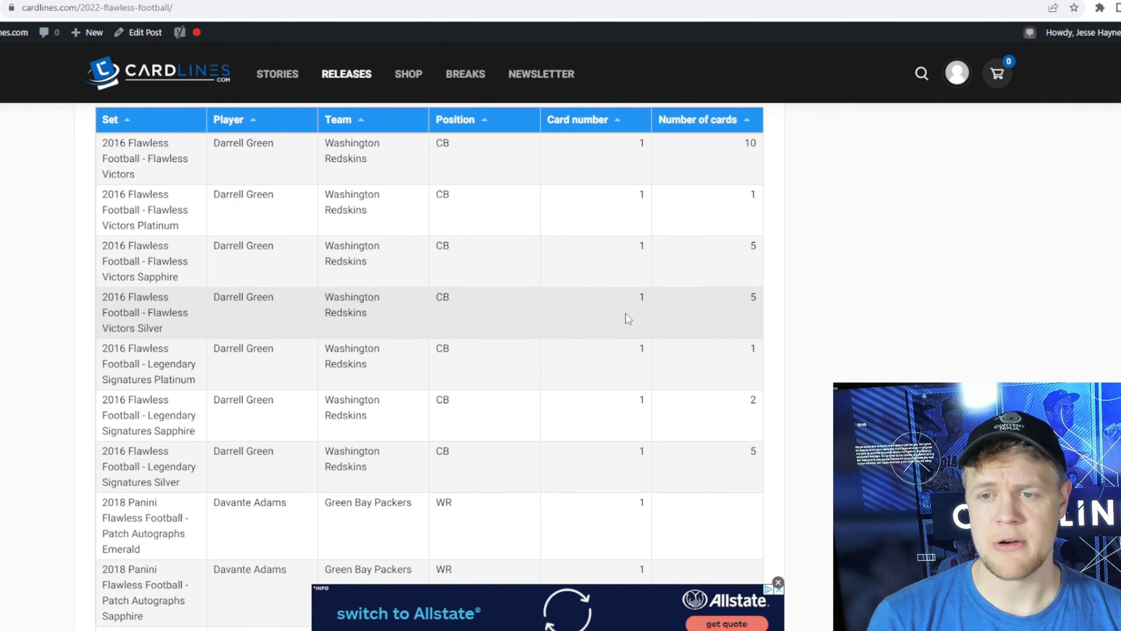
mouse_move(567, 299)
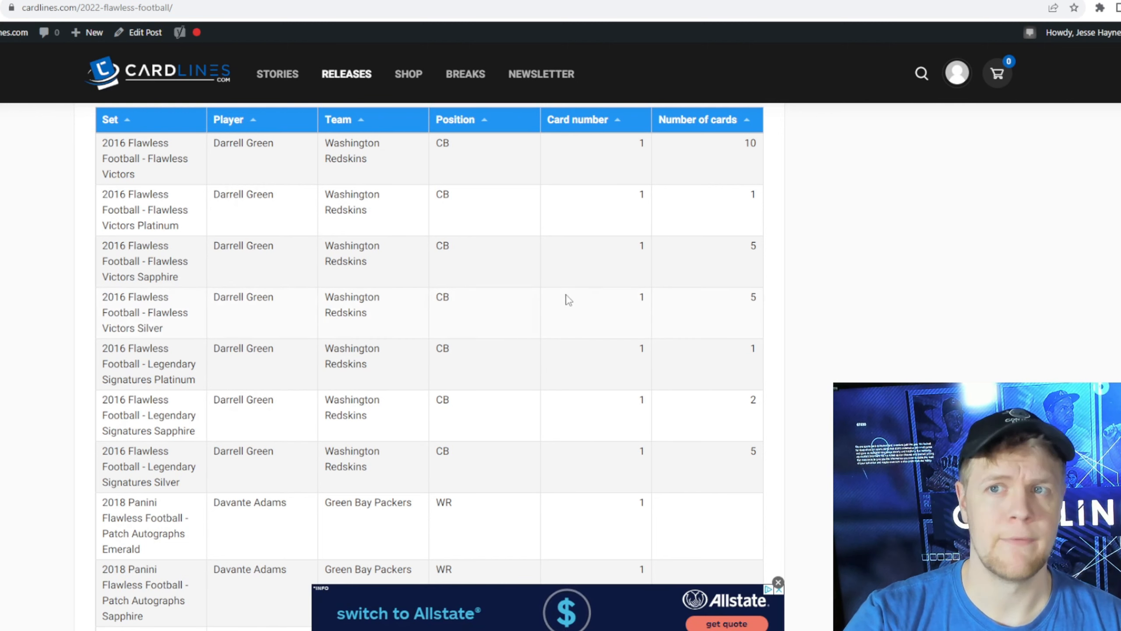
mouse_move(811, 178)
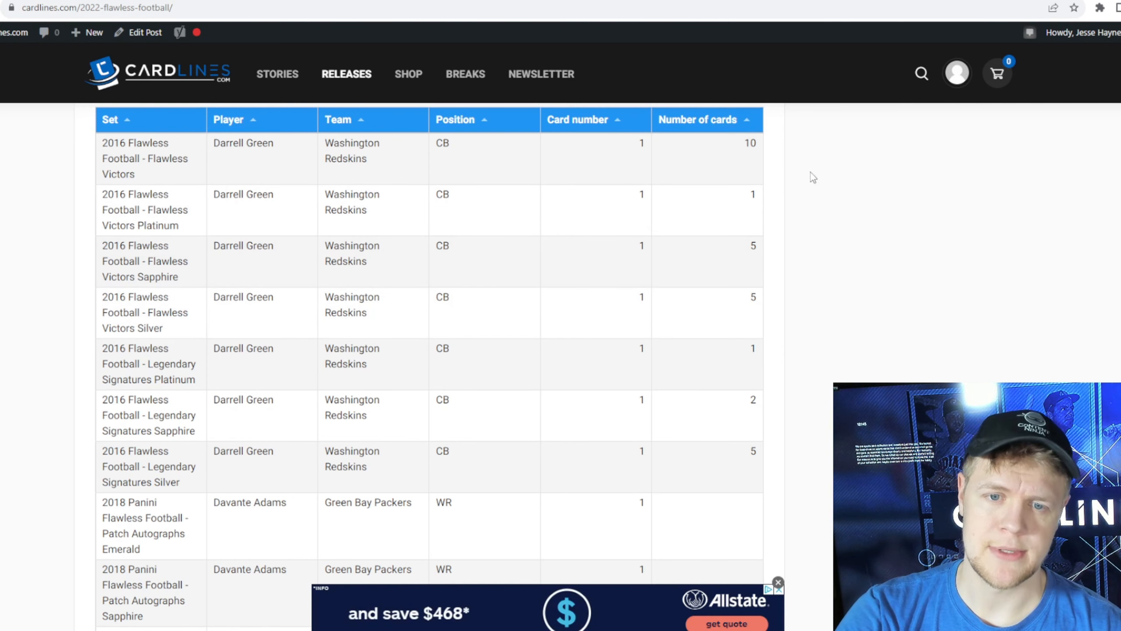
scroll(down, 3)
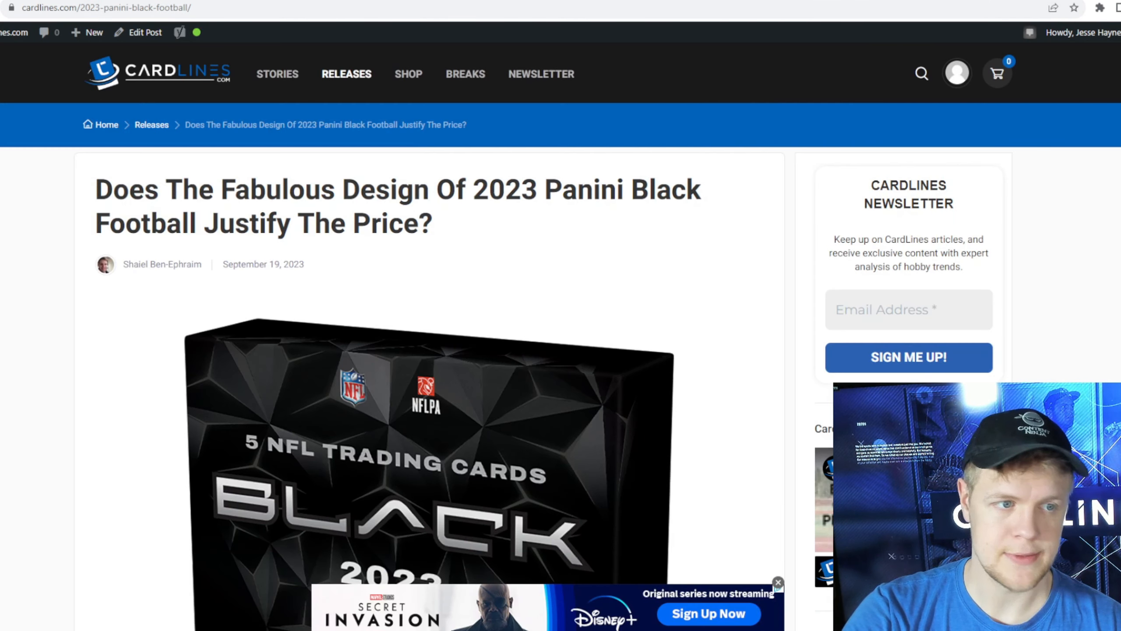
- Read the Panini Black Football article through its pros, cons and checklist sections
scroll(down, 3)
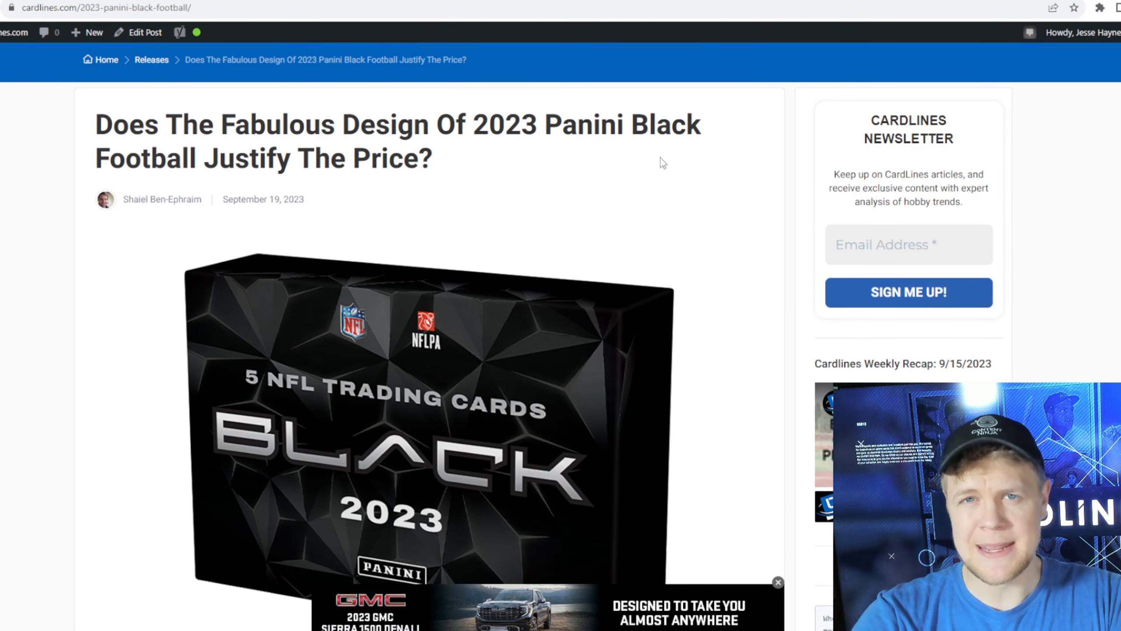
scroll(down, 3)
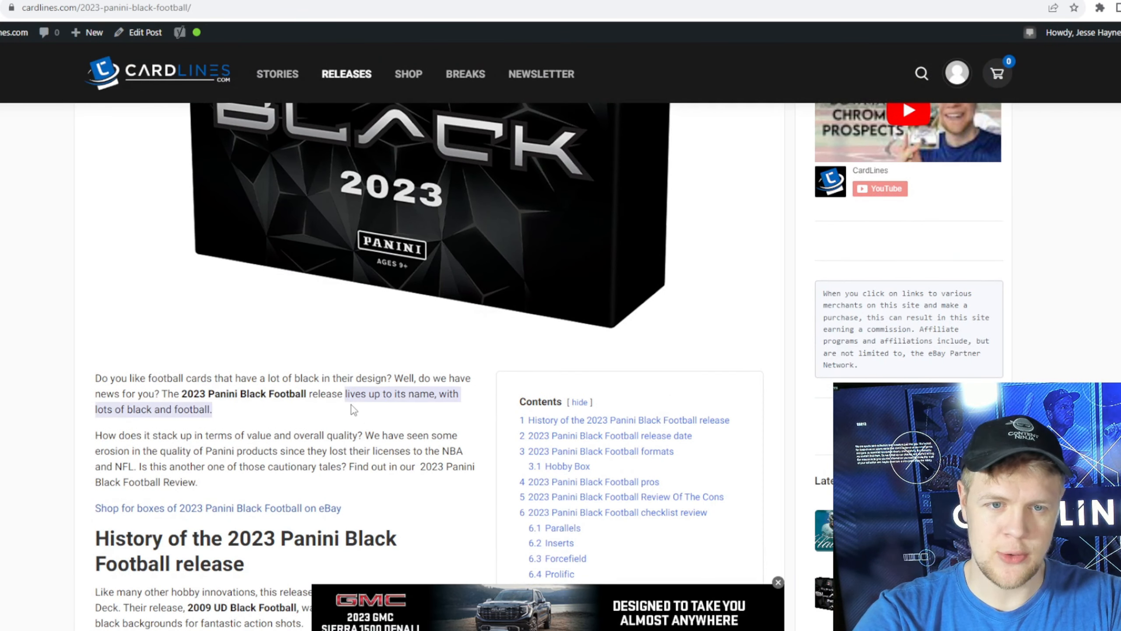
scroll(down, 3)
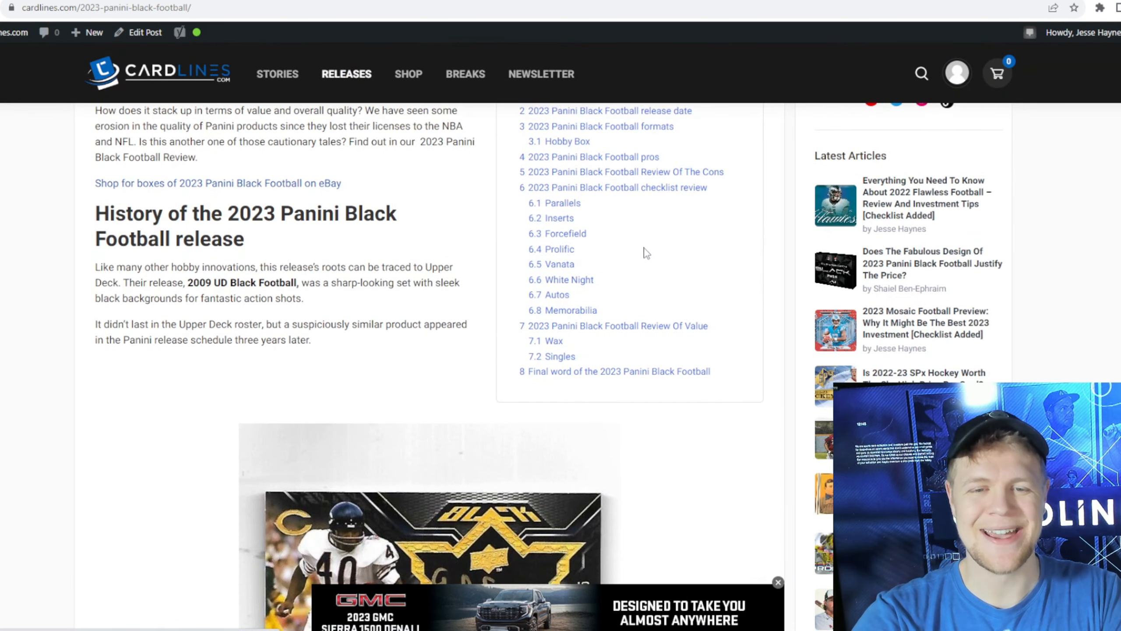
mouse_move(465, 362)
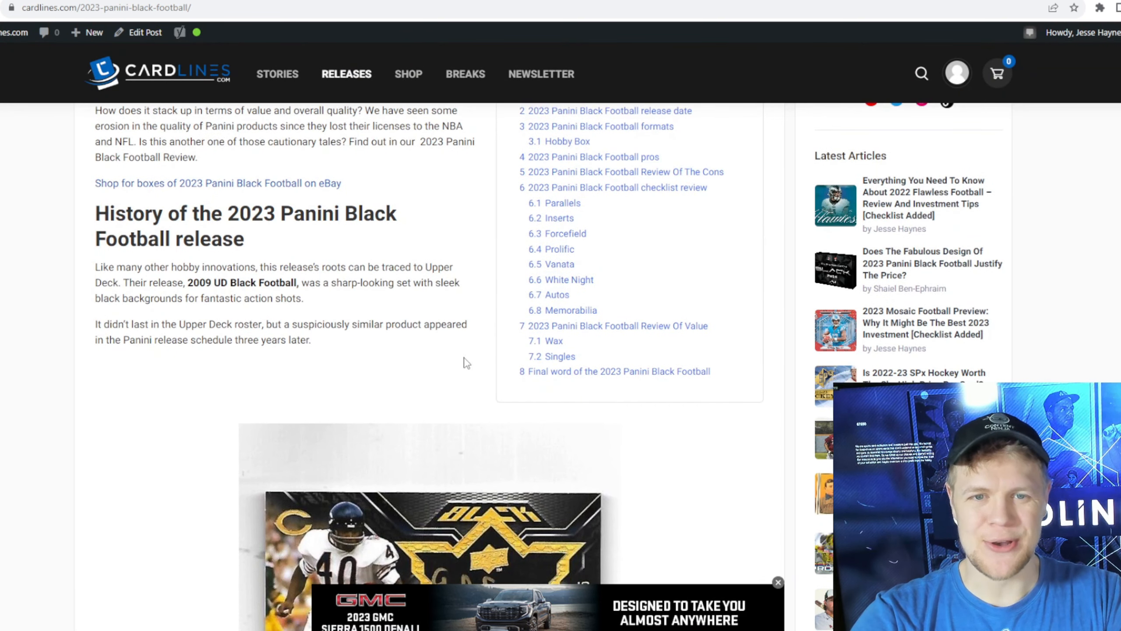
scroll(down, 3)
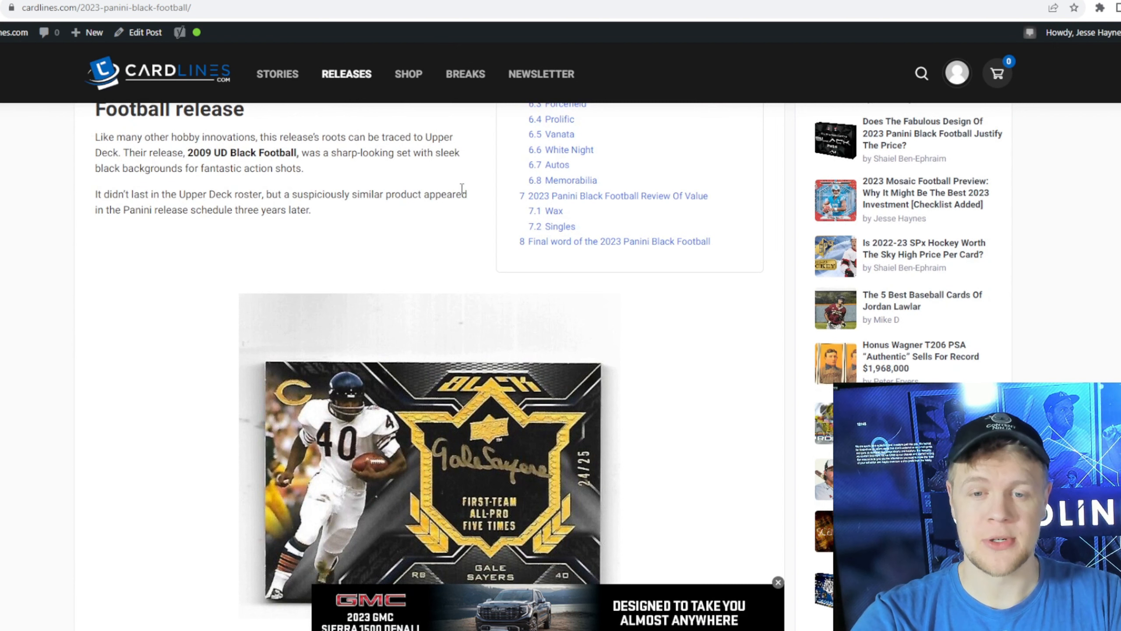
scroll(down, 3)
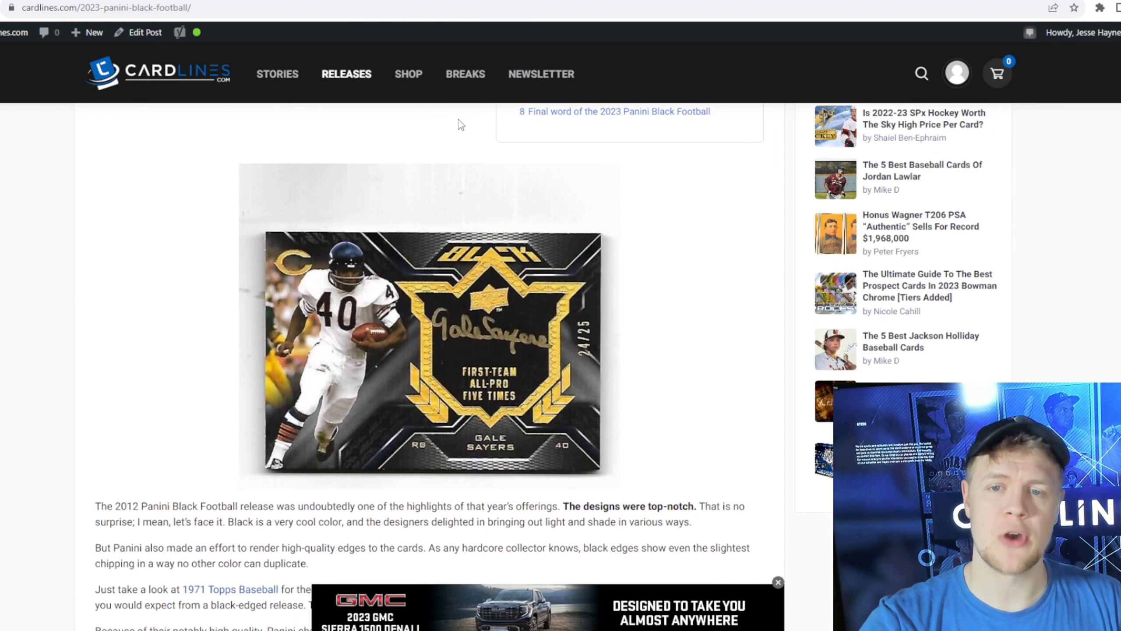
mouse_move(583, 323)
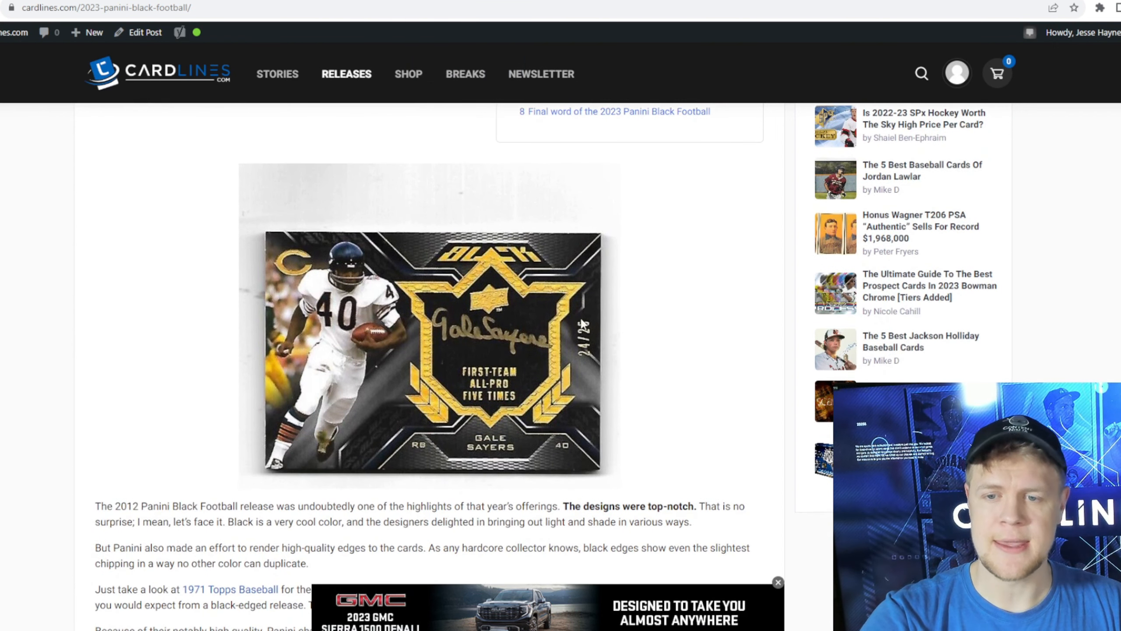
scroll(down, 3)
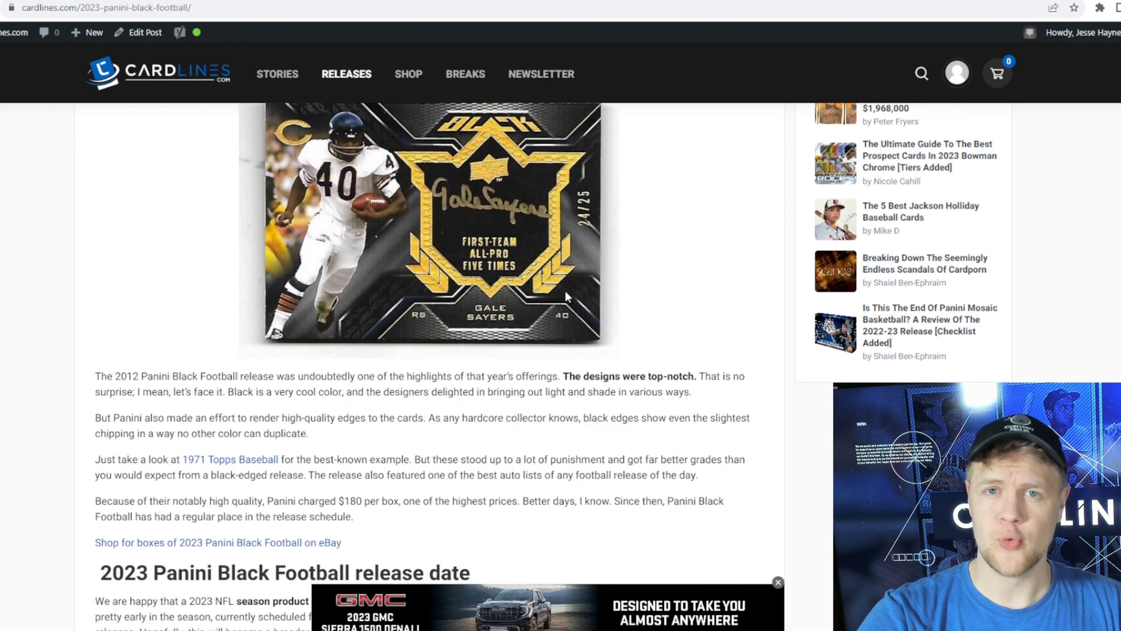
mouse_move(760, 275)
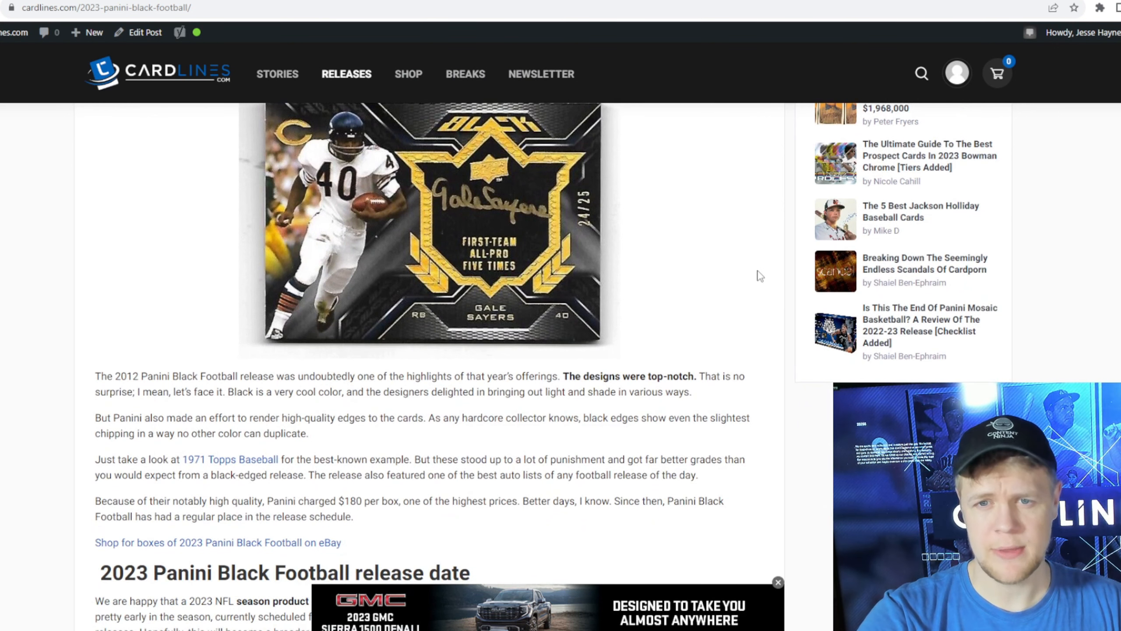
scroll(down, 3)
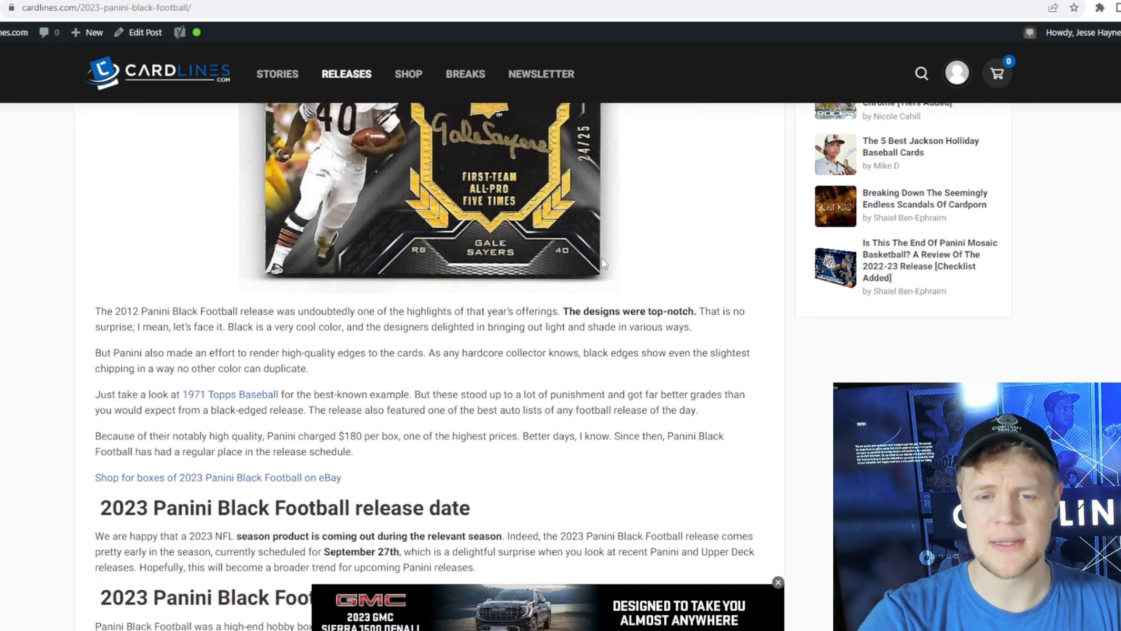
scroll(up, 3)
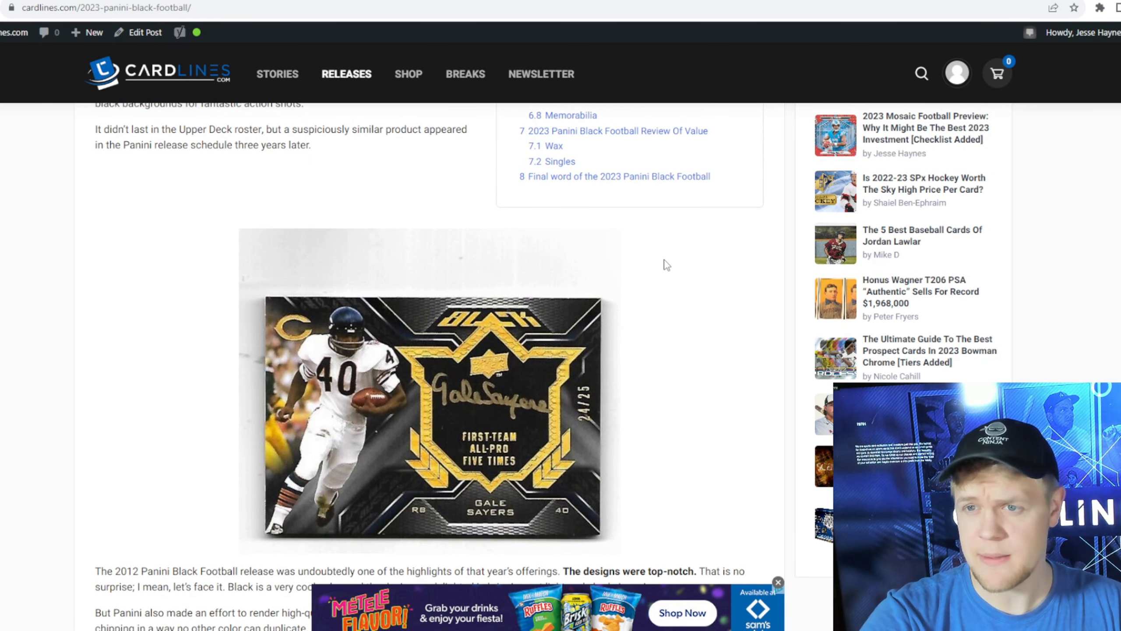
scroll(up, 3)
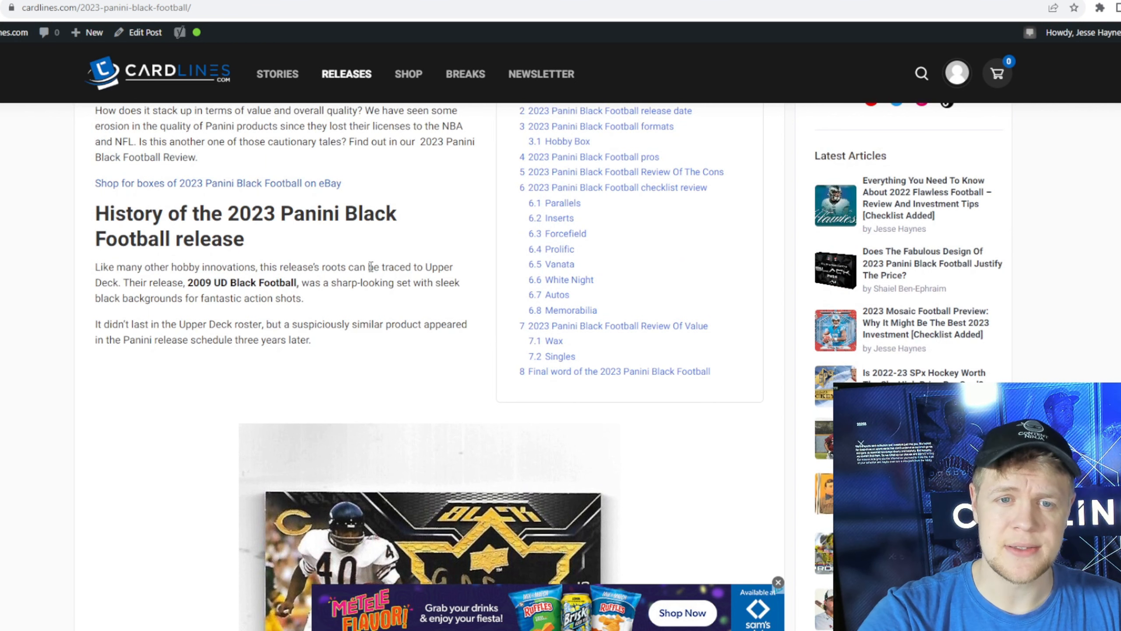
scroll(down, 3)
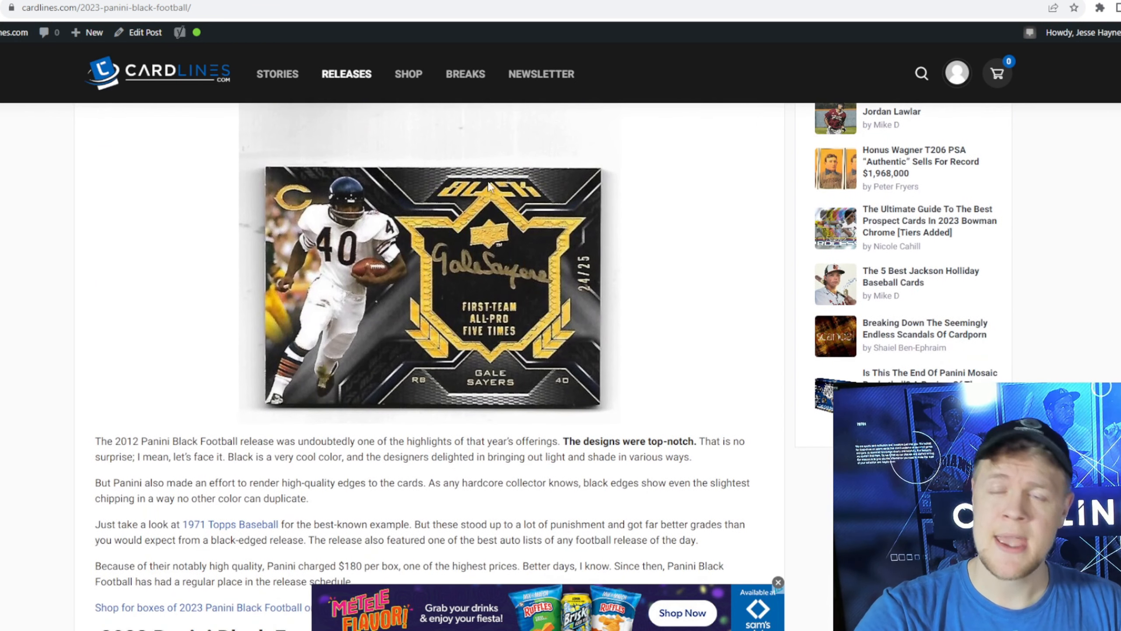
mouse_move(615, 372)
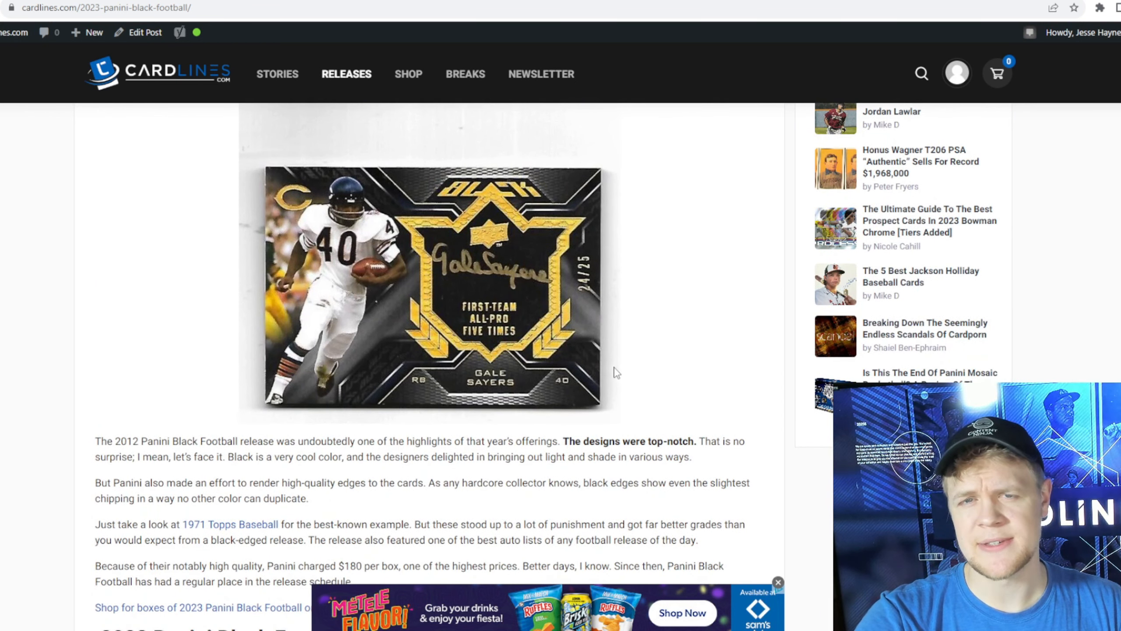
mouse_move(613, 369)
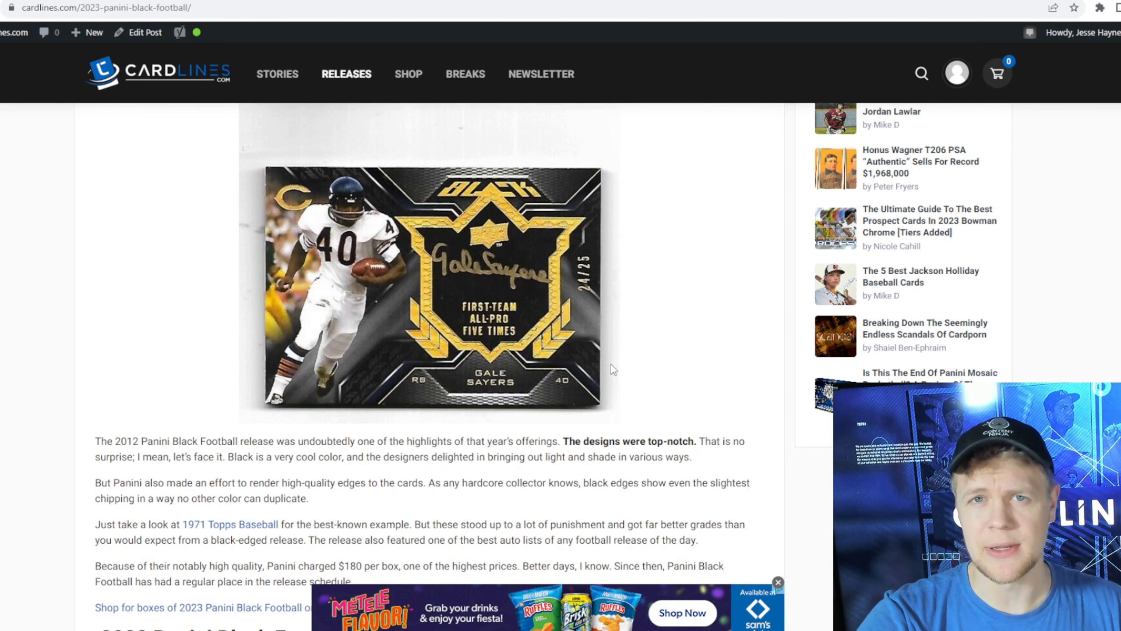
- Continue through the parallels and inserts down to the Wax hobby box value table
scroll(down, 3)
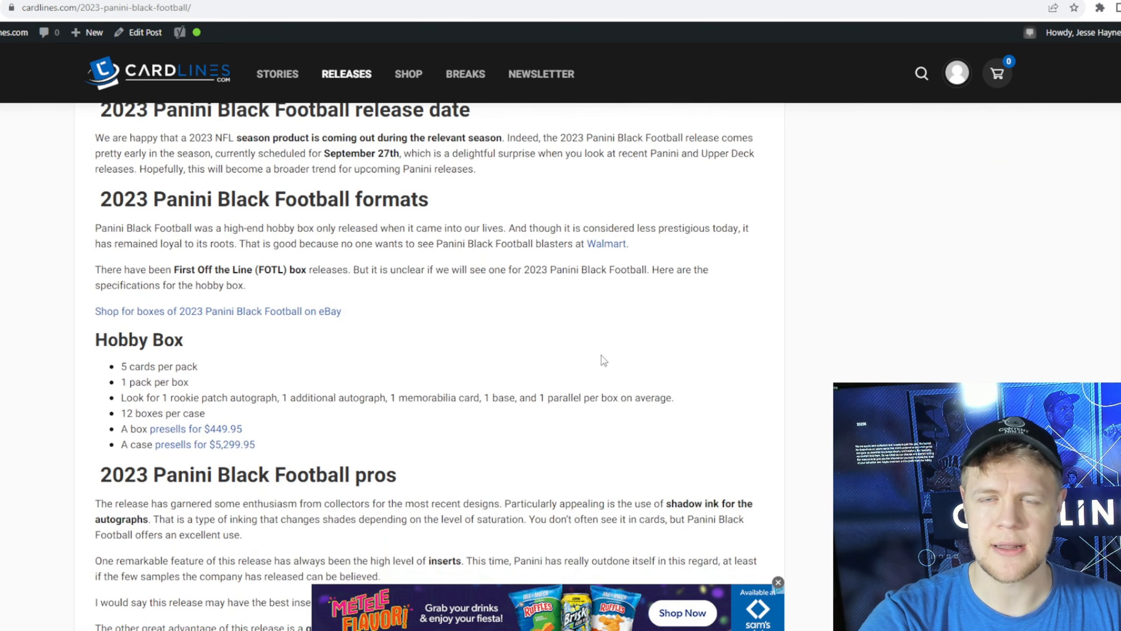
scroll(down, 3)
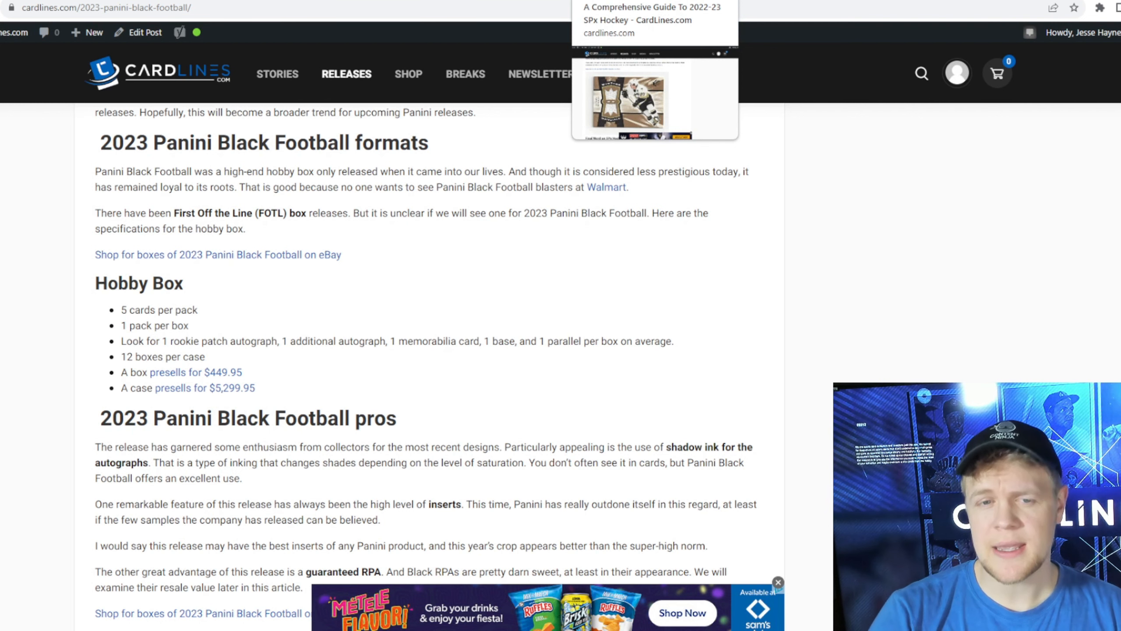
scroll(down, 3)
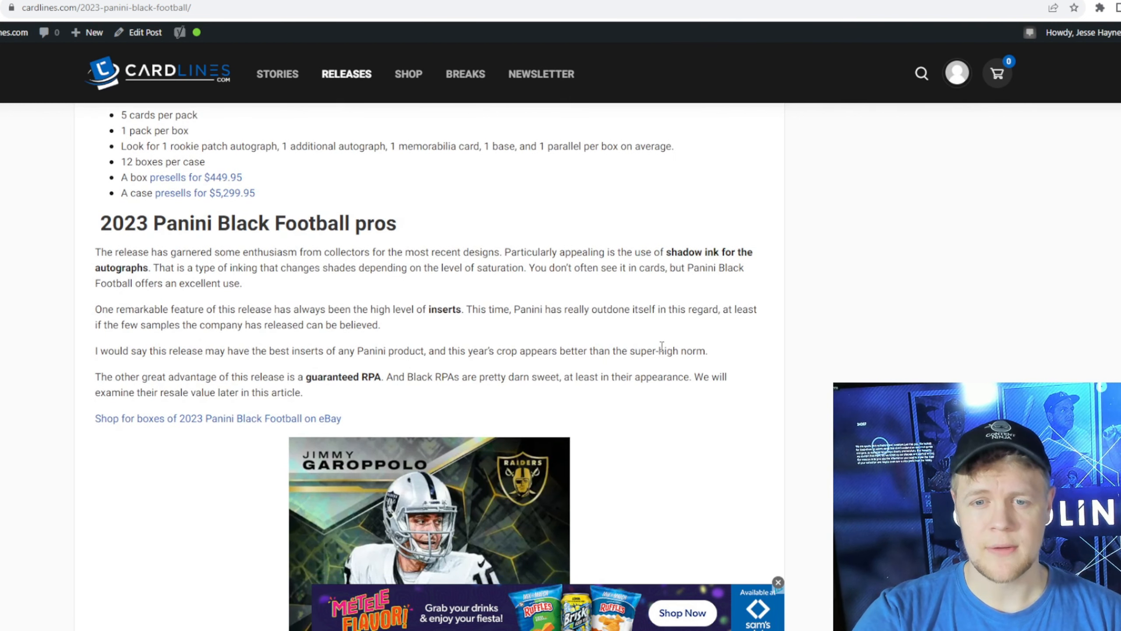
scroll(down, 3)
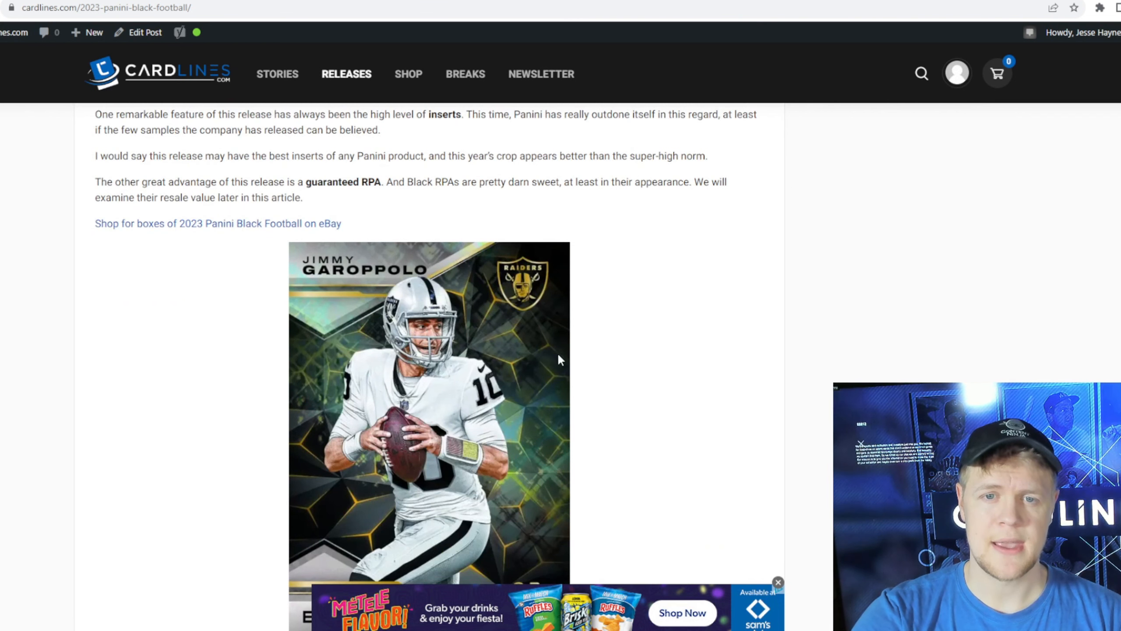
scroll(down, 3)
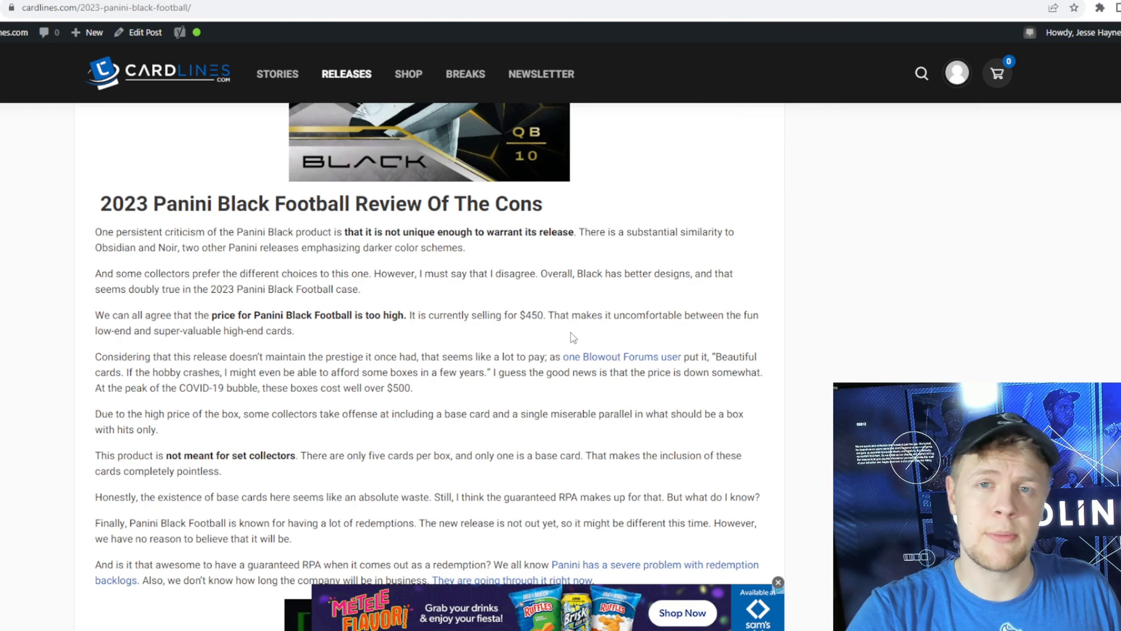
mouse_move(526, 307)
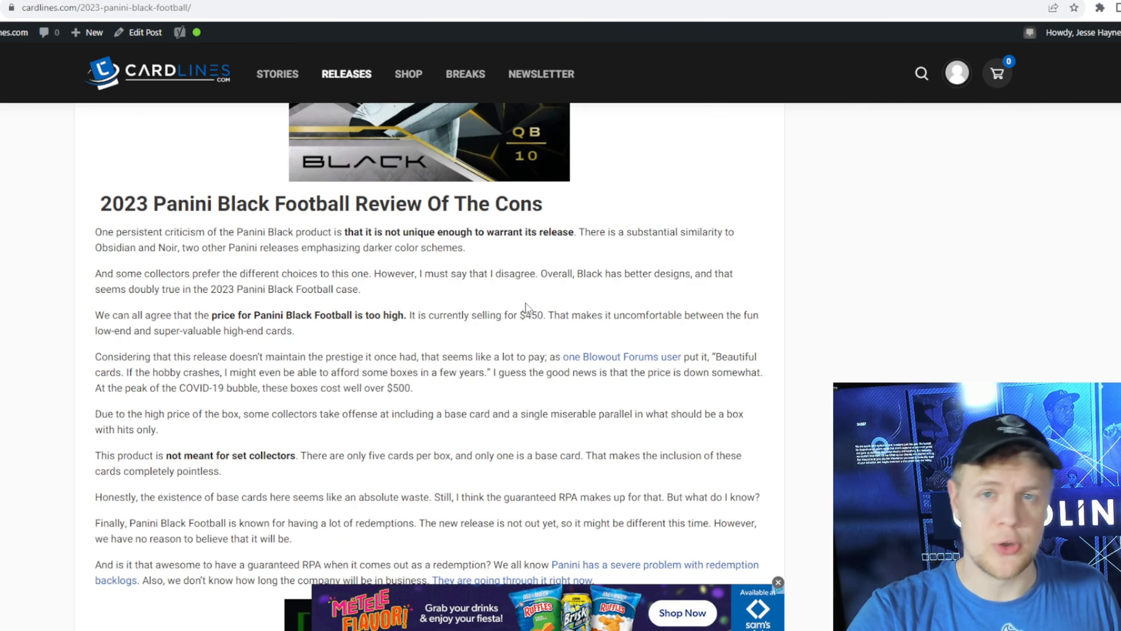
mouse_move(641, 359)
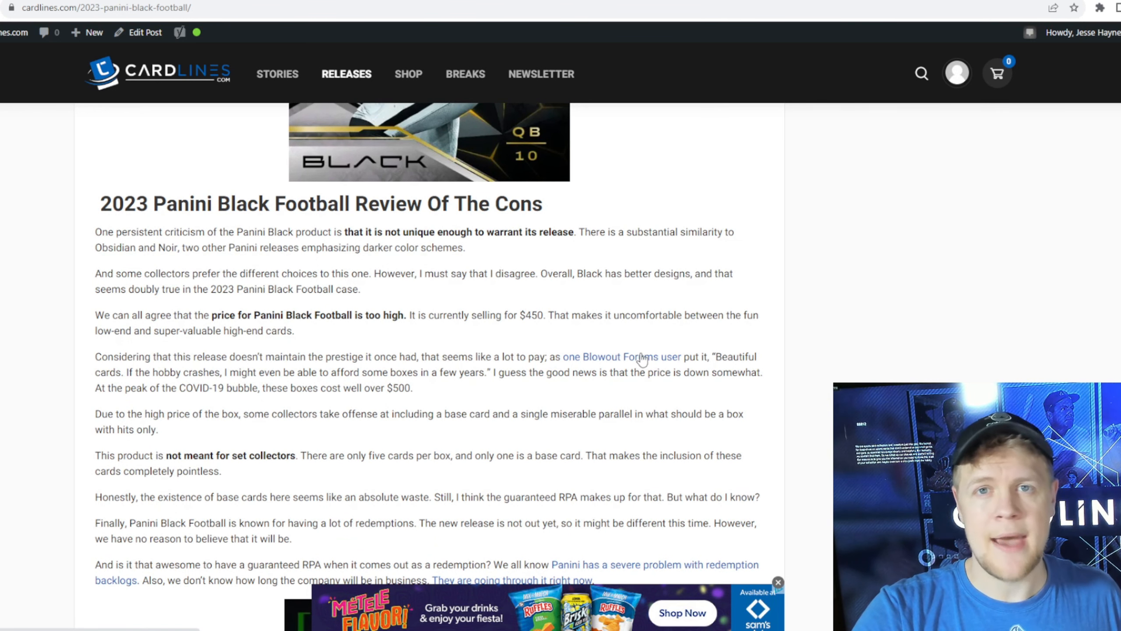
scroll(down, 3)
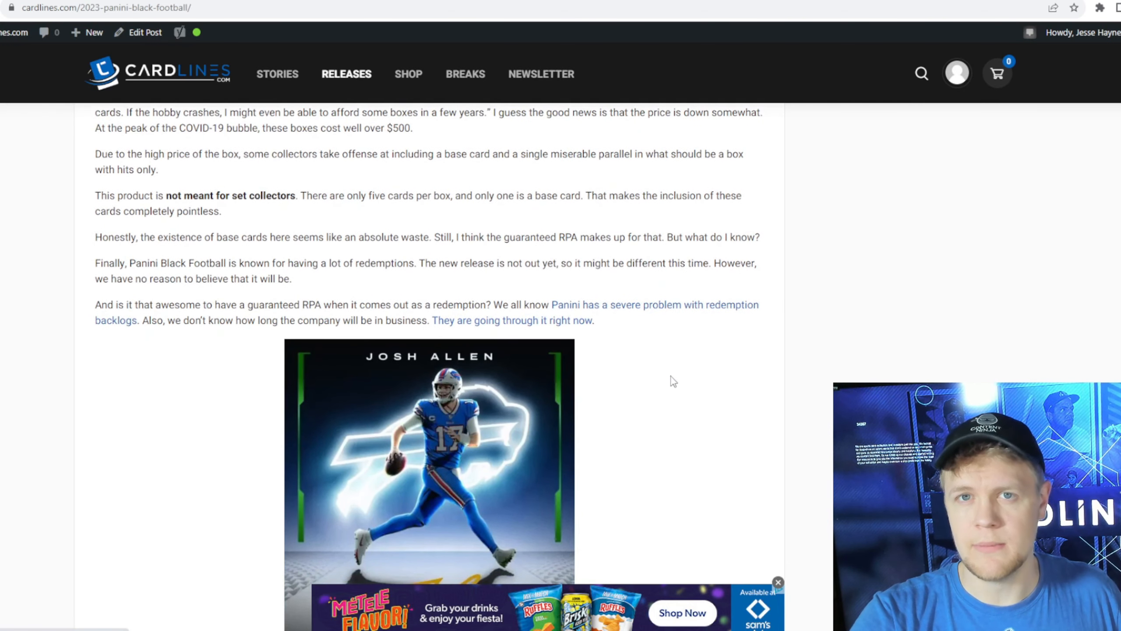
scroll(down, 3)
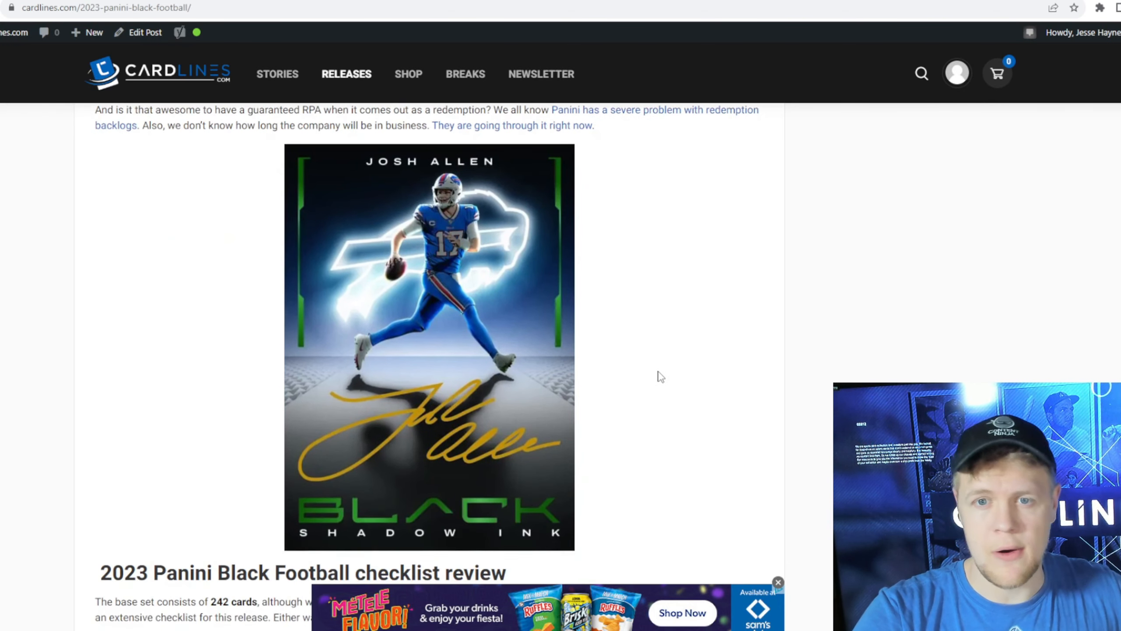
scroll(down, 3)
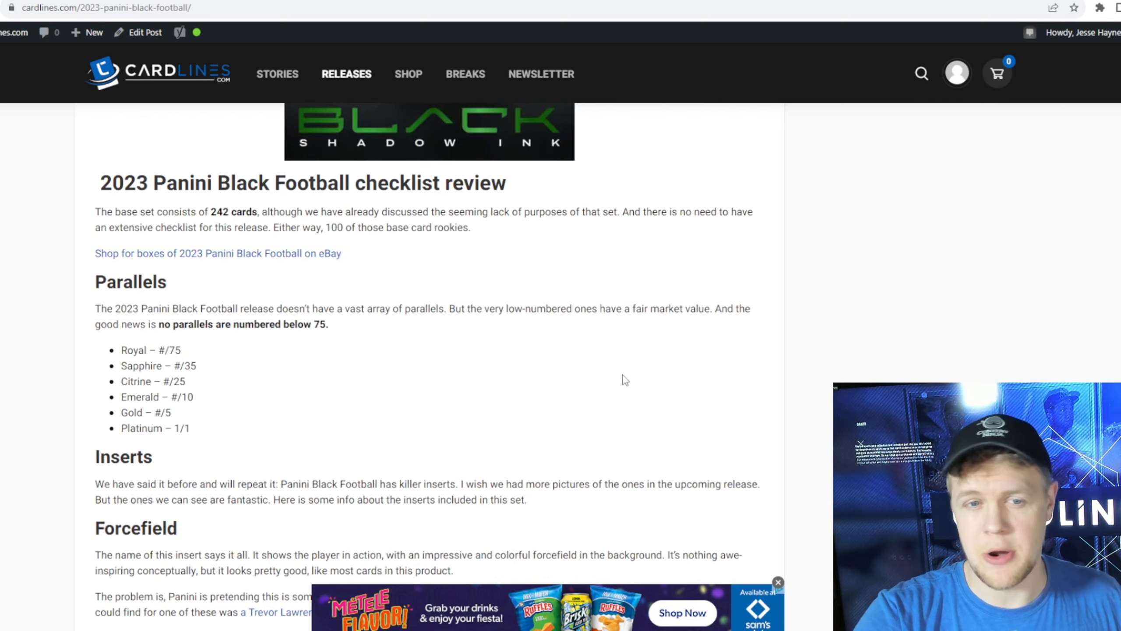
scroll(down, 3)
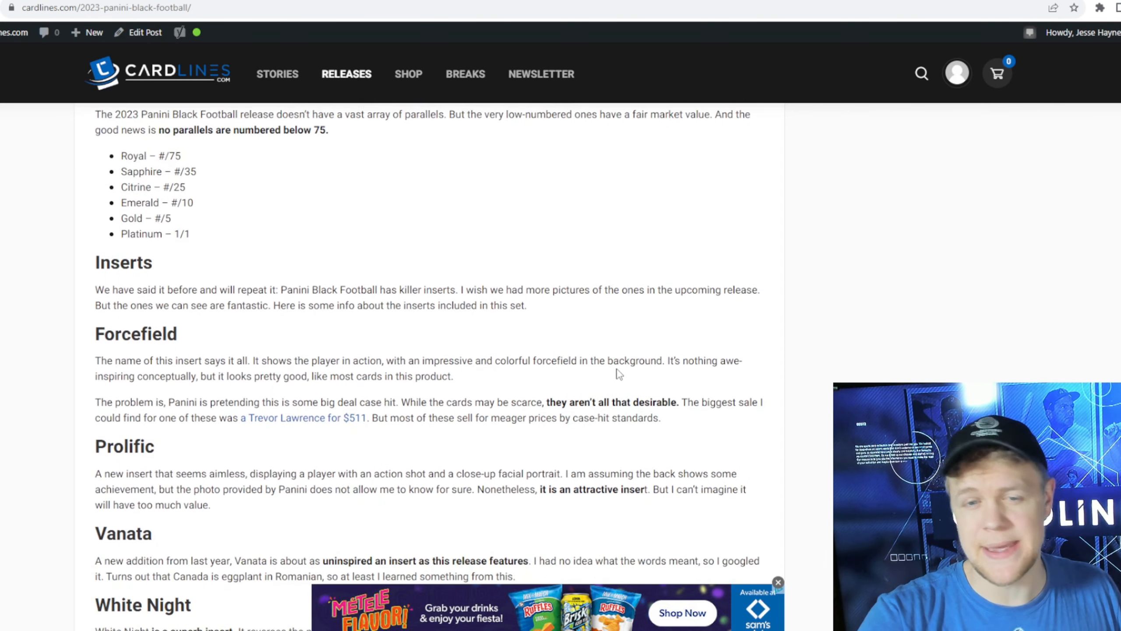
scroll(down, 3)
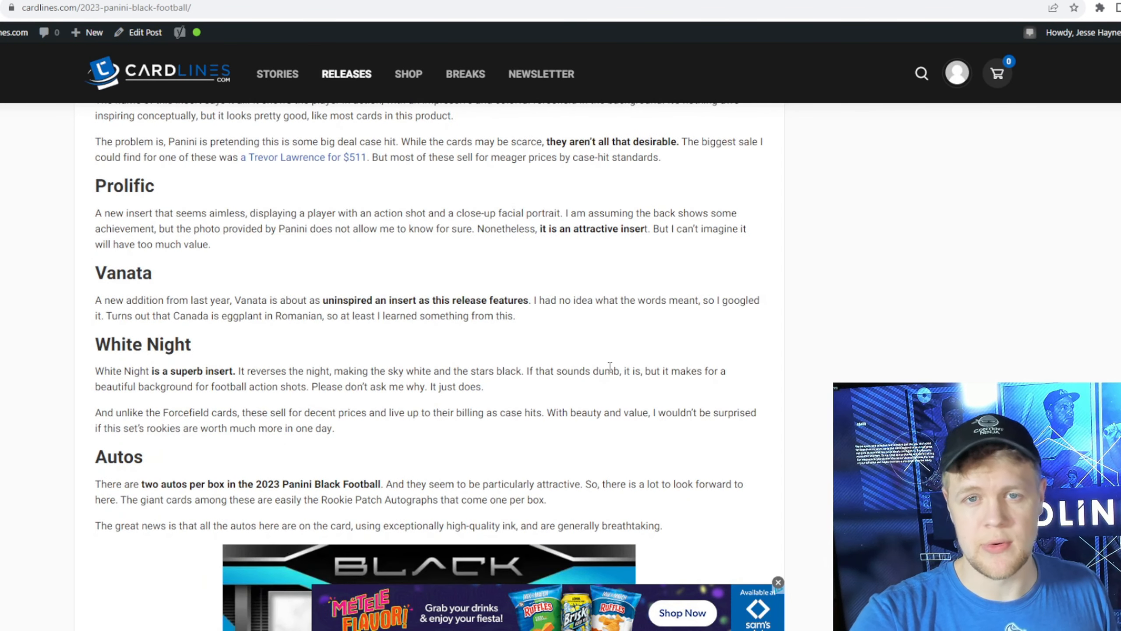
scroll(down, 3)
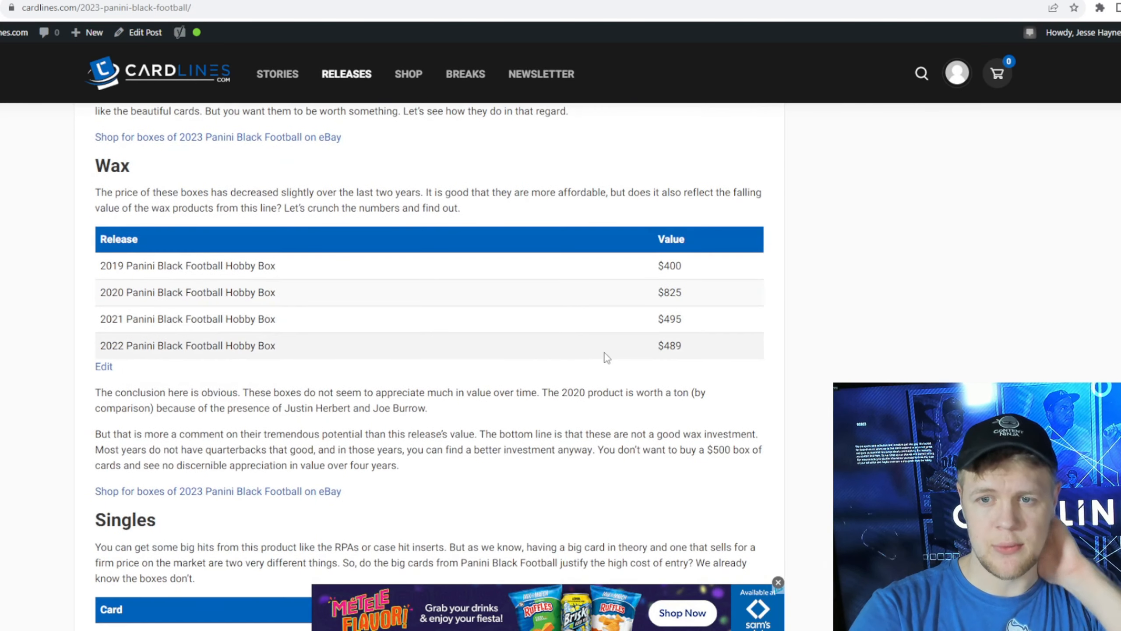
- Scroll the Wax and Singles tables, then reach the 2023 Mosaic Football Preview article
scroll(up, 3)
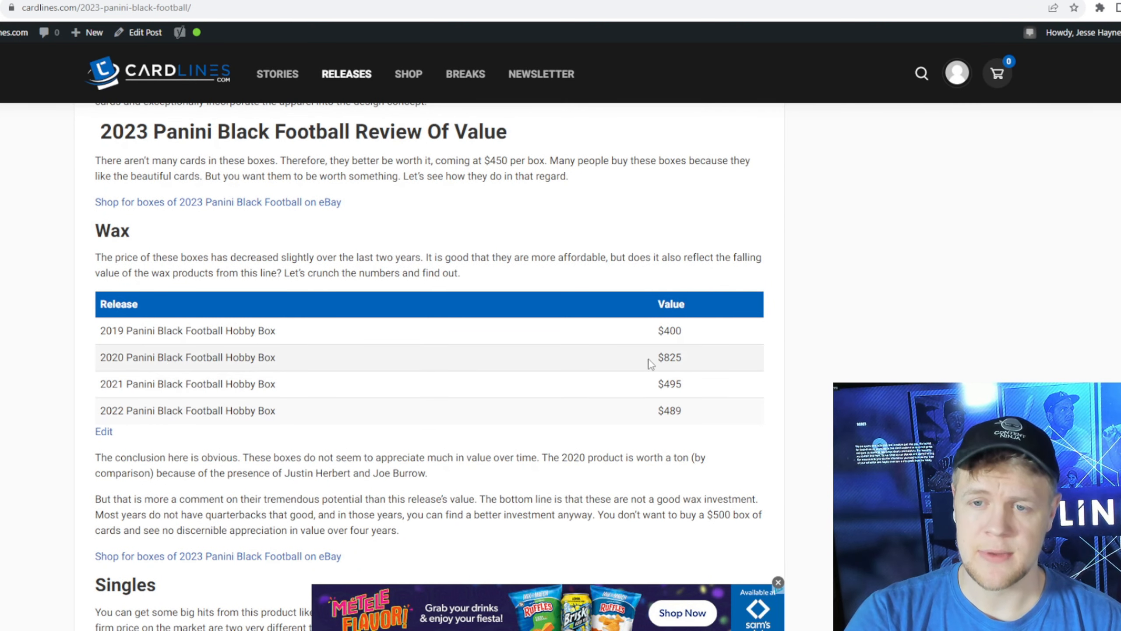
mouse_move(705, 363)
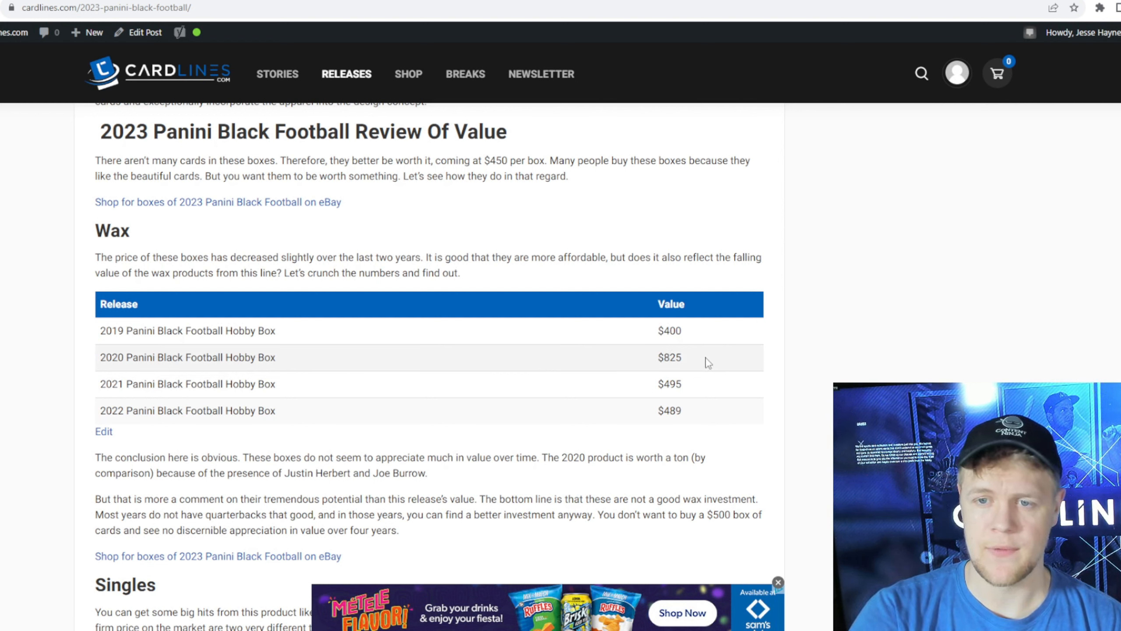
mouse_move(688, 369)
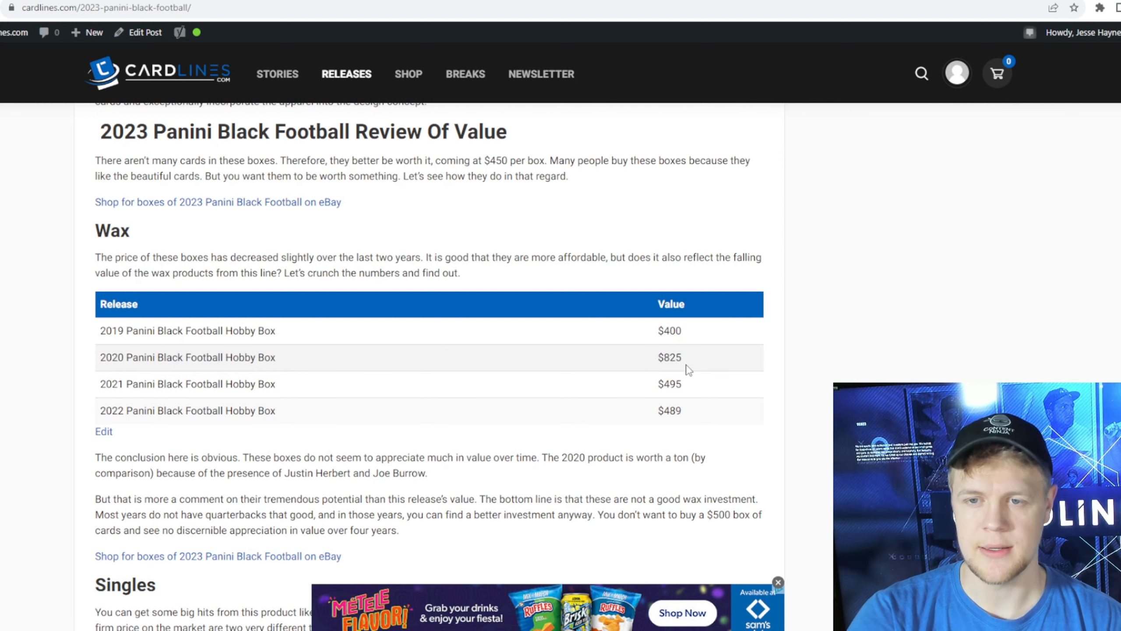
mouse_move(540, 358)
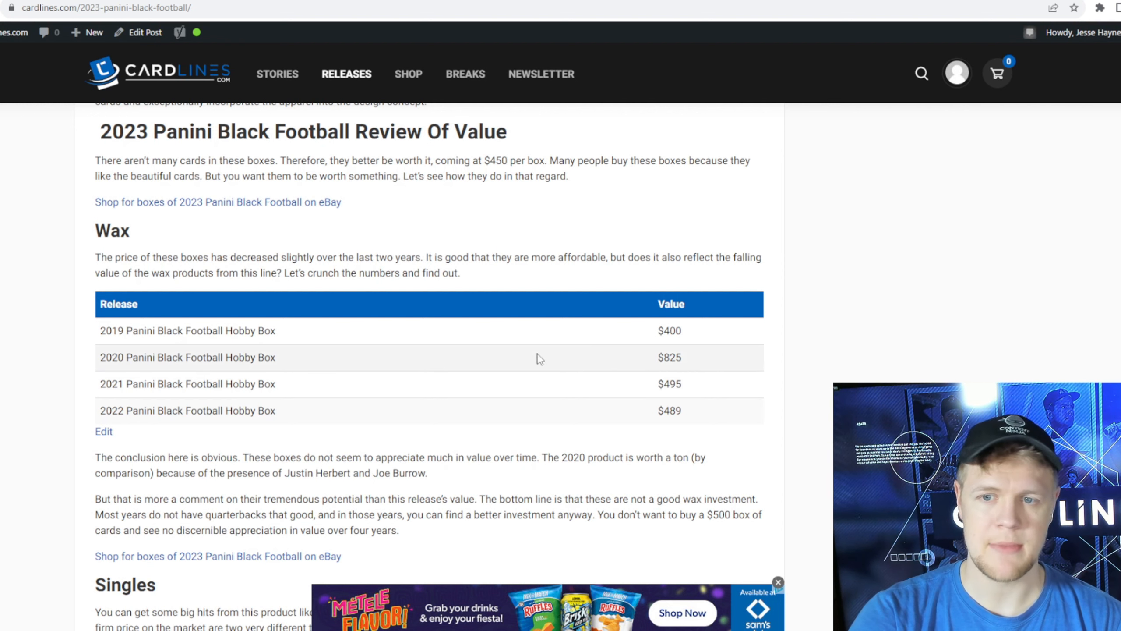
mouse_move(336, 371)
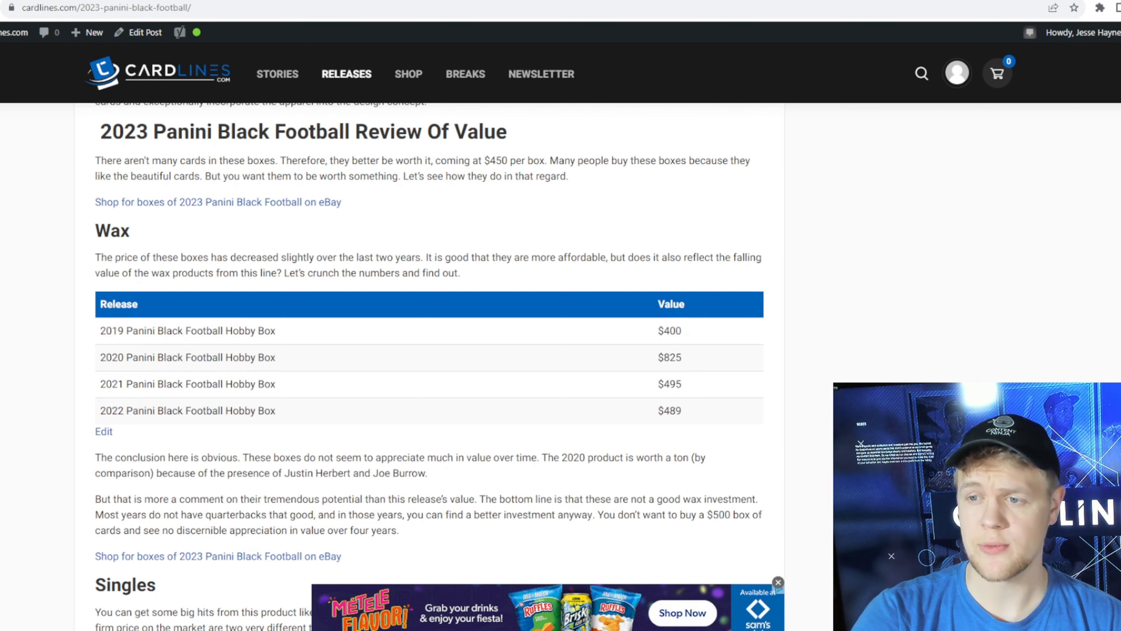
scroll(down, 3)
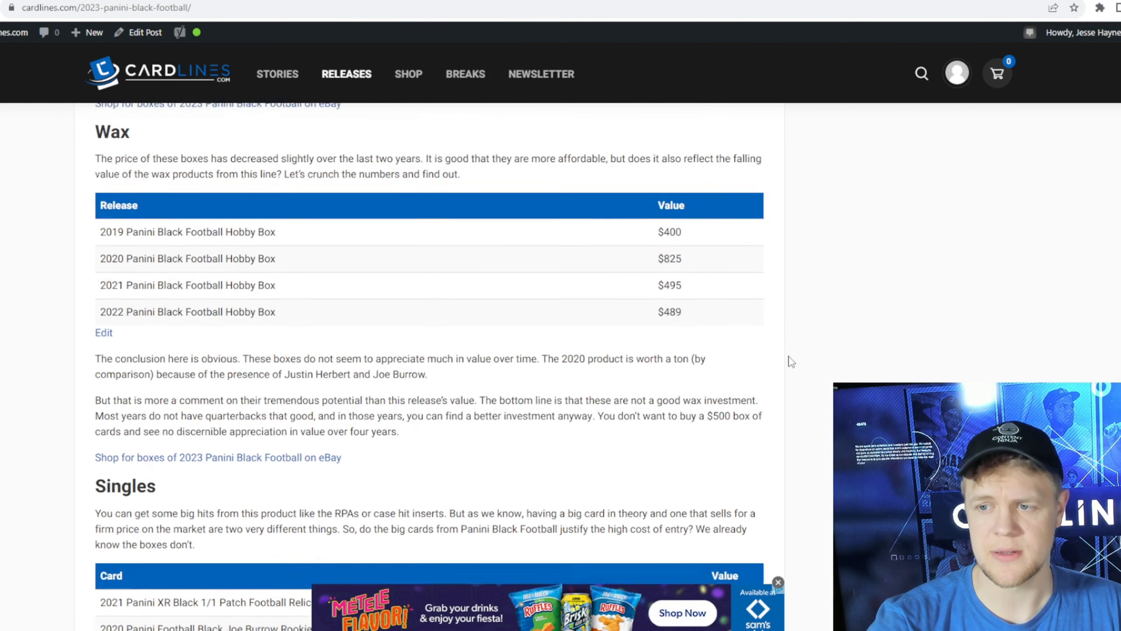
scroll(up, 3)
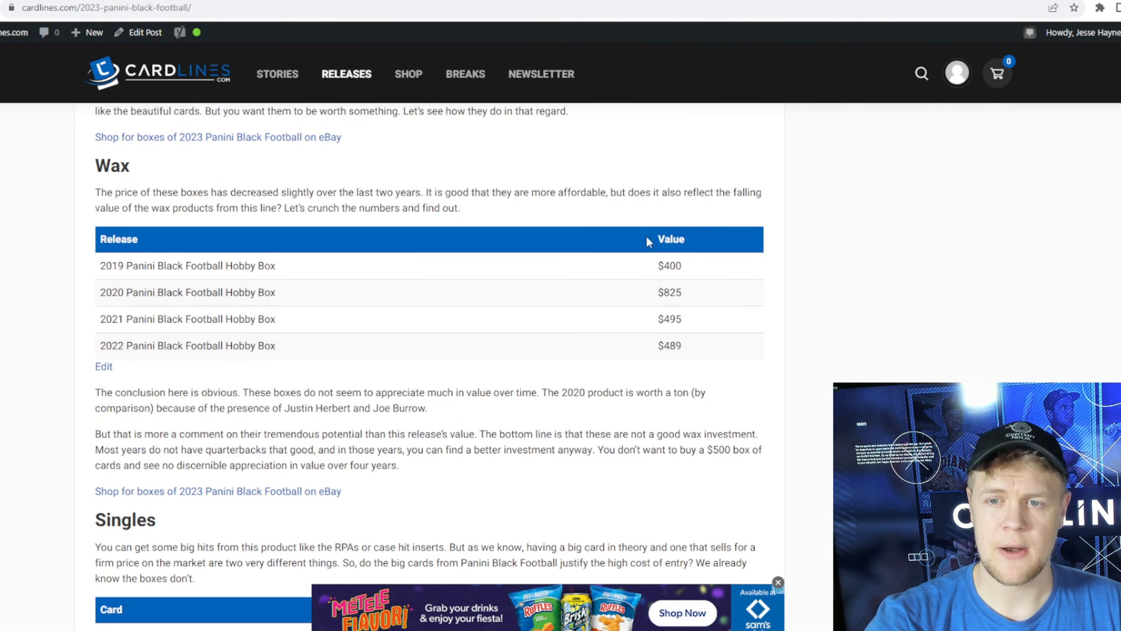
mouse_move(900, 378)
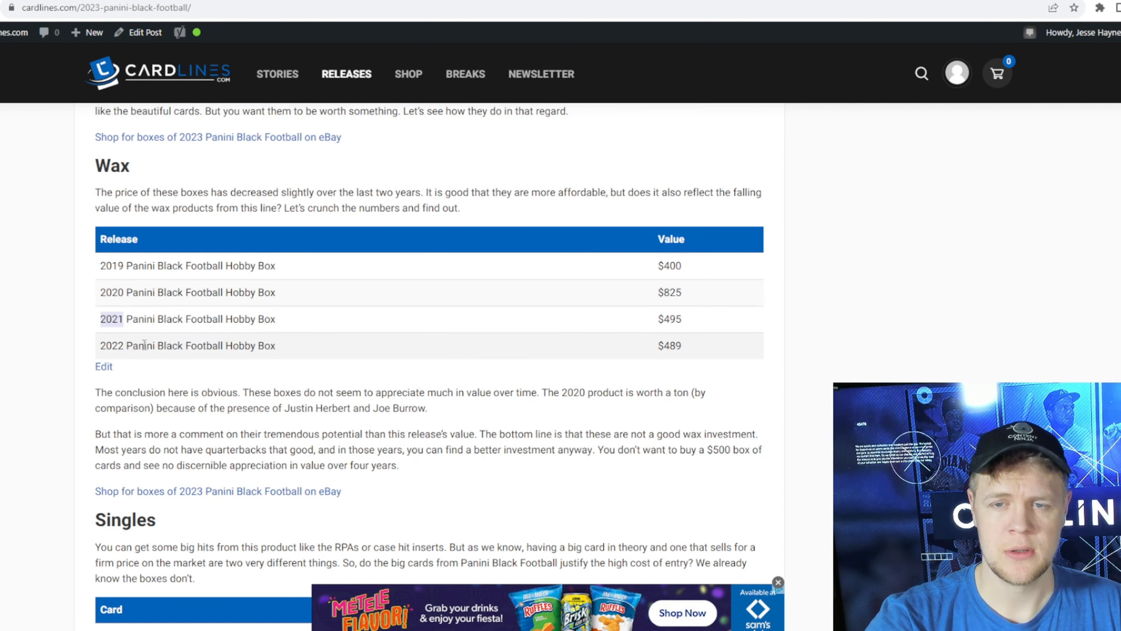
mouse_move(671, 359)
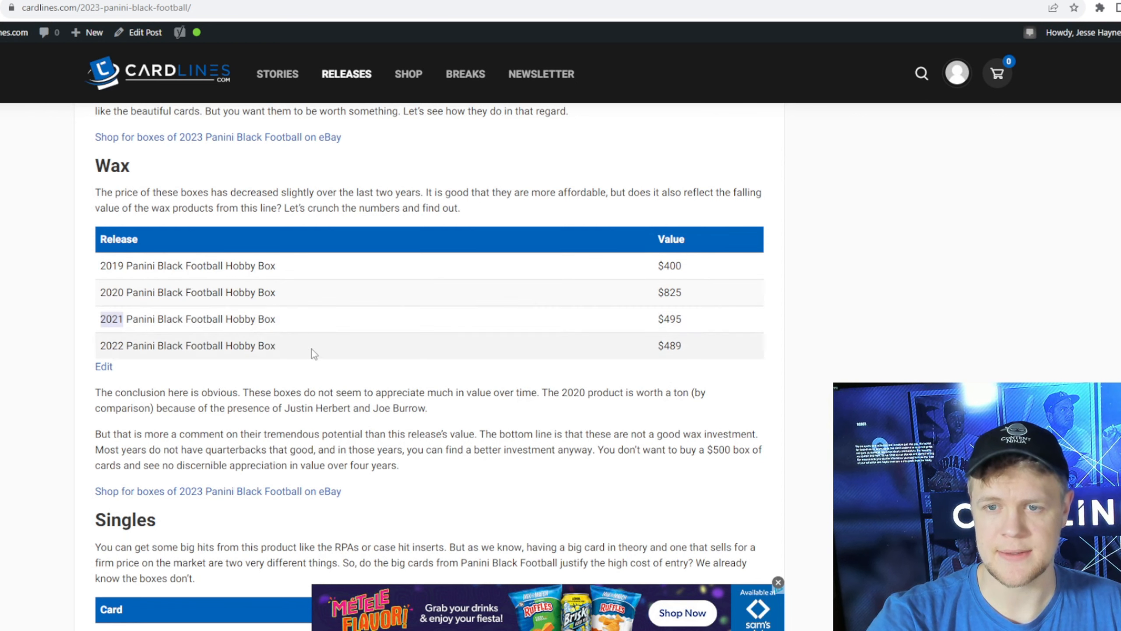
mouse_move(929, 307)
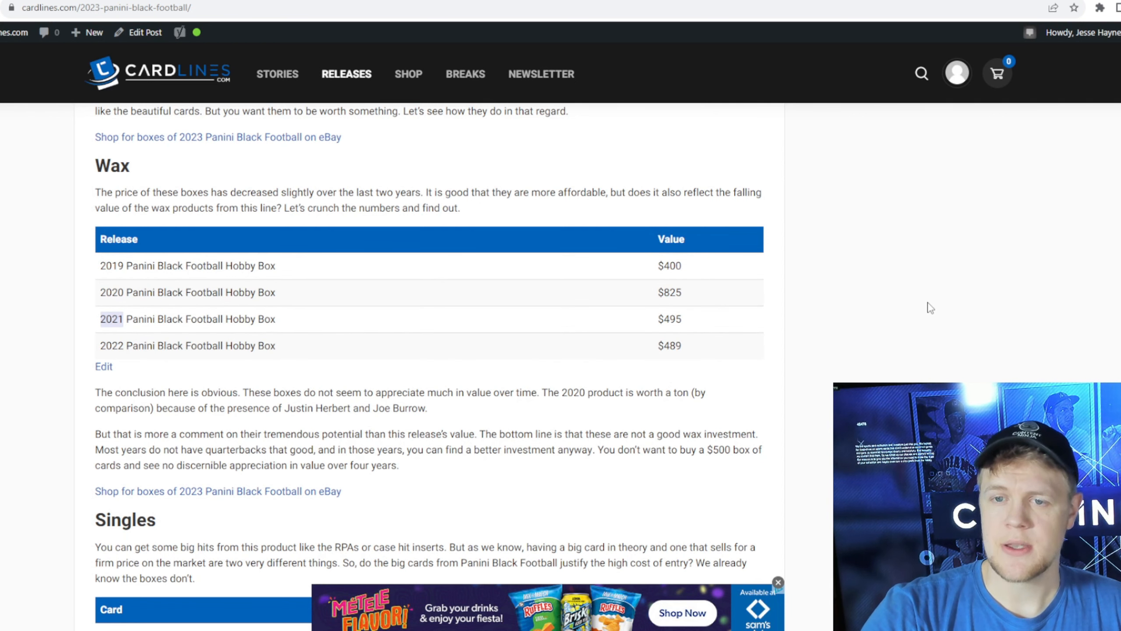
scroll(down, 3)
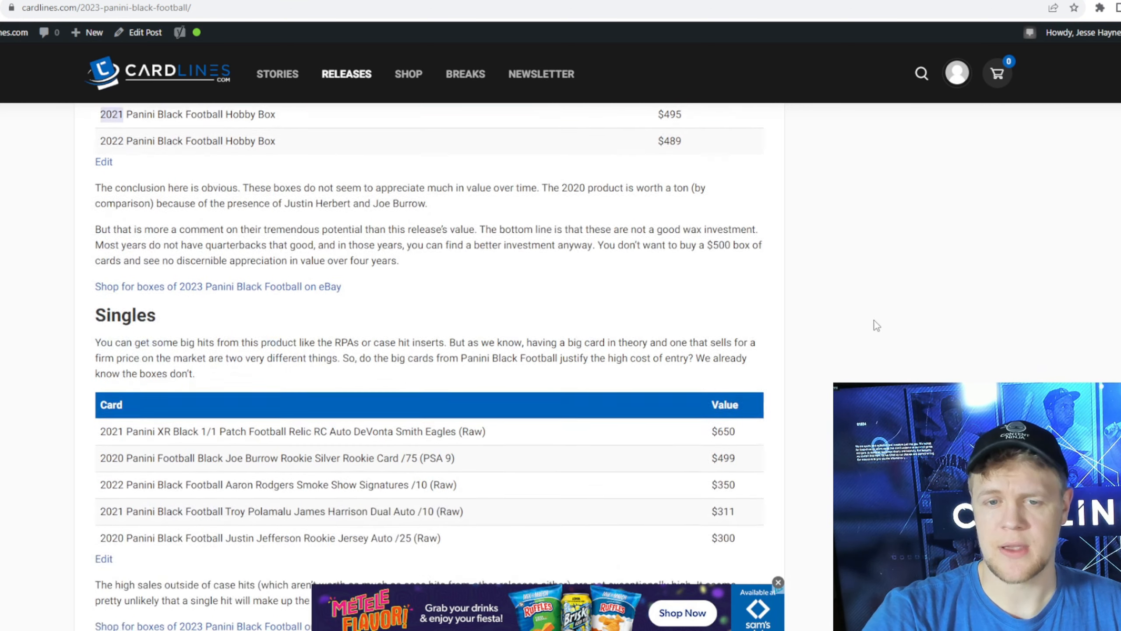
scroll(down, 3)
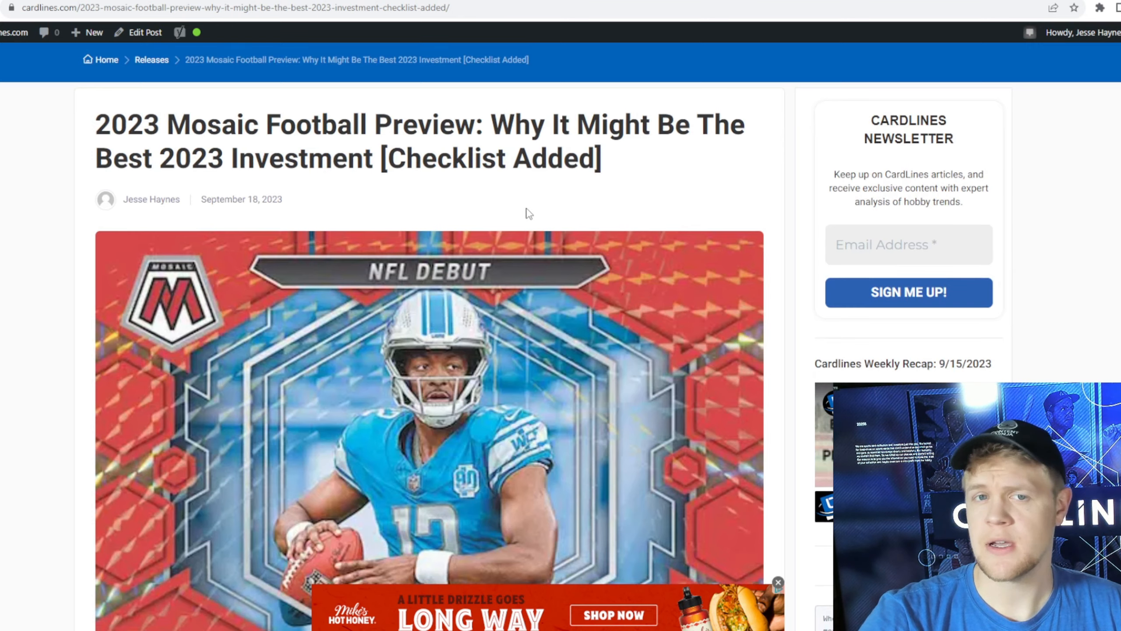
- Scroll down the Mosaic checklist table and go to its second page
scroll(down, 3)
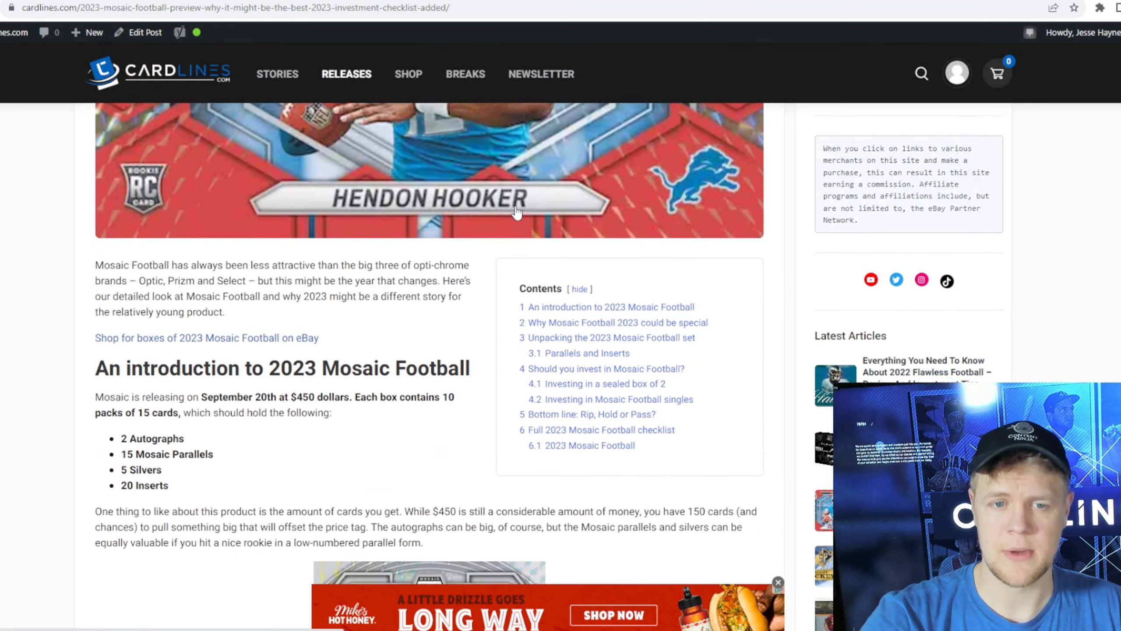
scroll(down, 3)
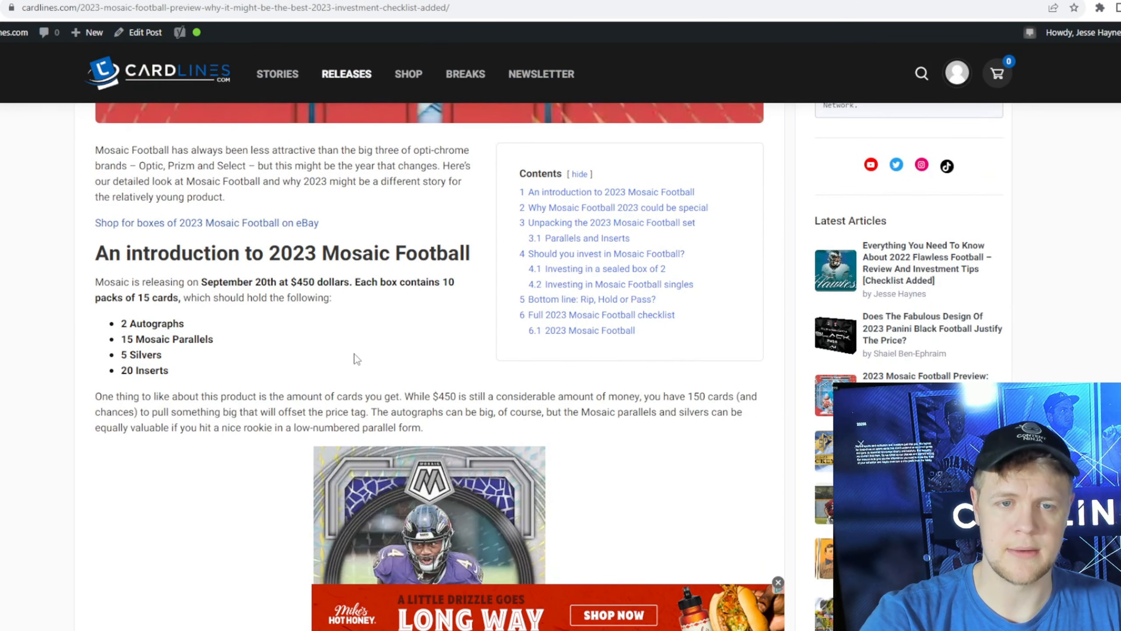
scroll(down, 3)
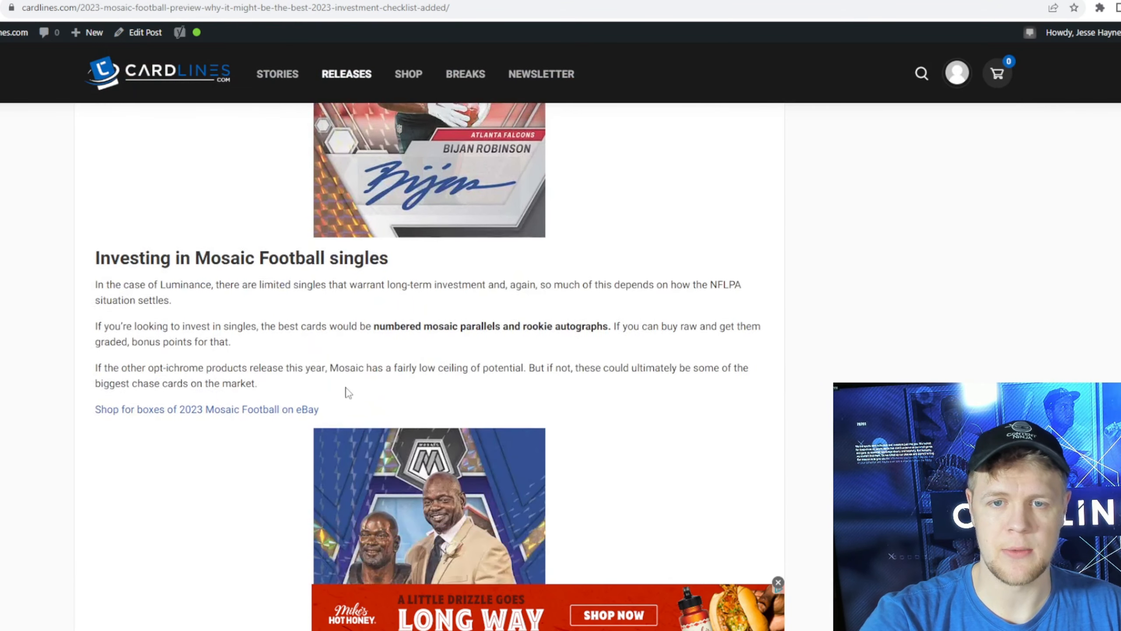
scroll(down, 3)
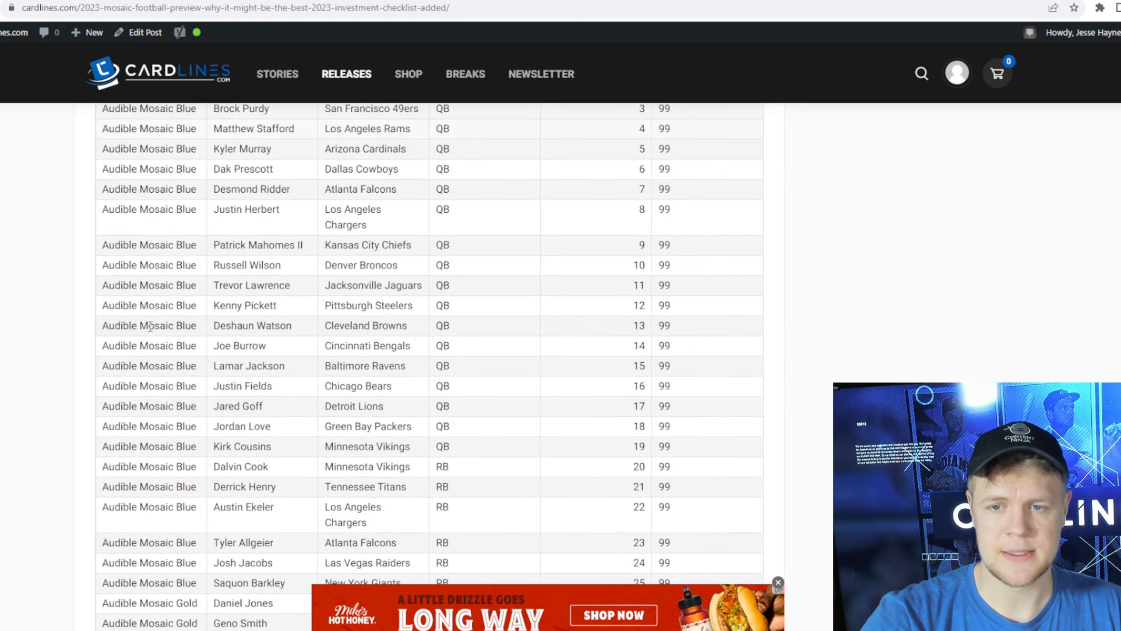
scroll(down, 3)
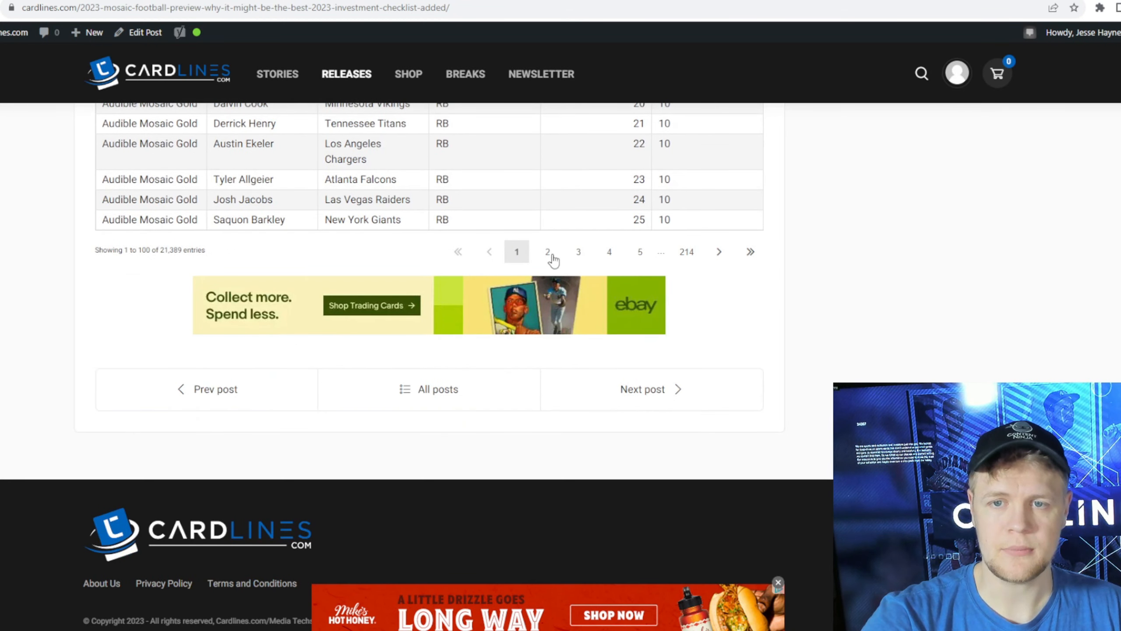
click(547, 252)
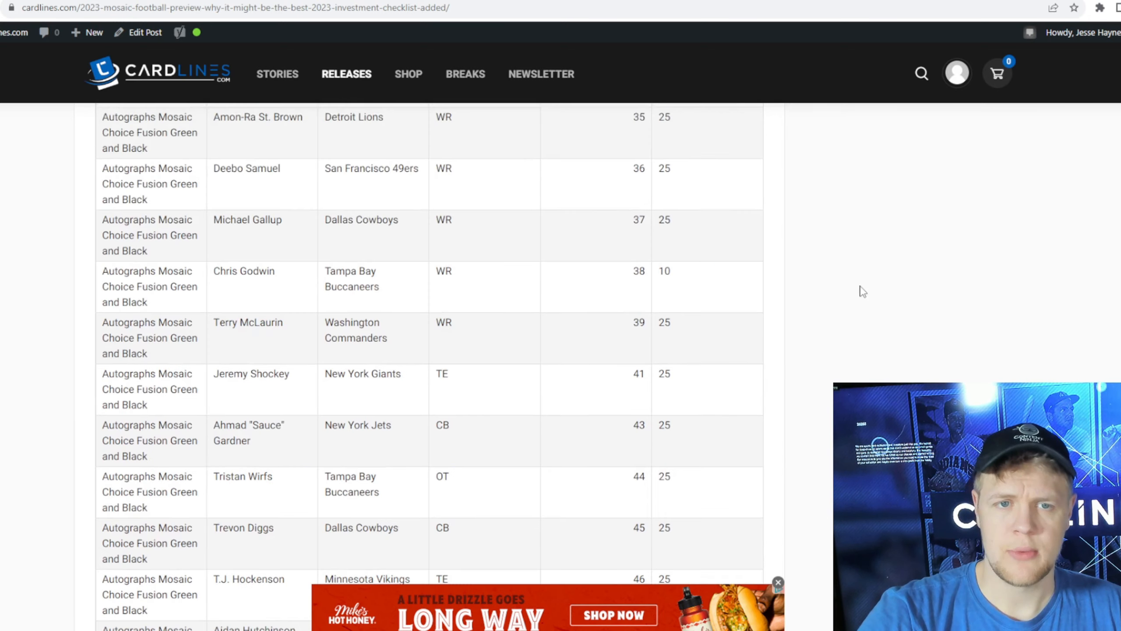
- Review checklist page 2 and open a new browser tab for the random.org List Randomizer
scroll(up, 3)
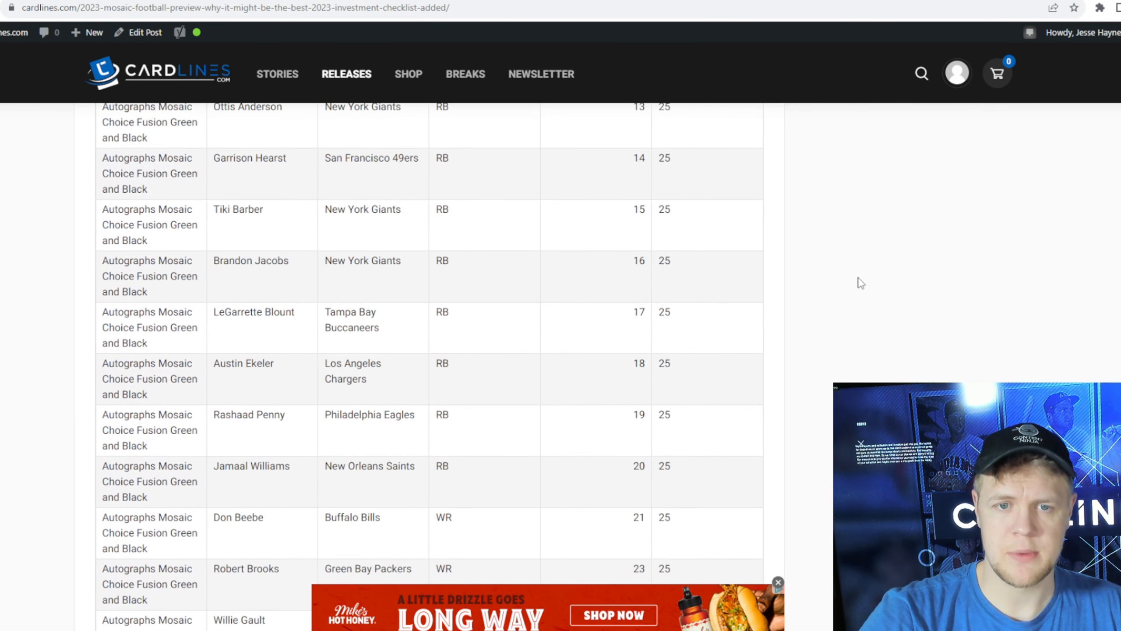
scroll(up, 3)
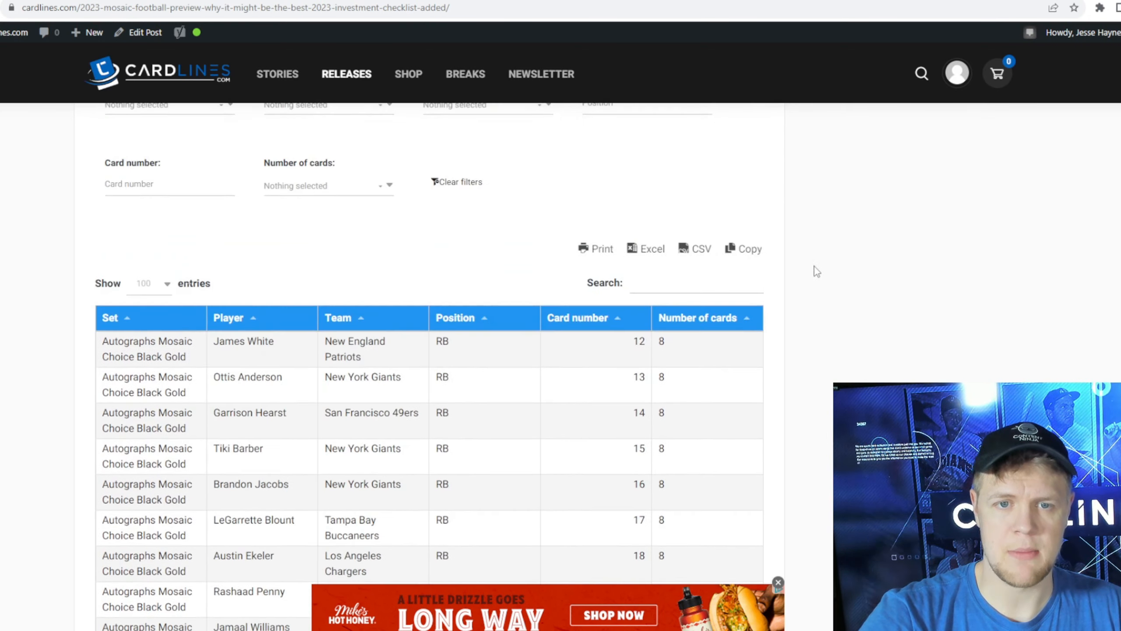
scroll(up, 3)
text(auto)
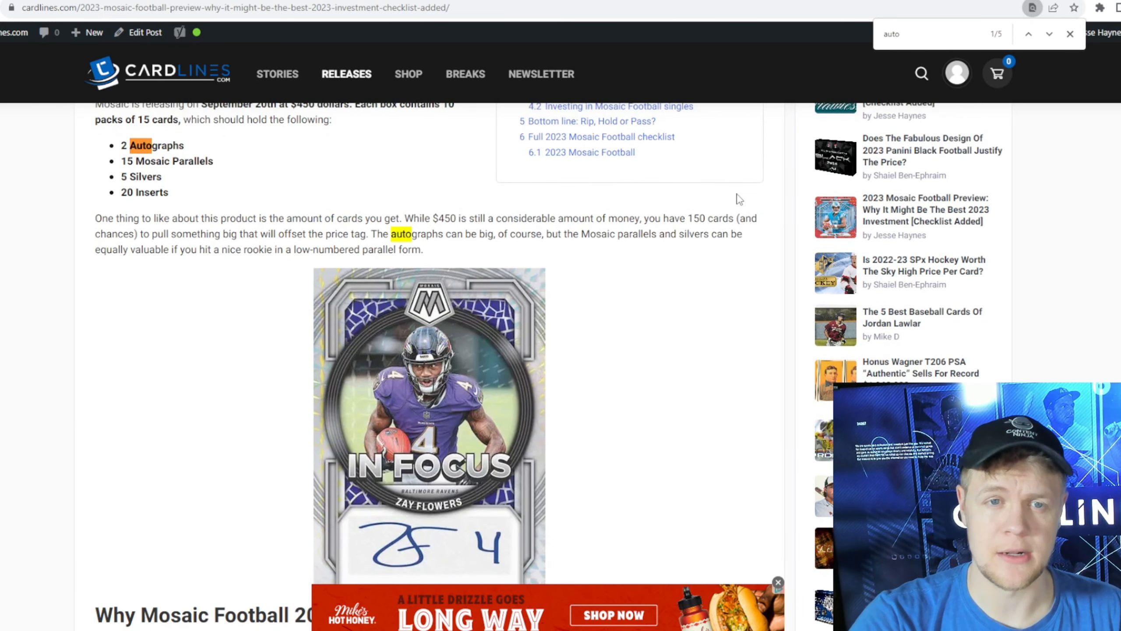
scroll(up, 3)
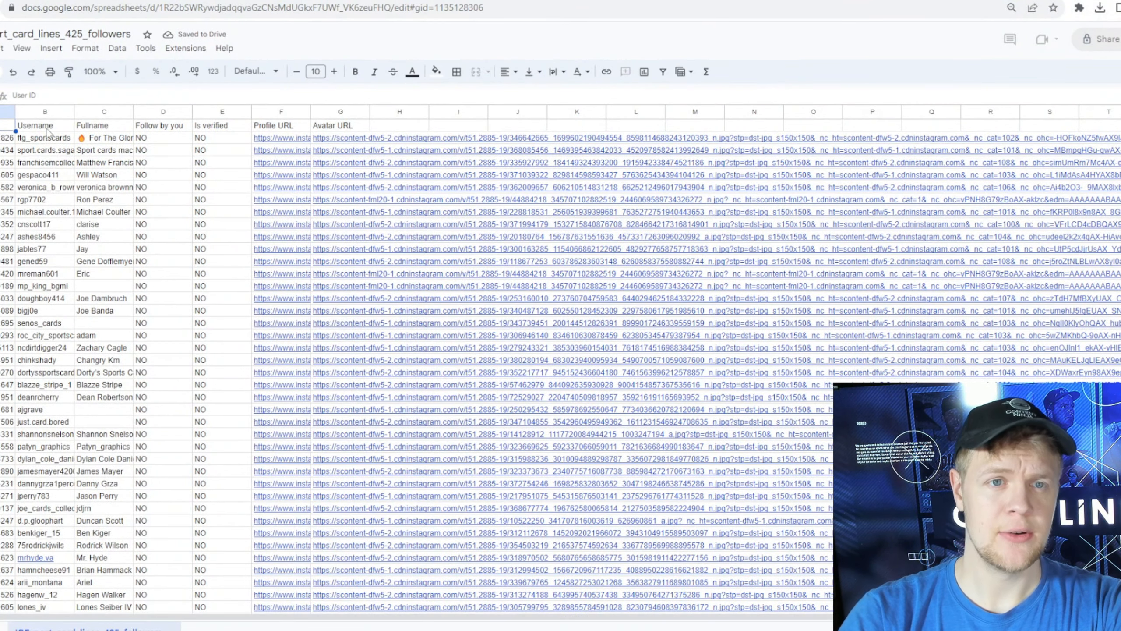
click(45, 126)
text(ra)
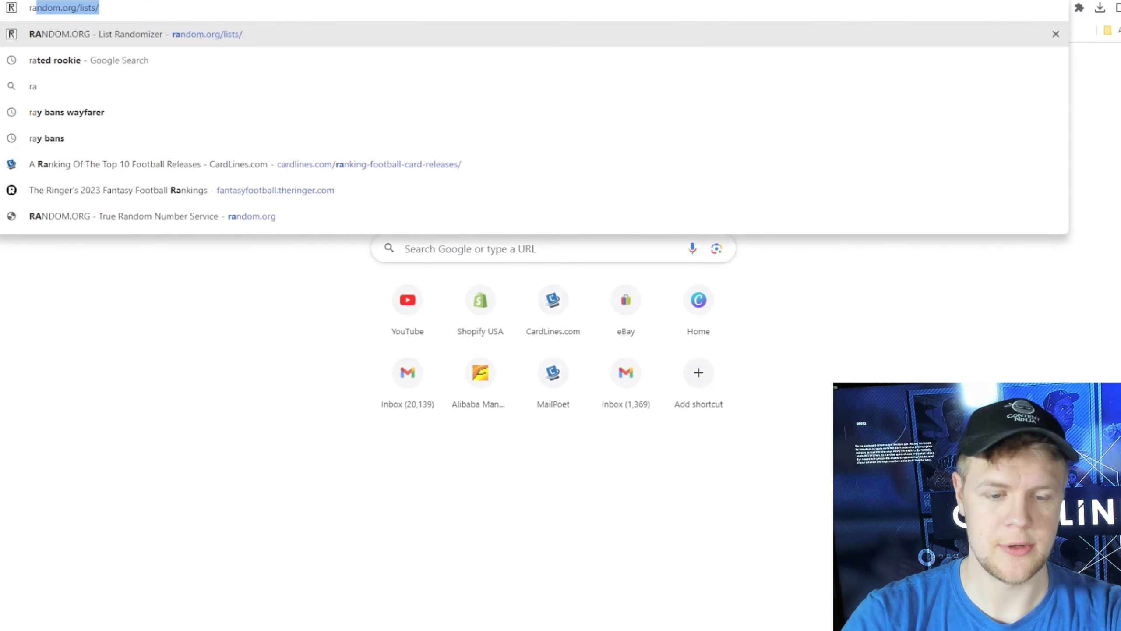
- Paste the 426 follower usernames into RANDOM.ORG List Randomizer and randomize them
click(134, 34)
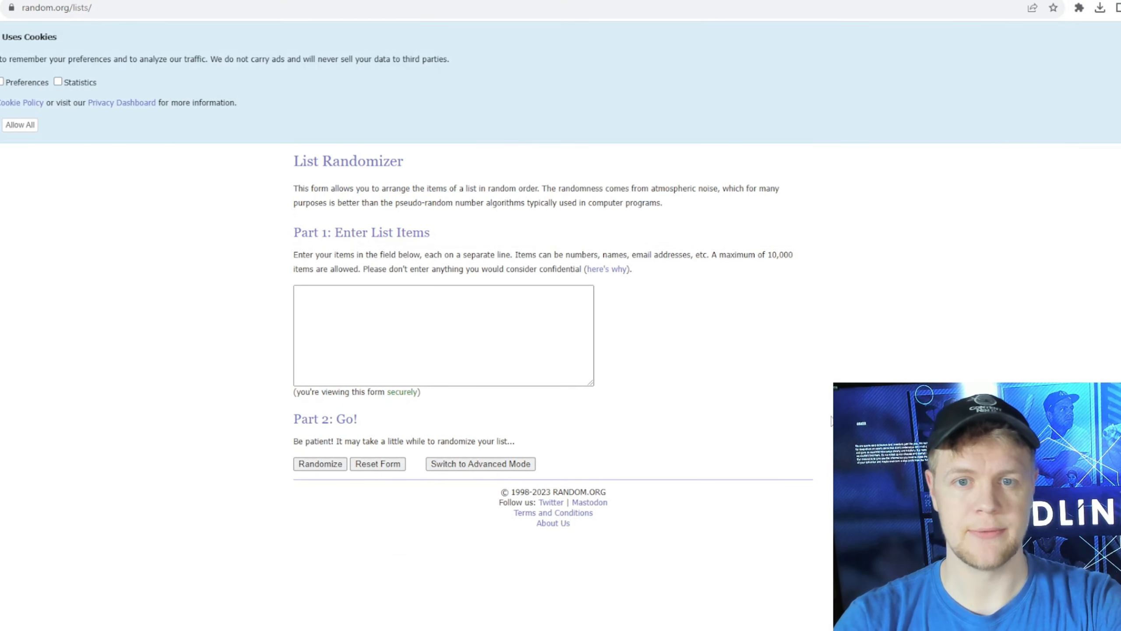
click(443, 334)
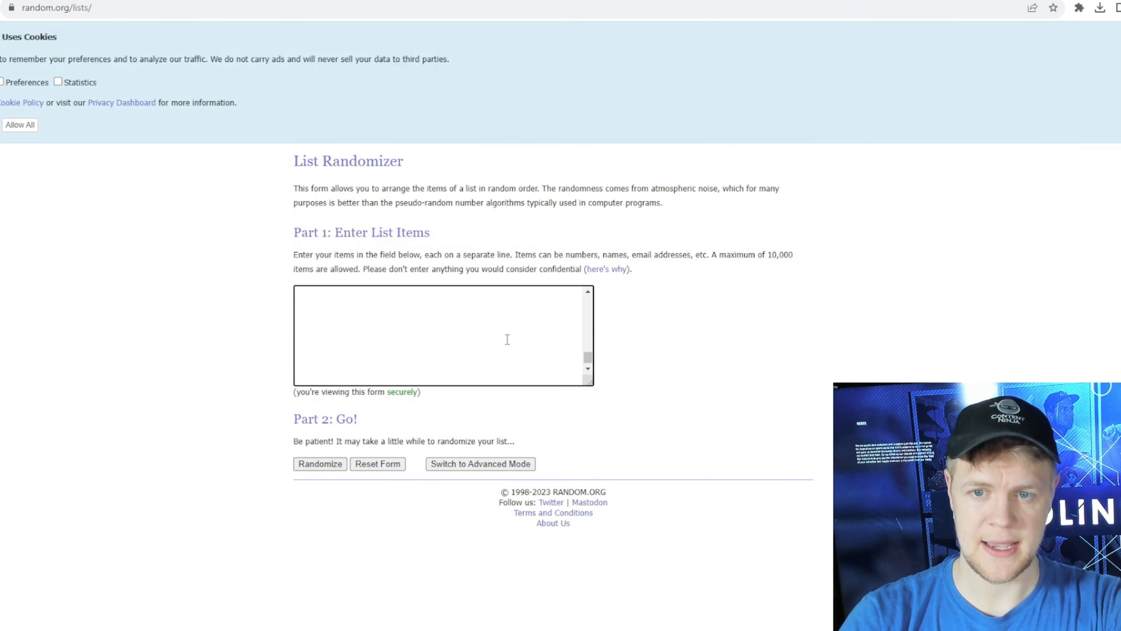
click(320, 463)
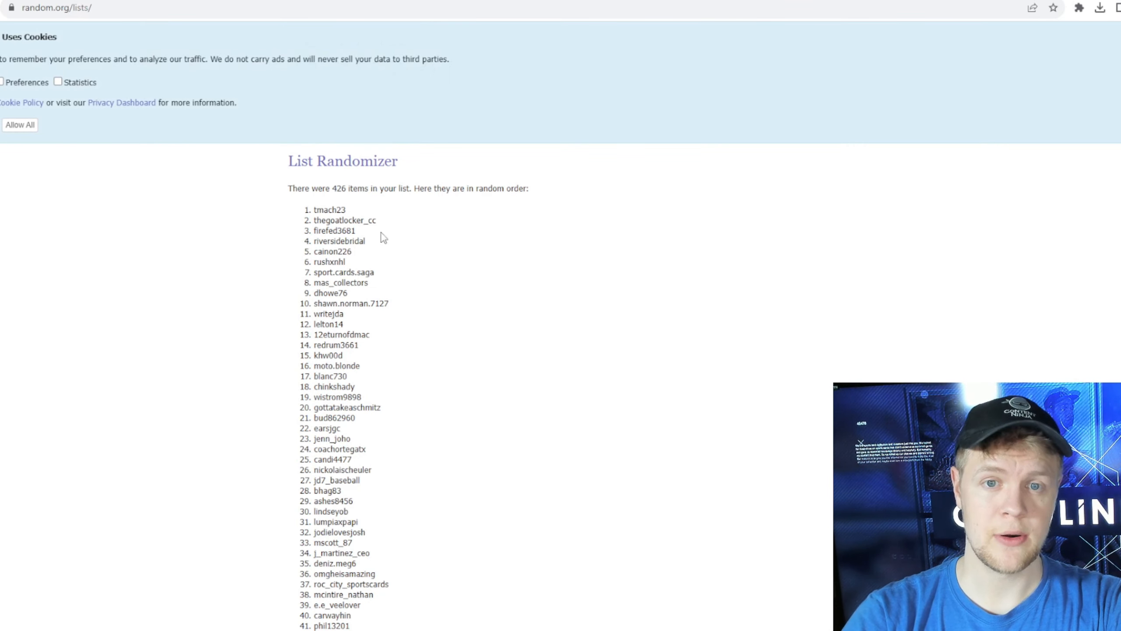
- Reshuffle the list twice more with Again! and highlight the top username as winner
scroll(down, 3)
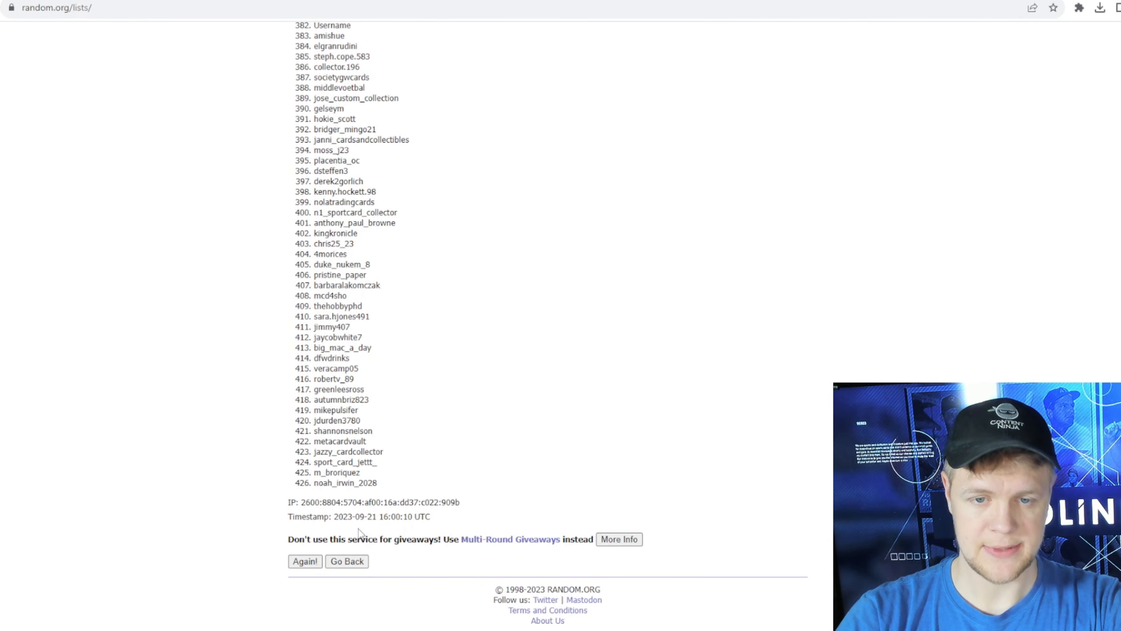
click(304, 561)
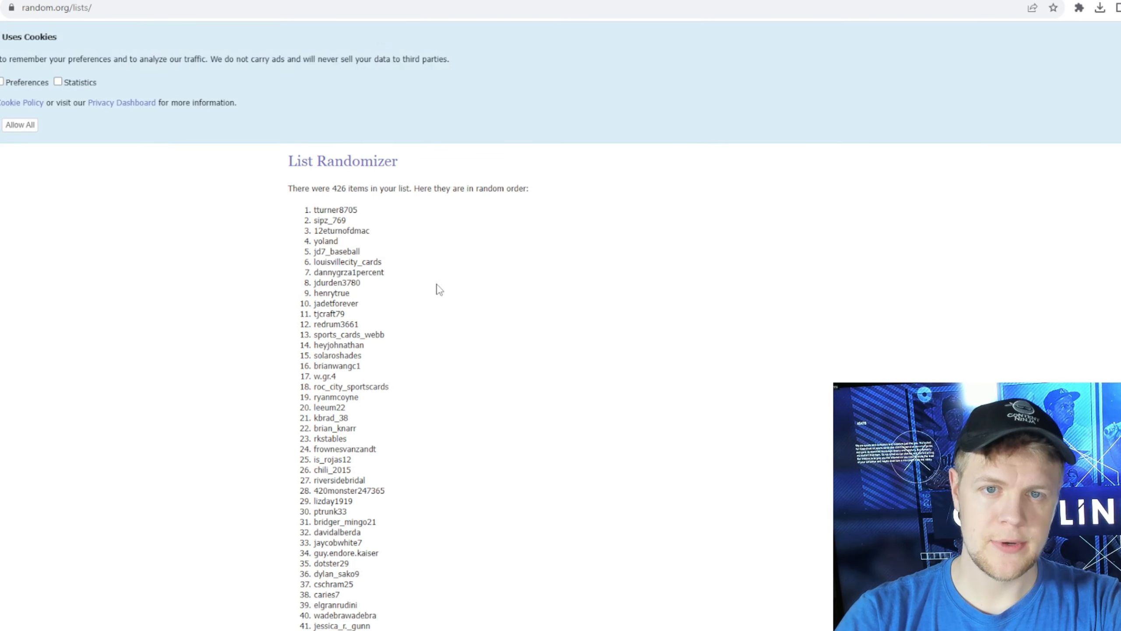
scroll(down, 3)
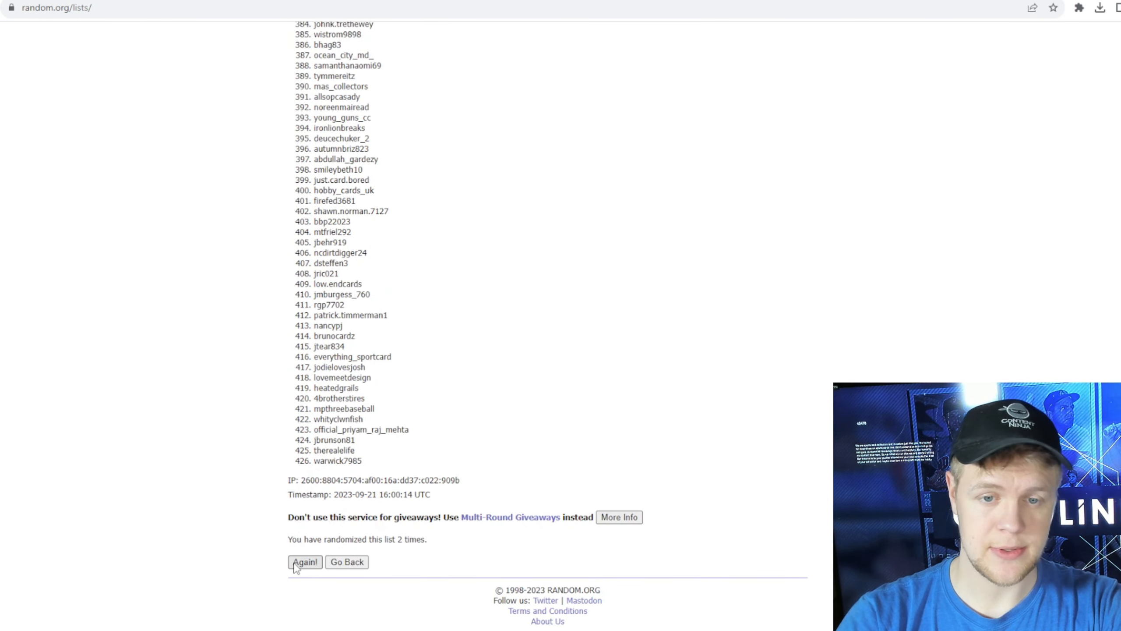
click(305, 562)
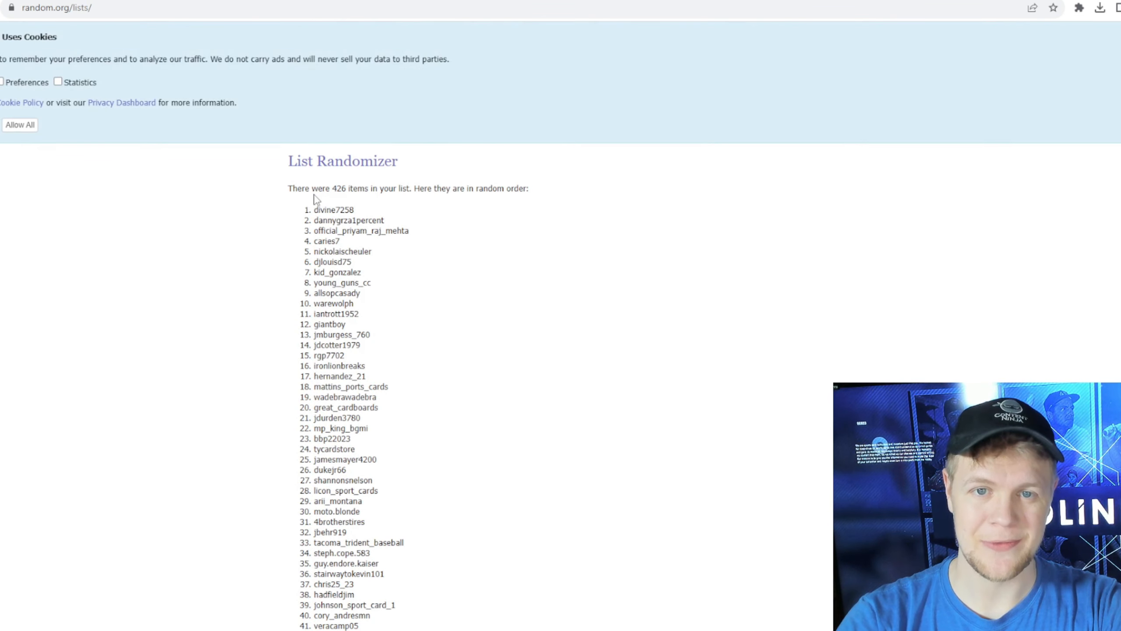
double_click(333, 209)
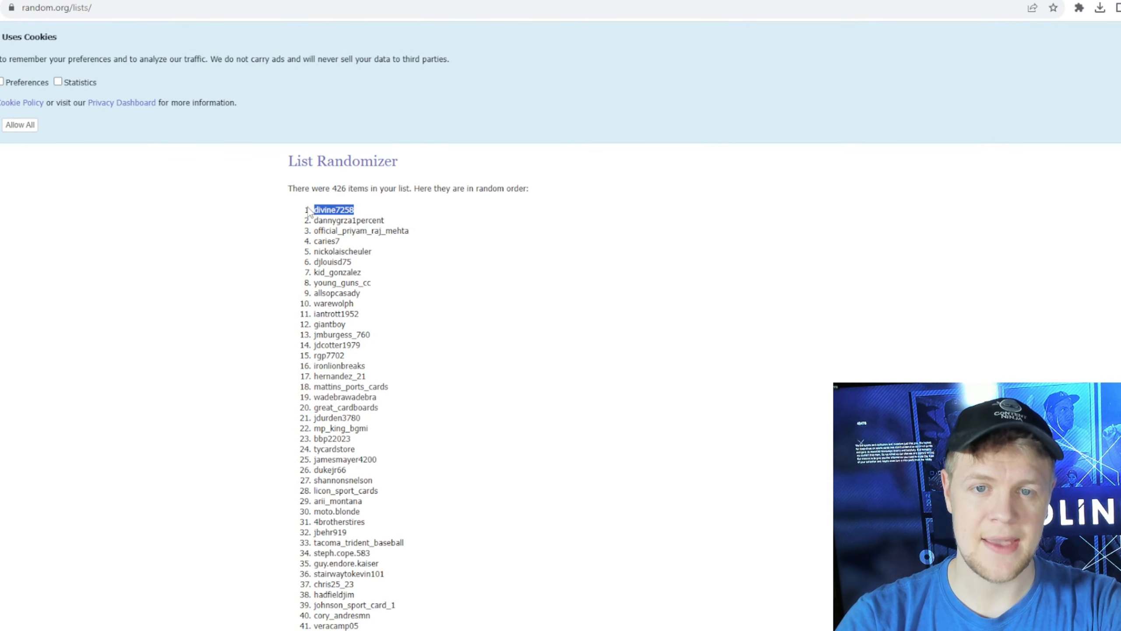
mouse_move(560, 581)
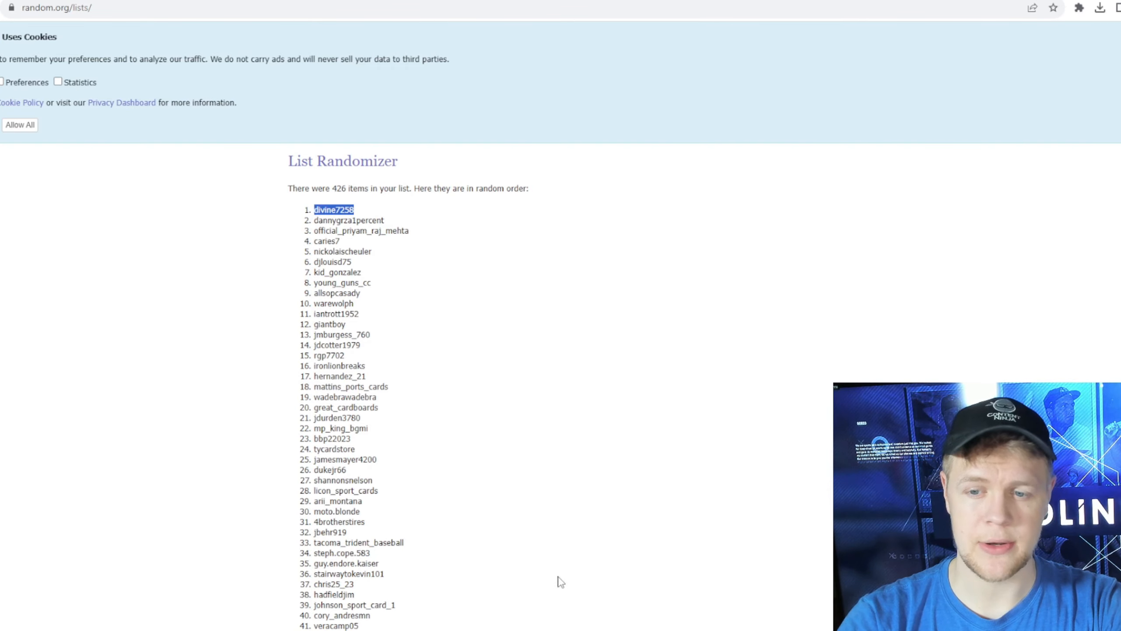